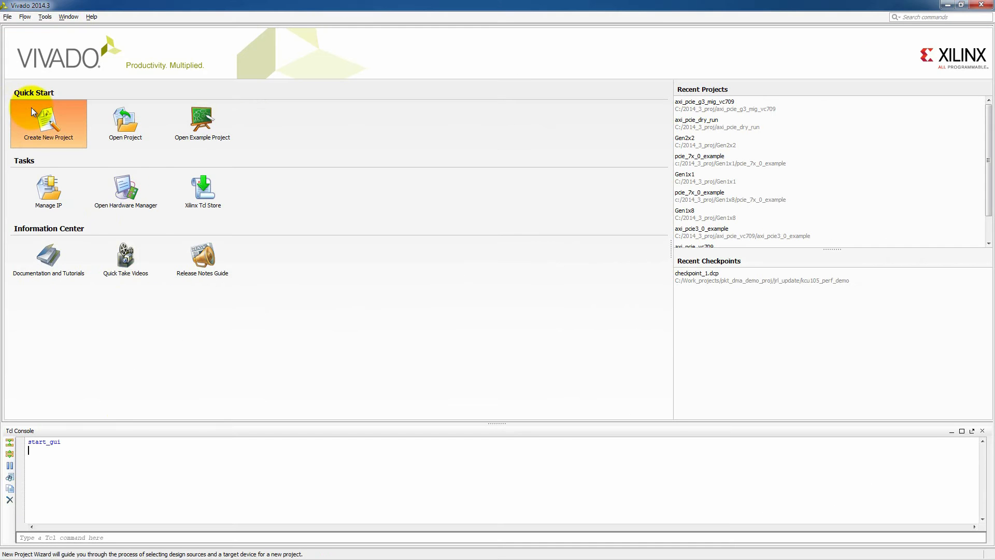
# Step: Start the New Project wizard and name the project axi_pcie_vc709_v2
pyautogui.click(49, 123)
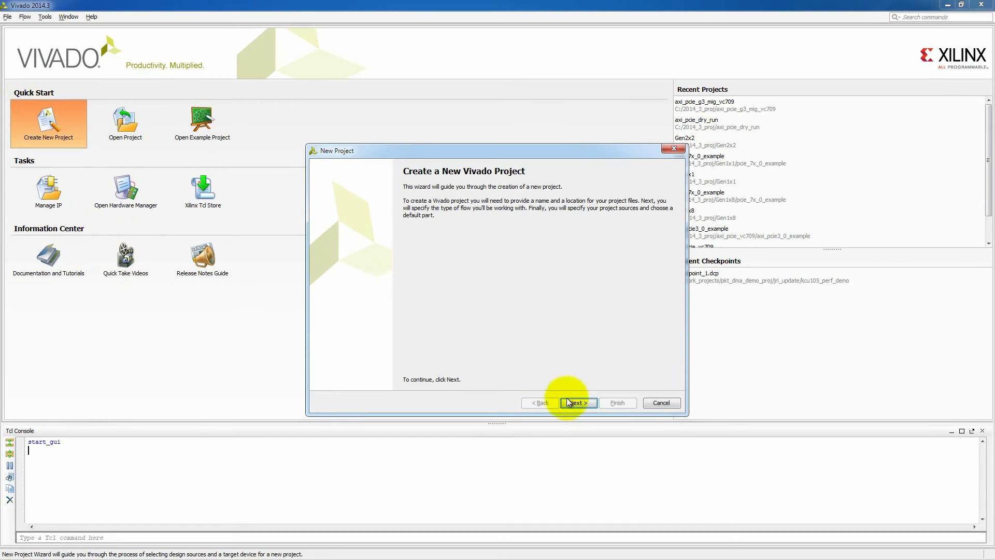
pyautogui.click(577, 402)
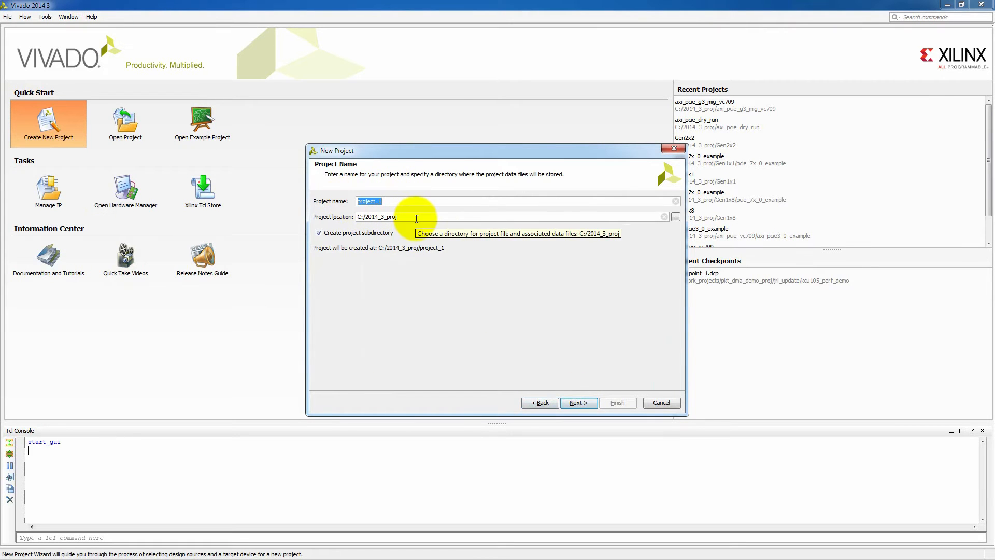
pyautogui.write('axi_pcie_vc')
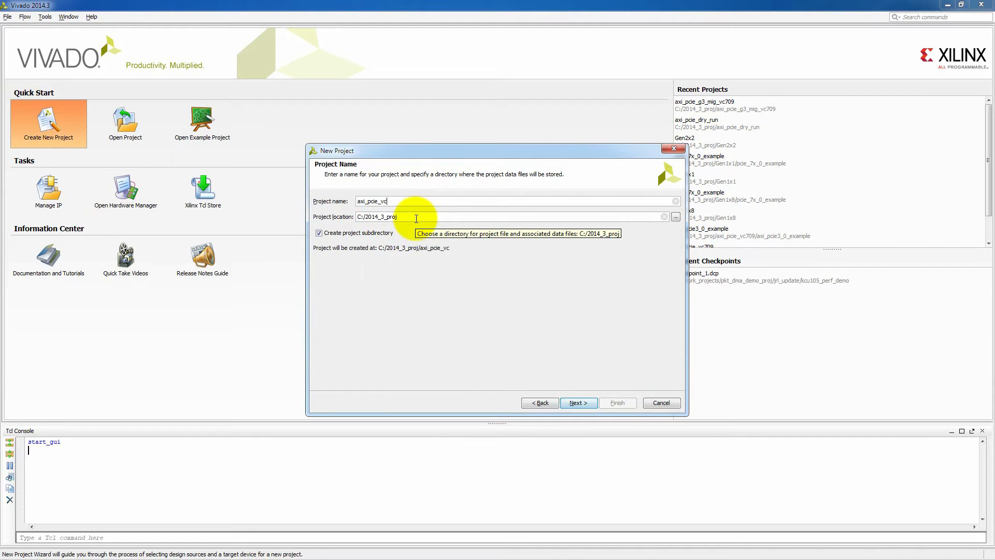
pyautogui.write('709')
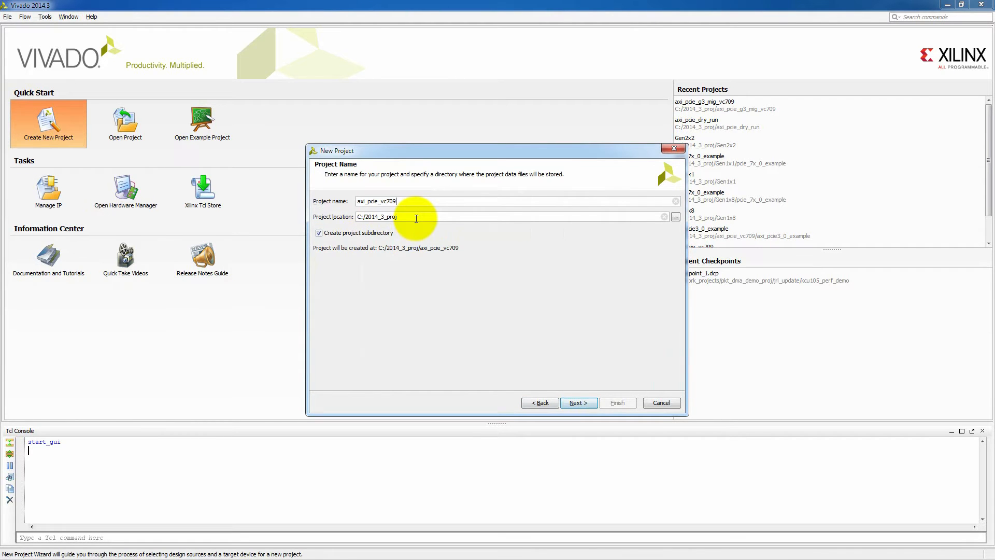
pyautogui.write('_v2')
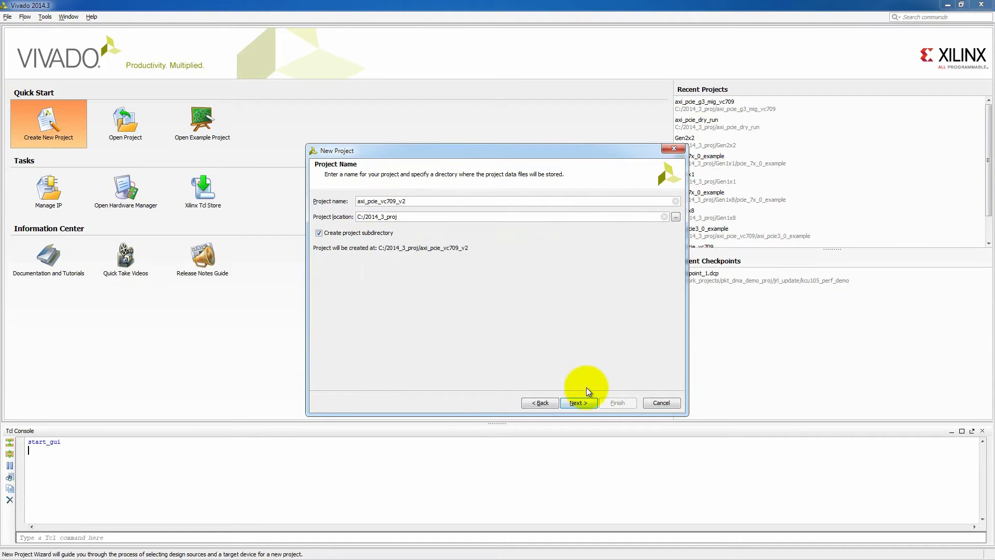
pyautogui.click(577, 402)
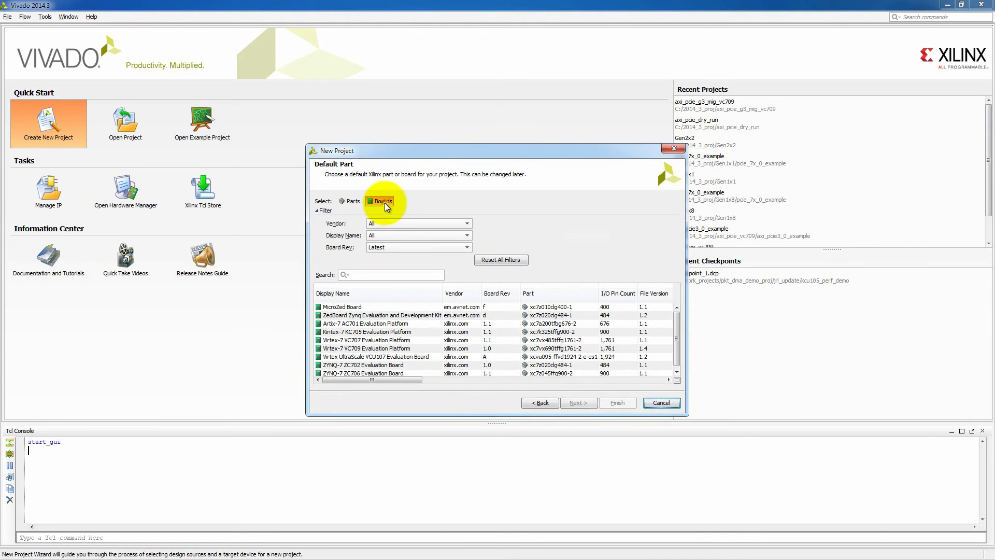
# Step: Target the Virtex-7 VC709 Evaluation Platform board and finish the wizard
pyautogui.click(366, 348)
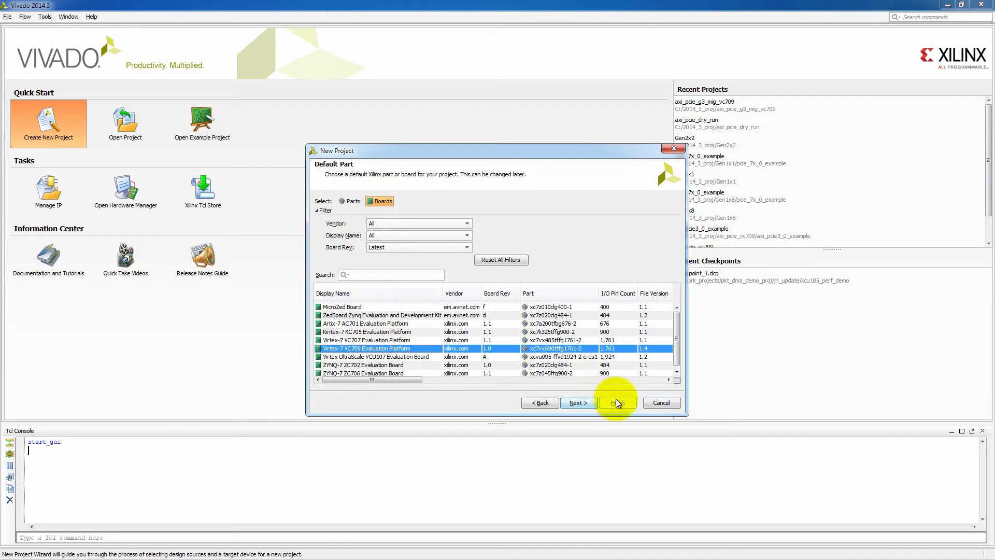
pyautogui.click(615, 402)
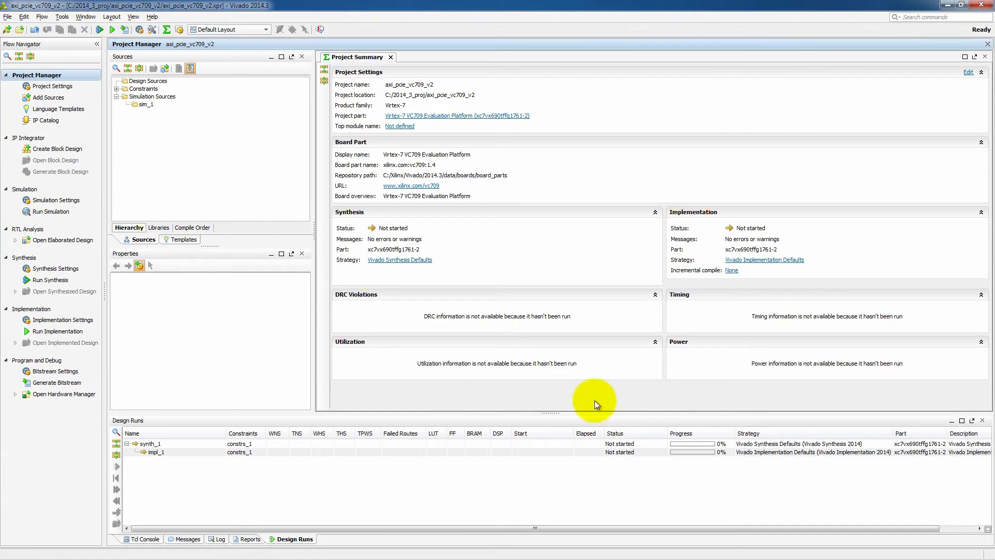
pyautogui.moveTo(57, 148)
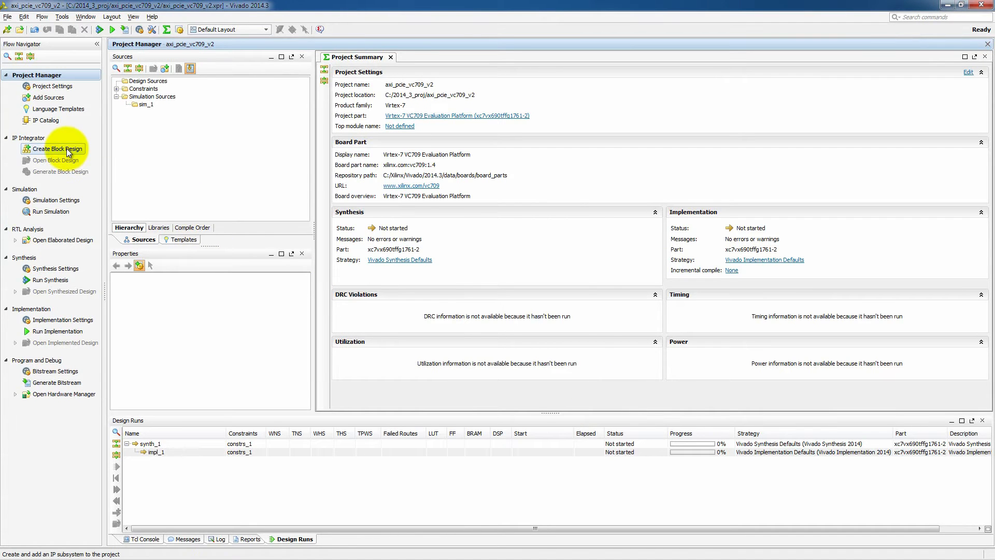
# Step: Create a new block design named axi_pcie_mig
pyautogui.click(58, 148)
pyautogui.write('axi_pcie_mig')
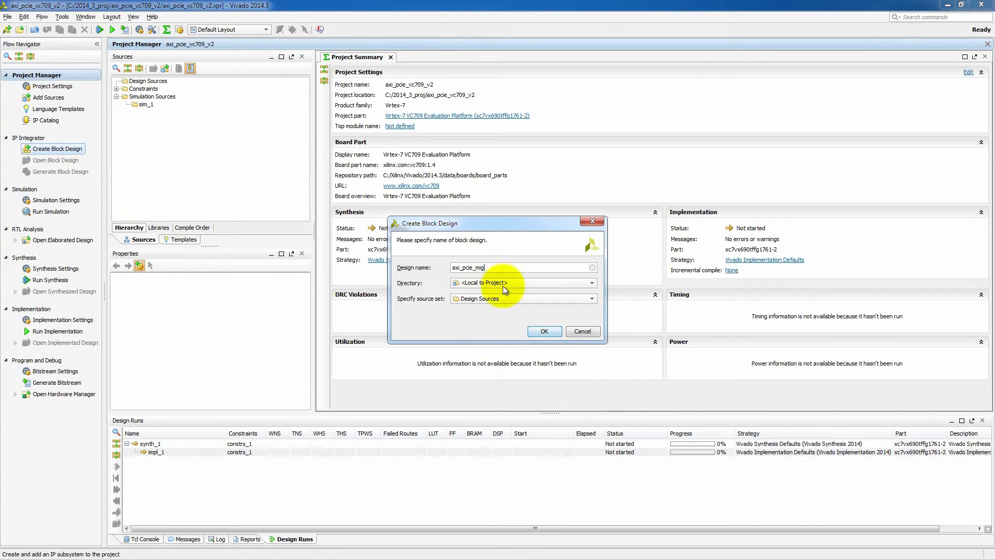
pyautogui.click(544, 330)
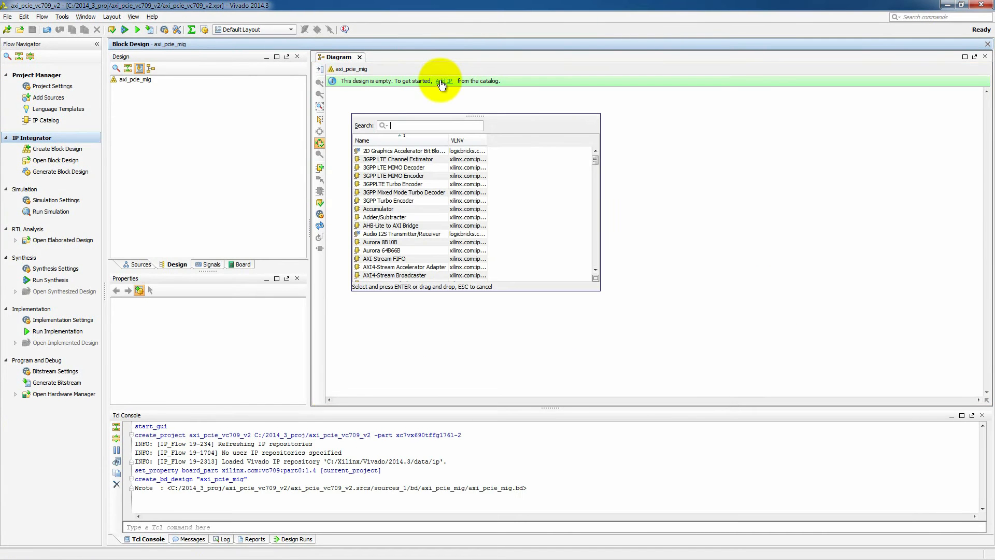
# Step: Add the AXI Memory Mapped To Gen3 PCI Express IP and show the Board interfaces
pyautogui.write('p')
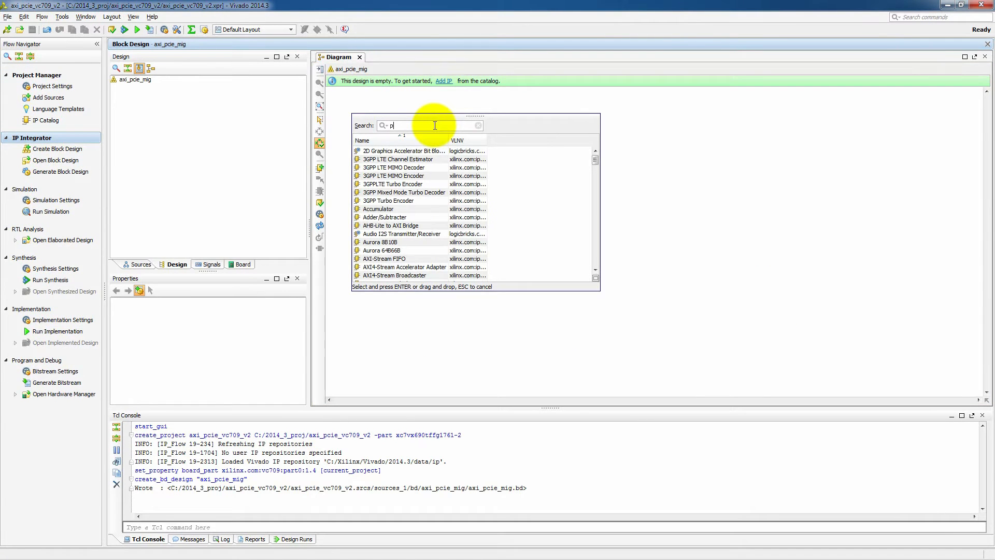
pyautogui.write('cie')
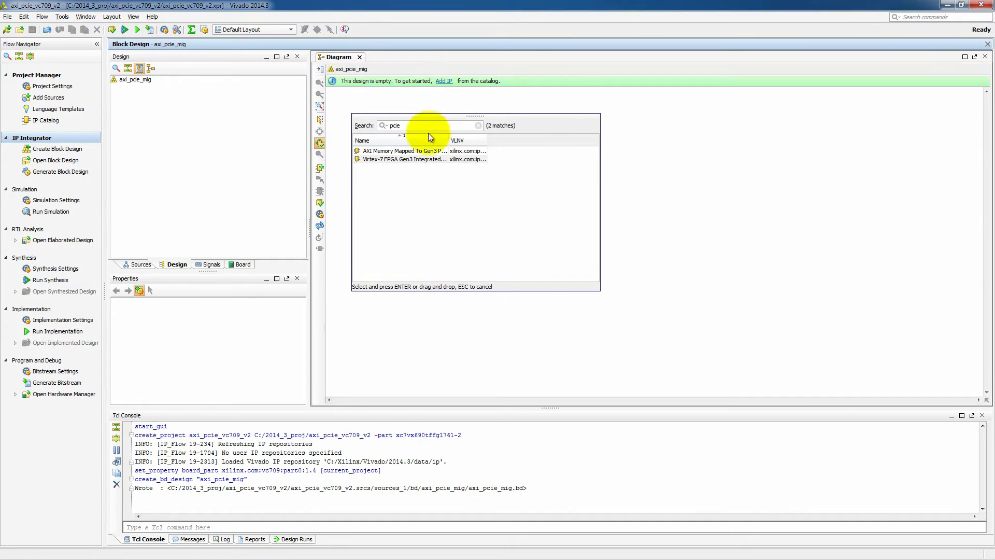
pyautogui.click(404, 150)
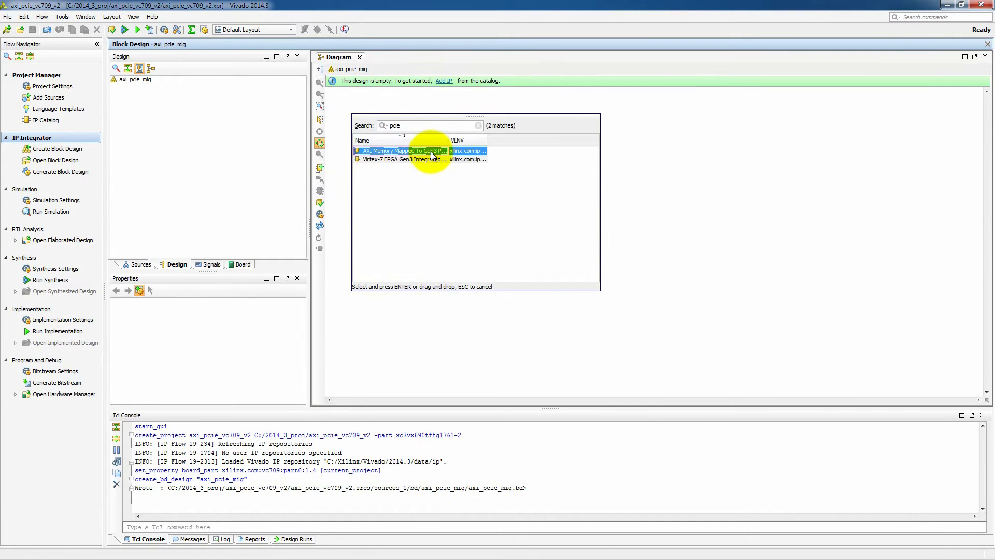
pyautogui.doubleClick(401, 150)
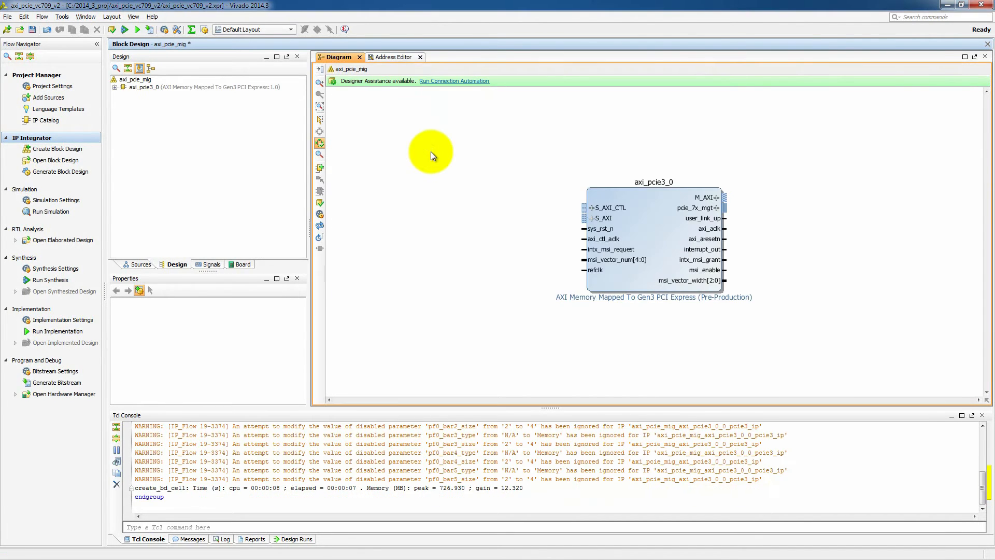
pyautogui.moveTo(217, 225)
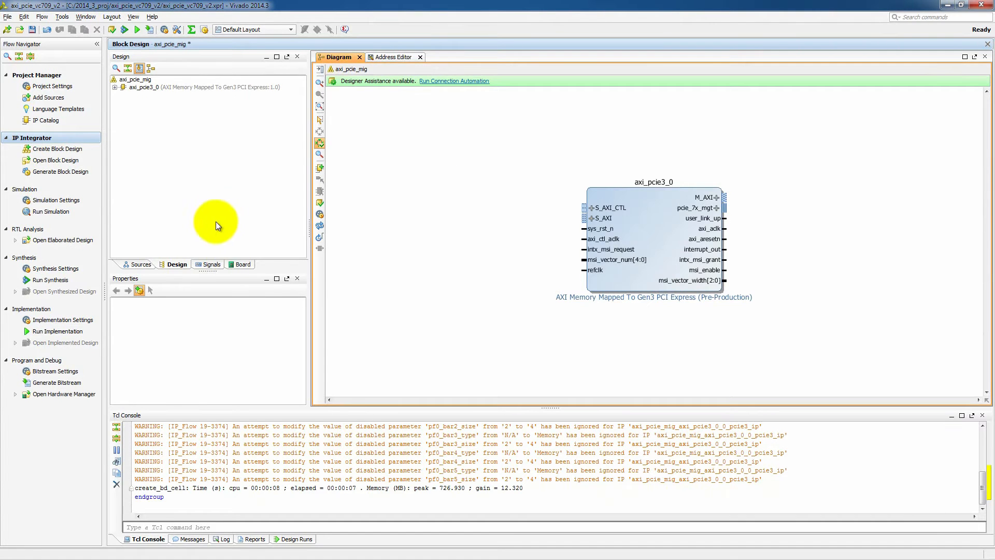
pyautogui.click(242, 264)
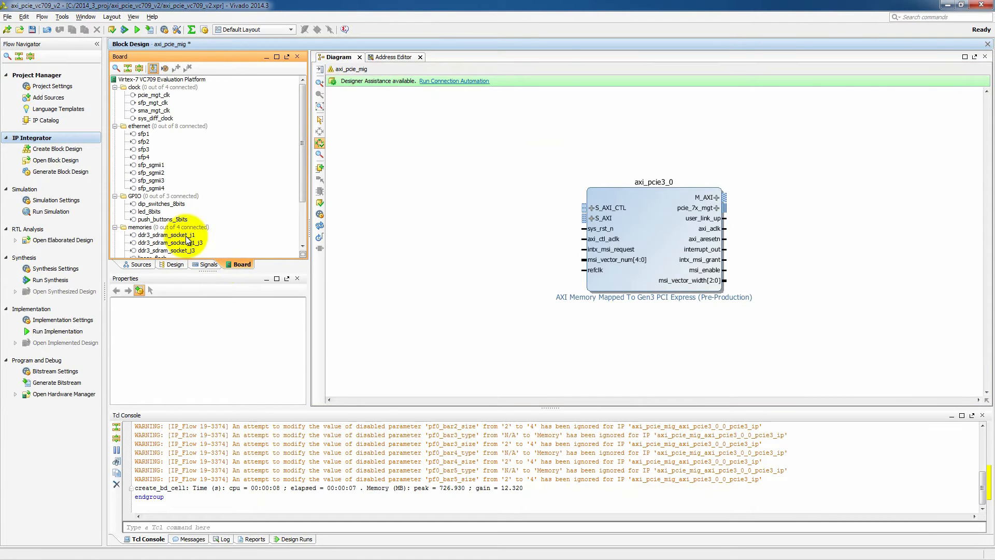
# Step: Connect ddr3_sdram_socket_j1 through a new MIG DDR interface, then begin customizing the PCIe block
pyautogui.doubleClick(167, 235)
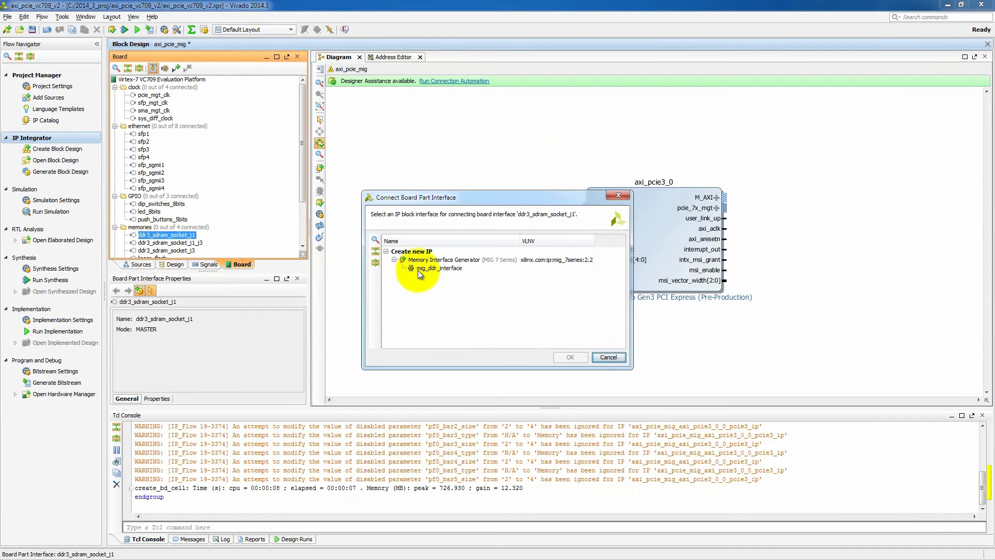
pyautogui.click(569, 356)
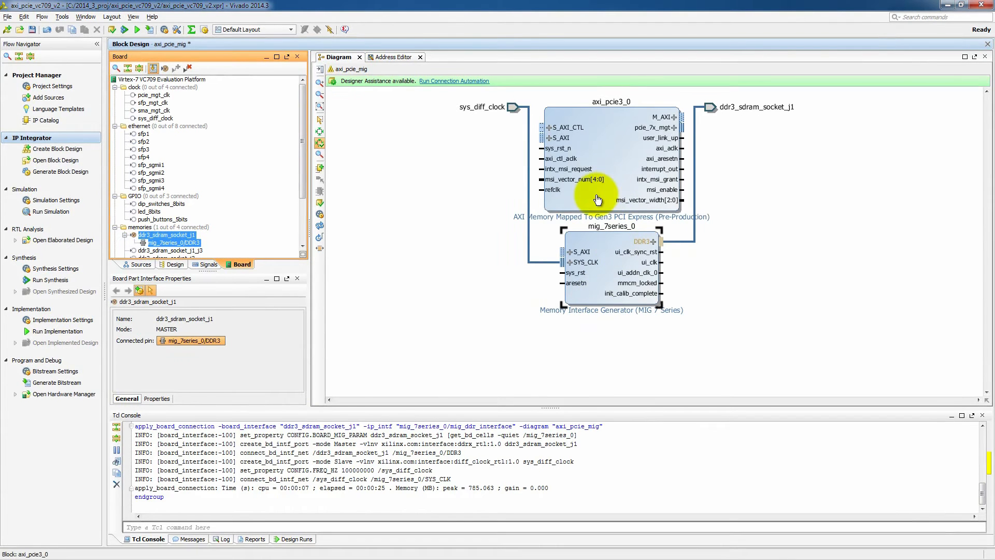
pyautogui.click(609, 146)
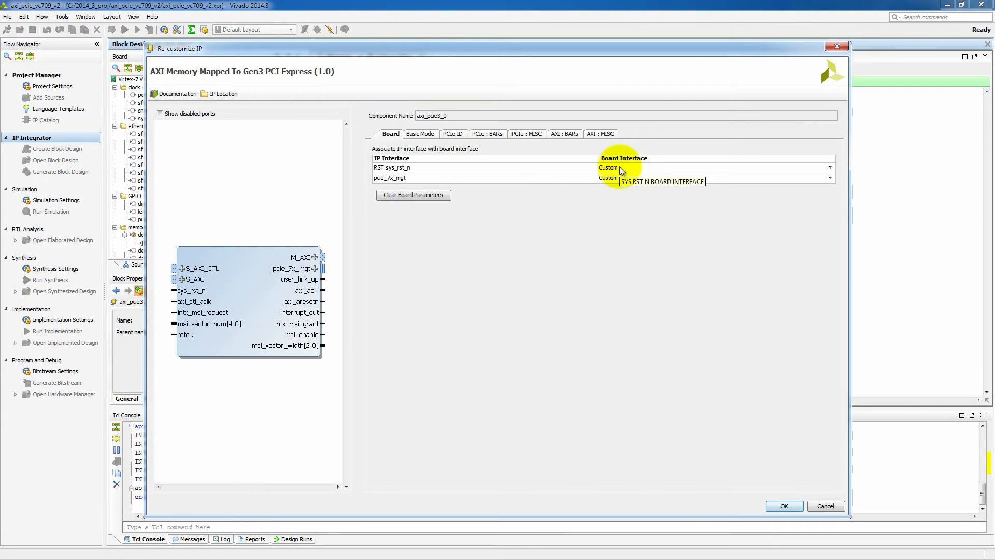
# Step: In Basic Mode set 8.0 GT/s, 256-bit AXI data, 250 MHz clock and disable the AXI slave interface
pyautogui.click(419, 133)
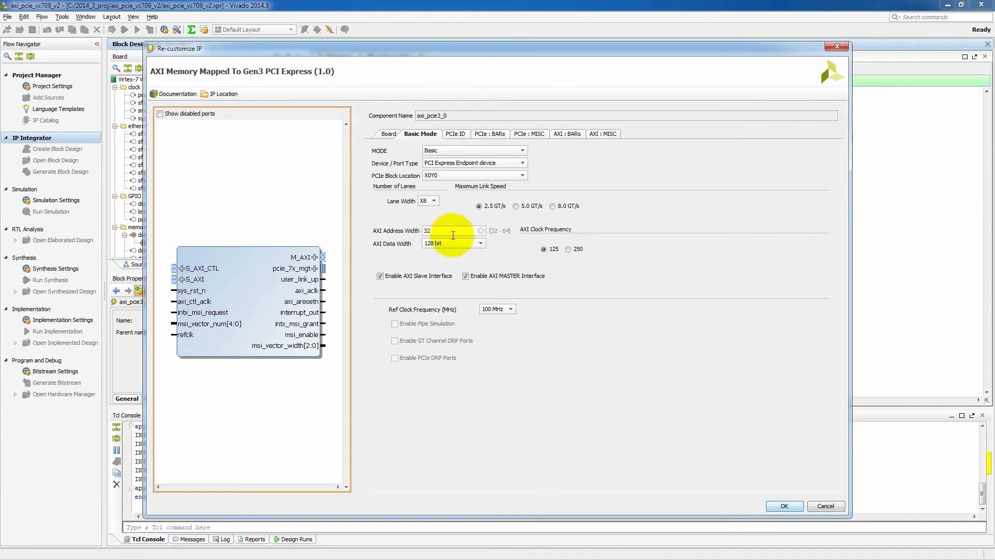
pyautogui.click(553, 205)
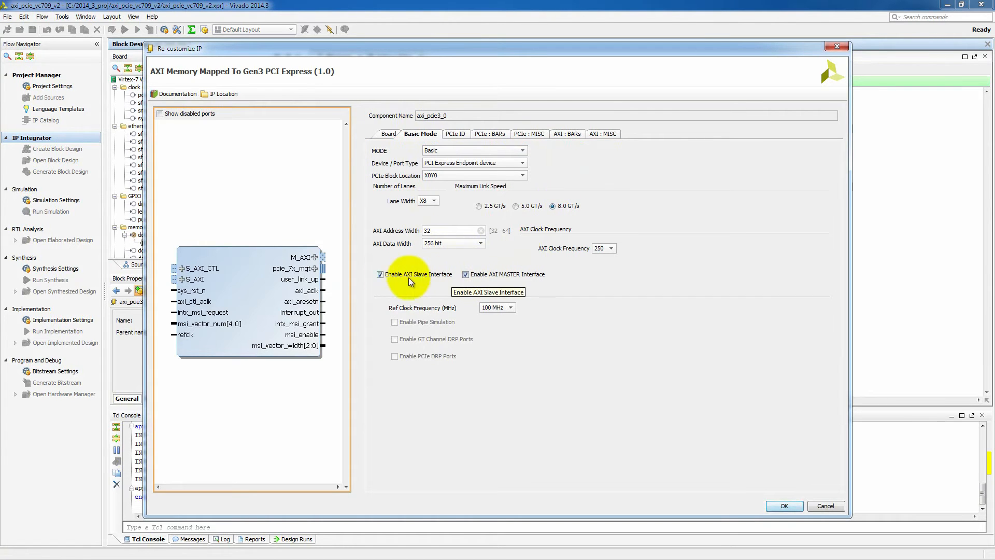
pyautogui.click(380, 274)
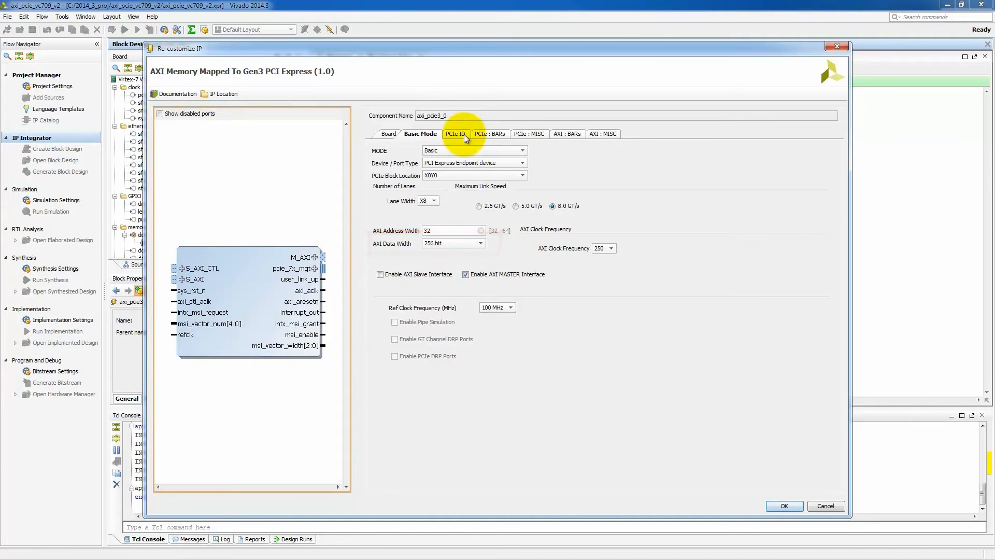
pyautogui.click(452, 133)
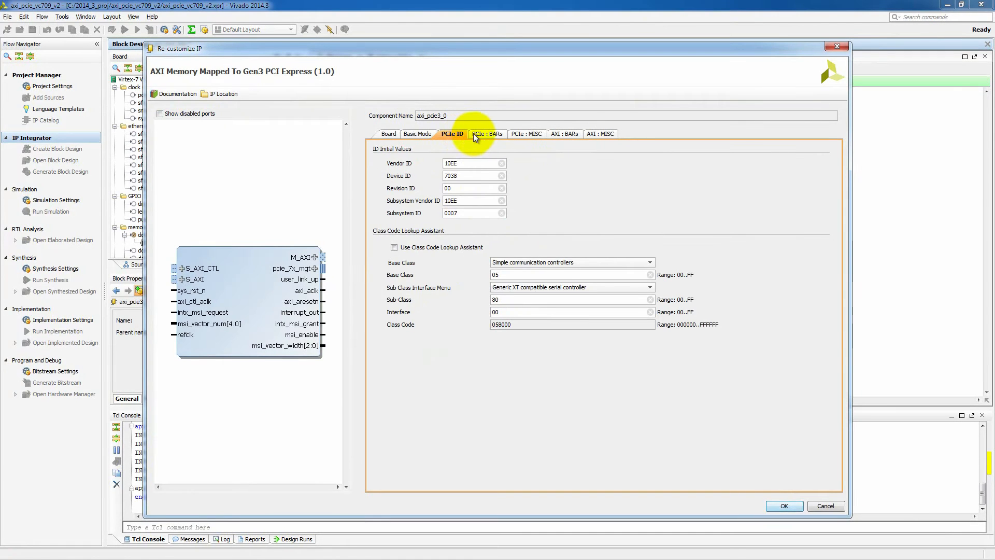
# Step: Set PF0 BAR0 to 128 MB and enable BAR1 at 128 MB
pyautogui.click(487, 134)
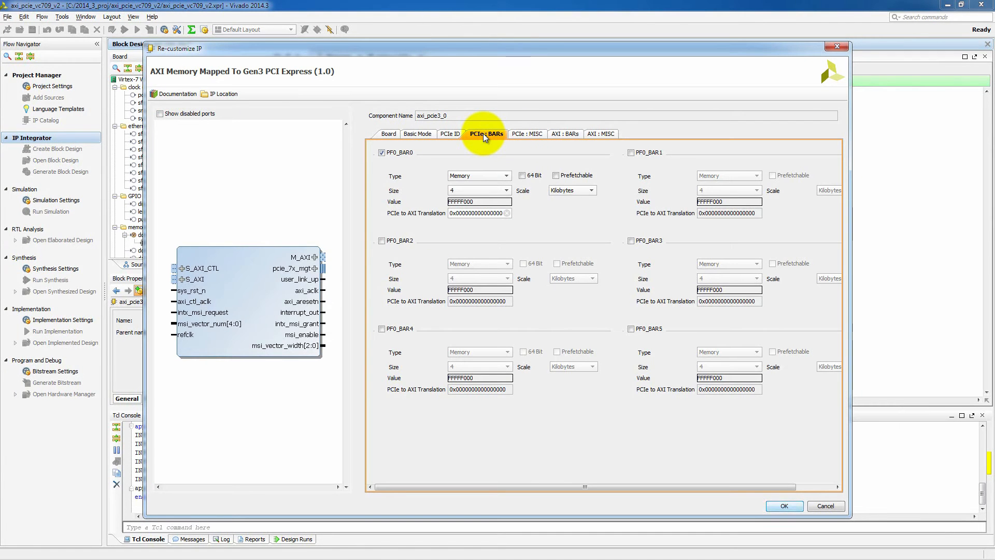
pyautogui.click(505, 190)
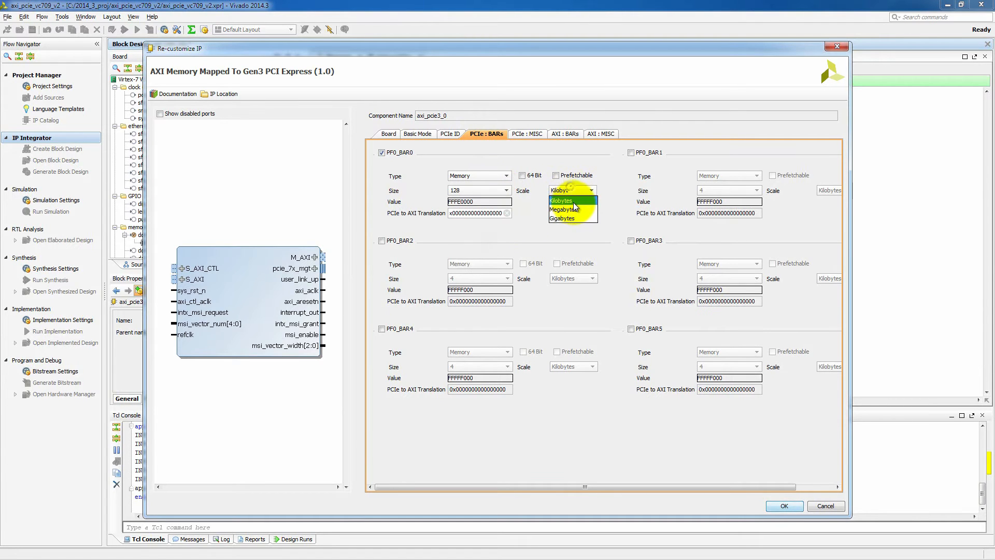
pyautogui.click(566, 209)
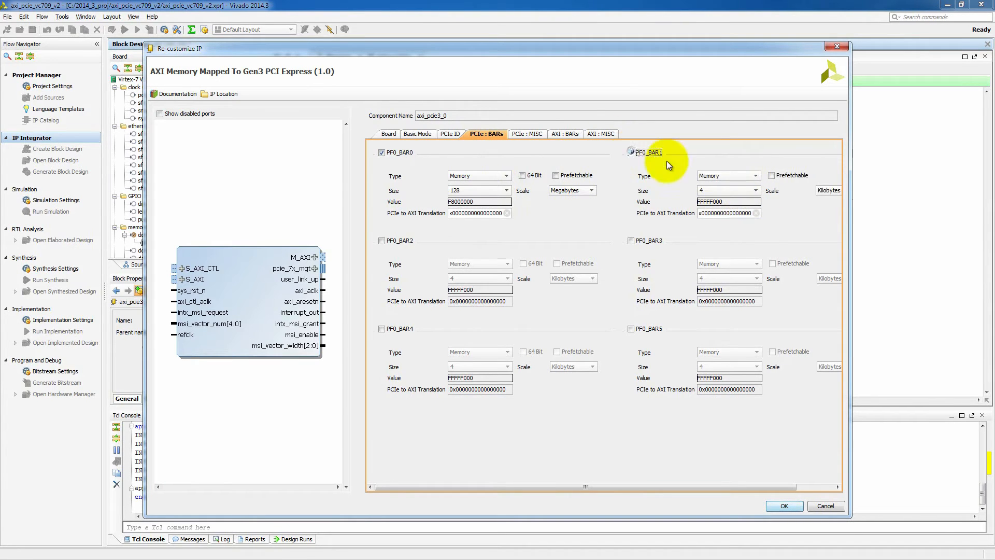
pyautogui.click(757, 190)
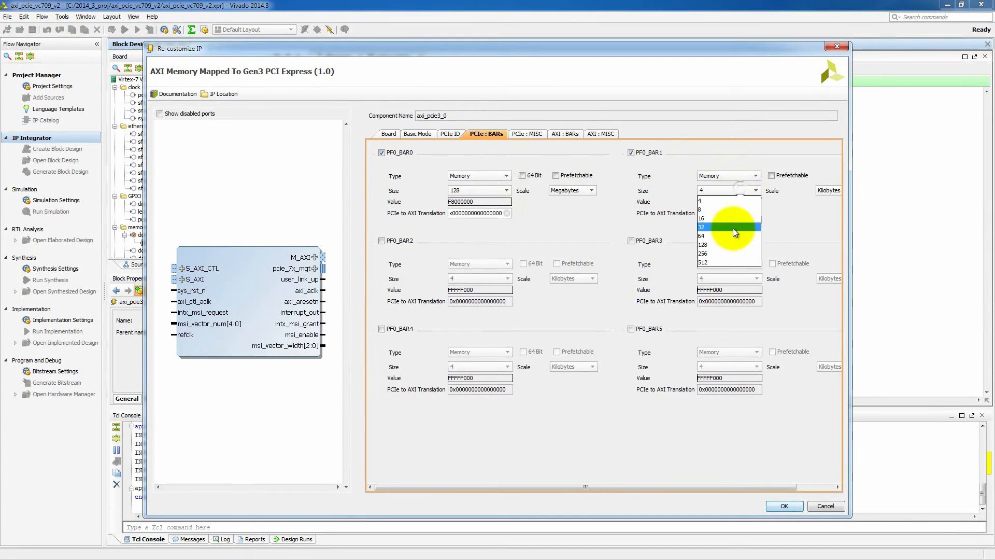
pyautogui.click(701, 245)
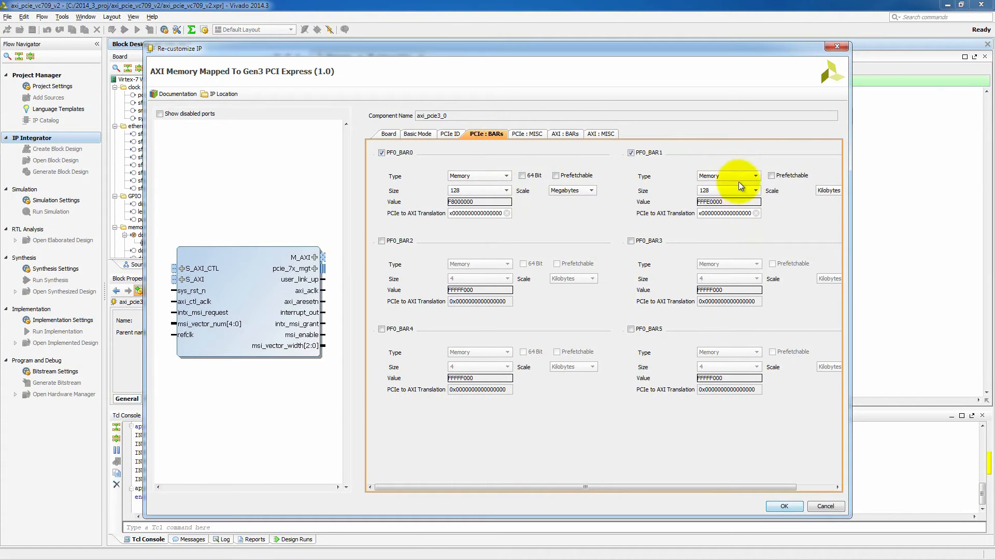
pyautogui.click(849, 190)
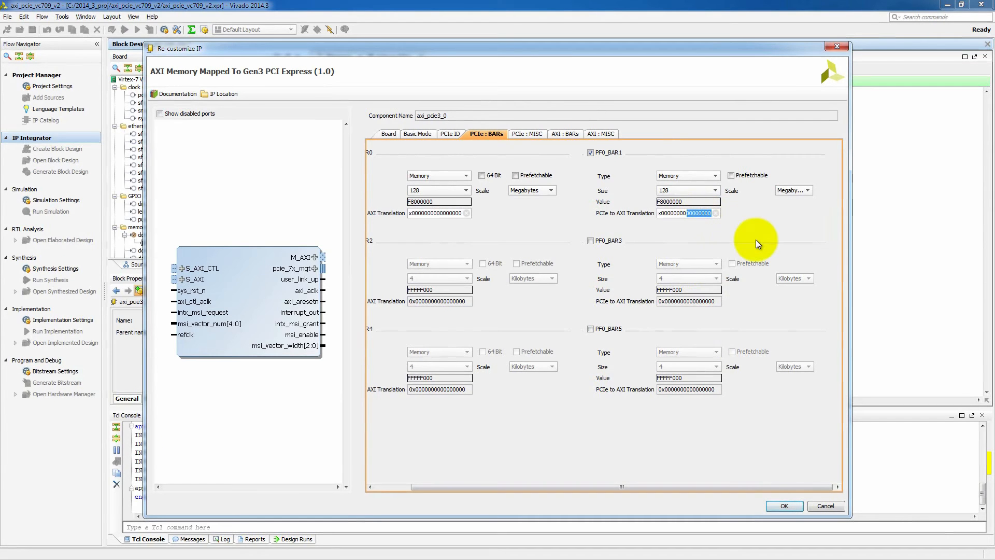
pyautogui.write('0x000000008')
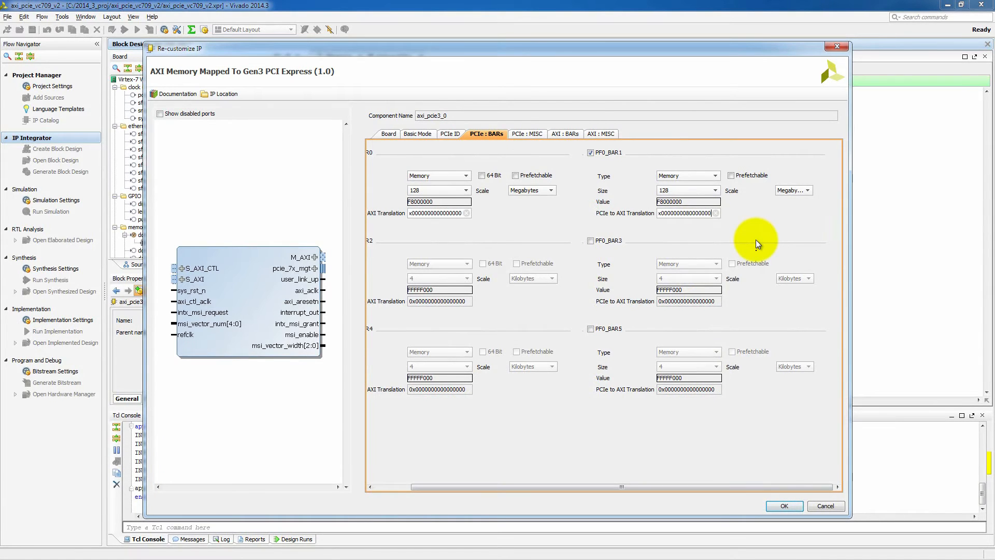
pyautogui.click(599, 134)
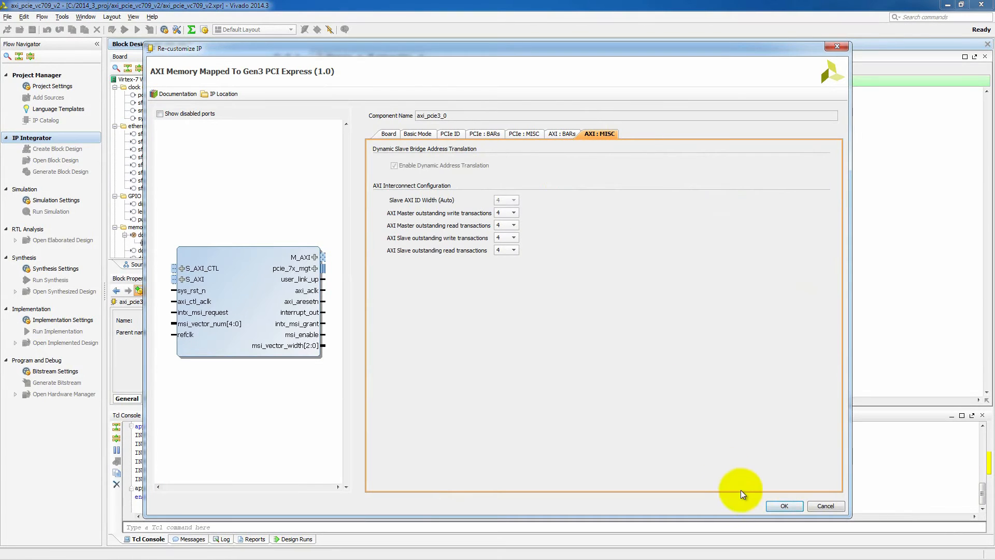
pyautogui.click(783, 505)
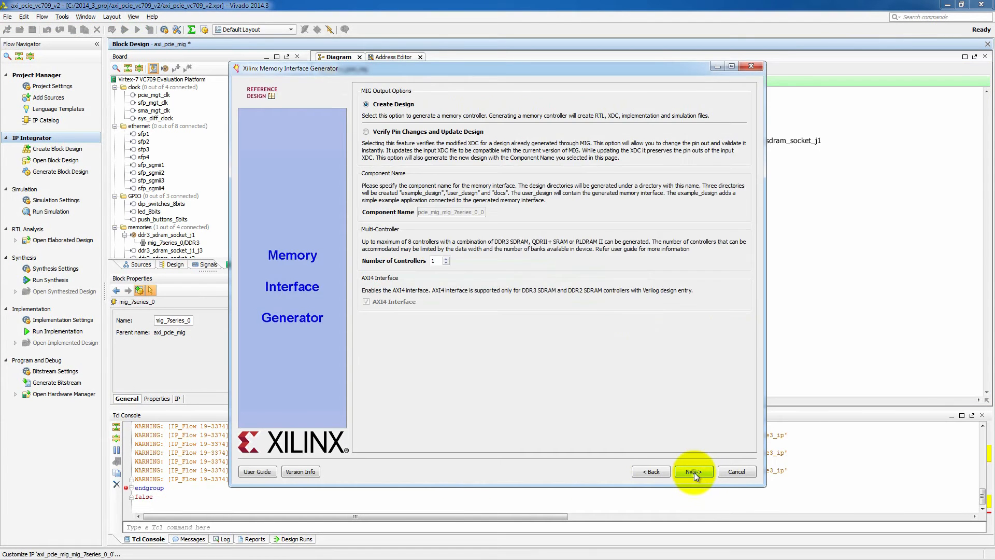
# Step: Step through the MIG wizard keeping DDR3 SDRAM, fixed pin-out and defaults, and generate the controller
pyautogui.click(693, 471)
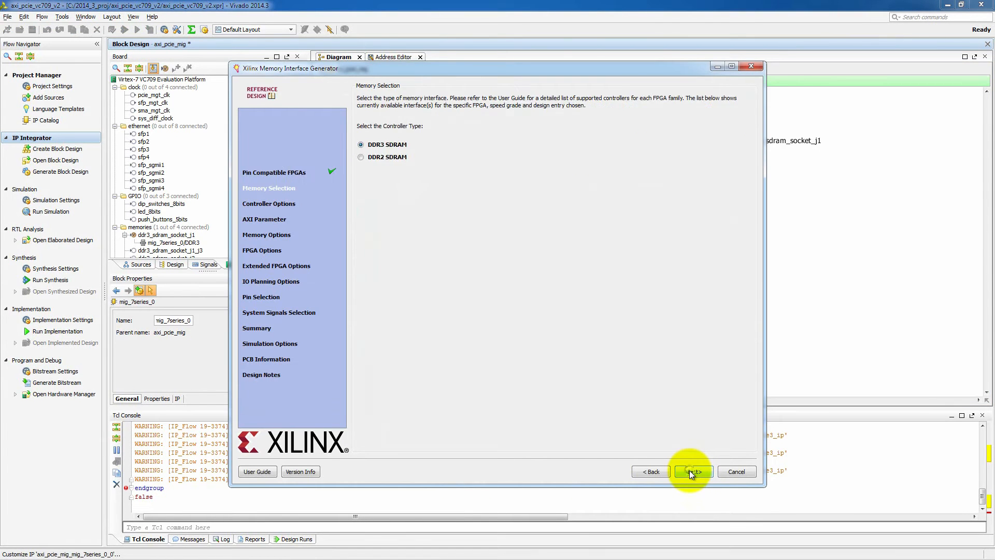
pyautogui.click(691, 471)
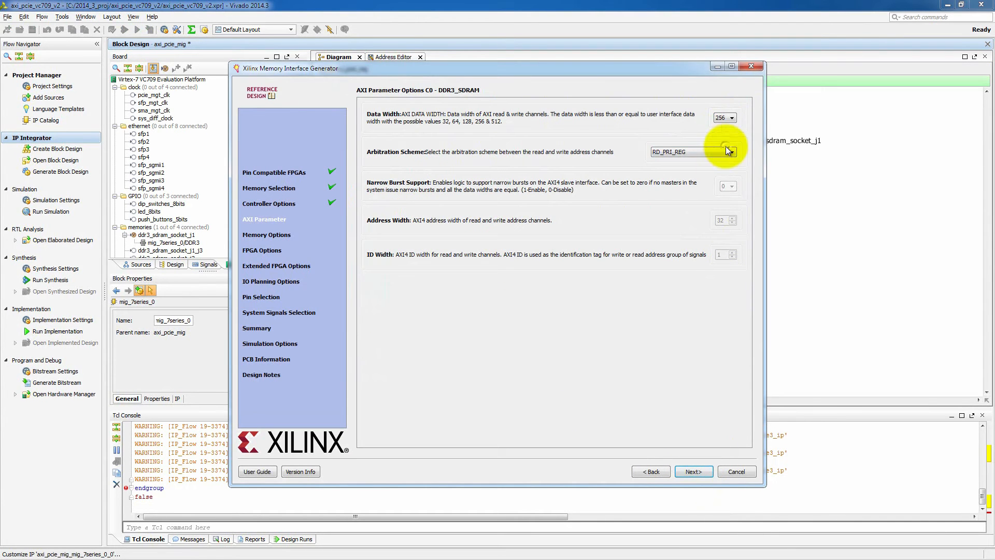
pyautogui.click(694, 471)
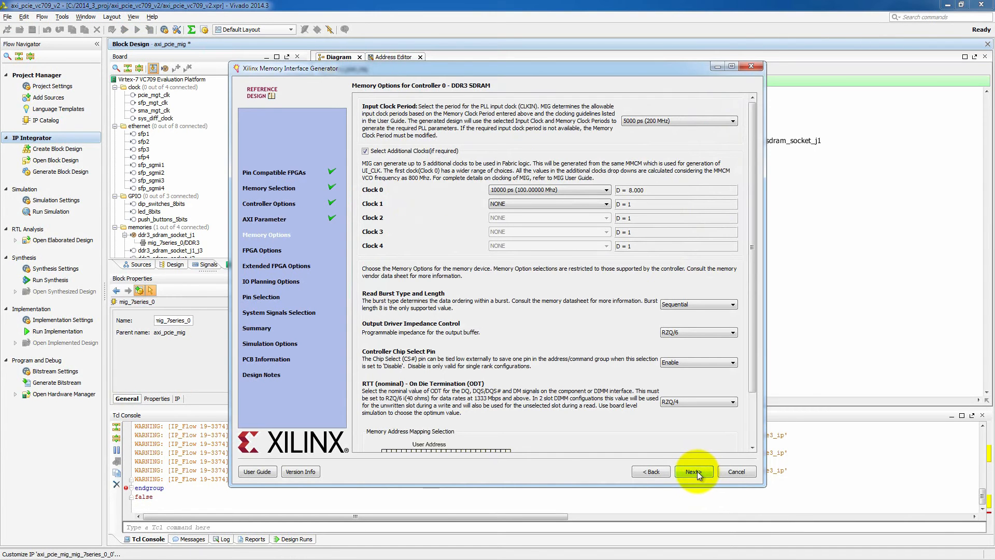
pyautogui.click(693, 471)
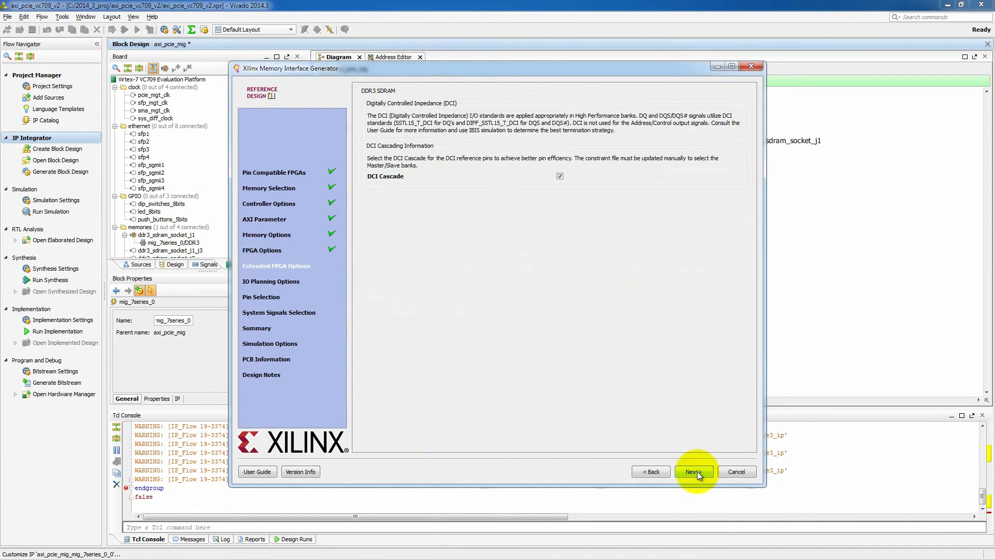
pyautogui.click(692, 470)
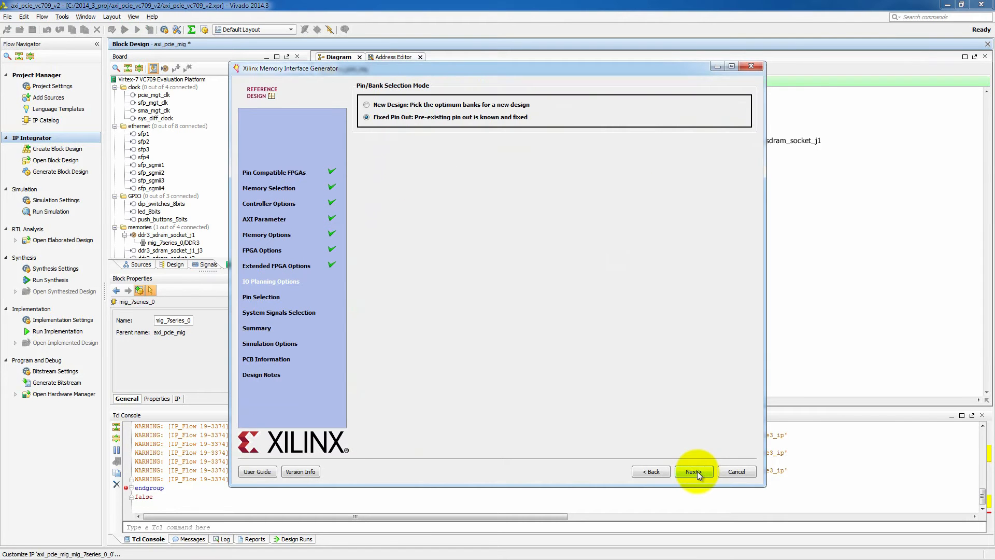
pyautogui.click(694, 471)
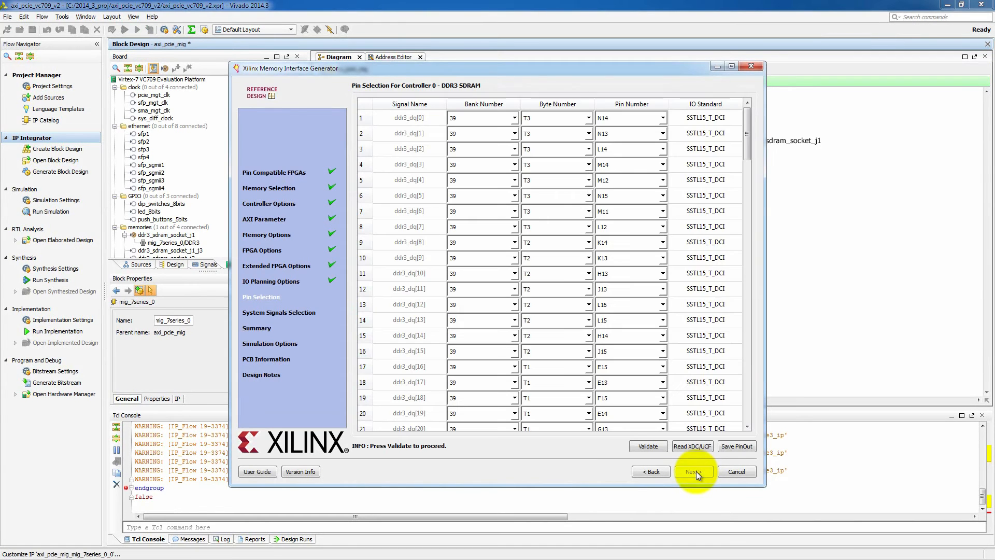
pyautogui.click(648, 446)
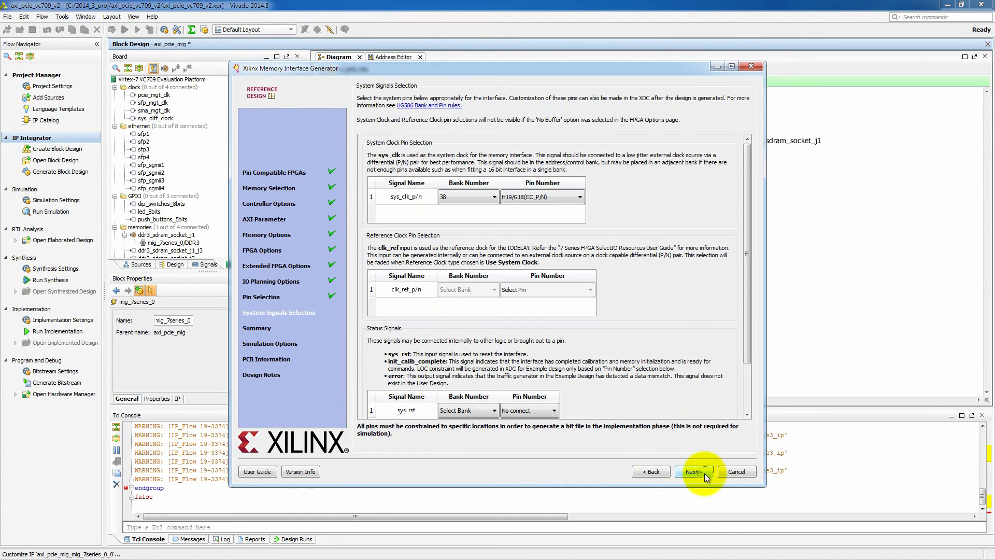
pyautogui.click(694, 471)
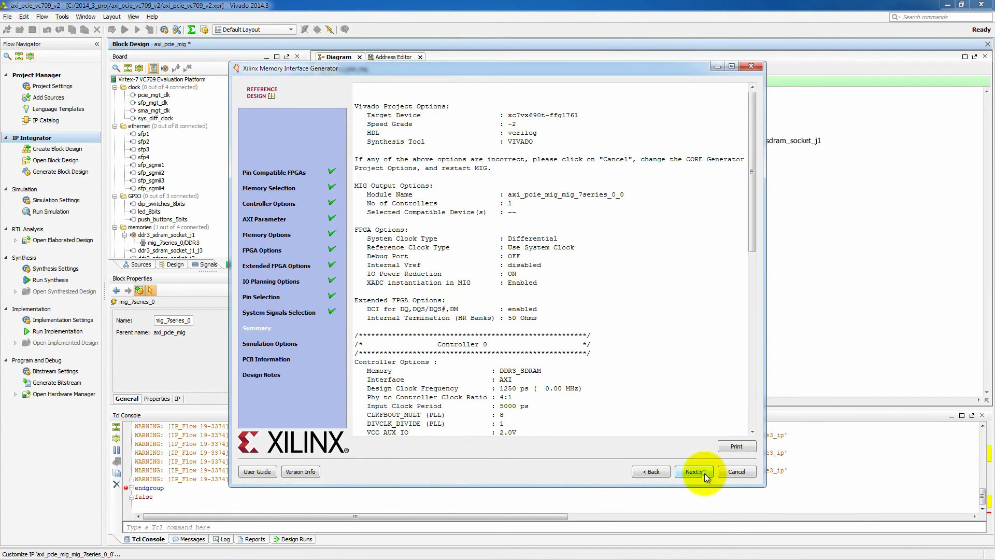
pyautogui.click(692, 470)
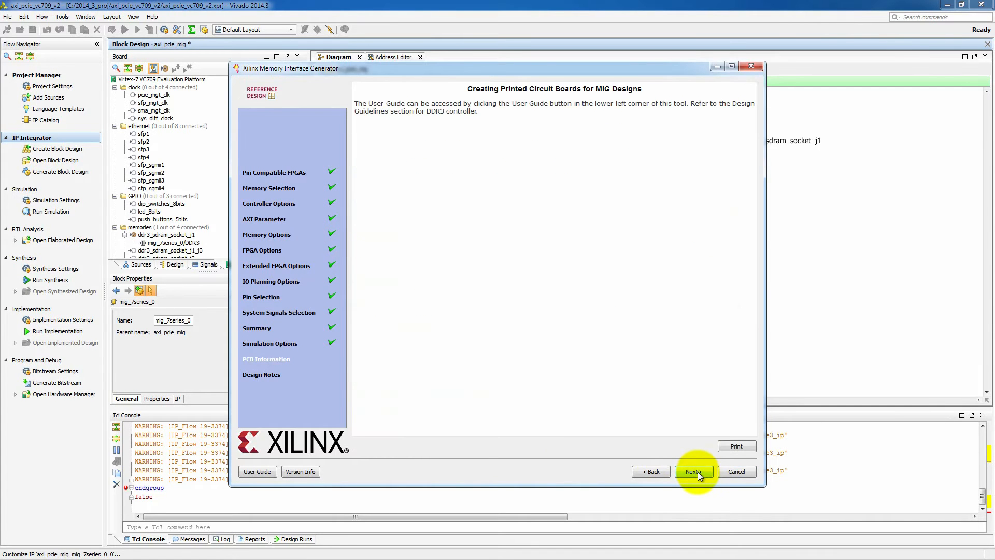
pyautogui.click(693, 471)
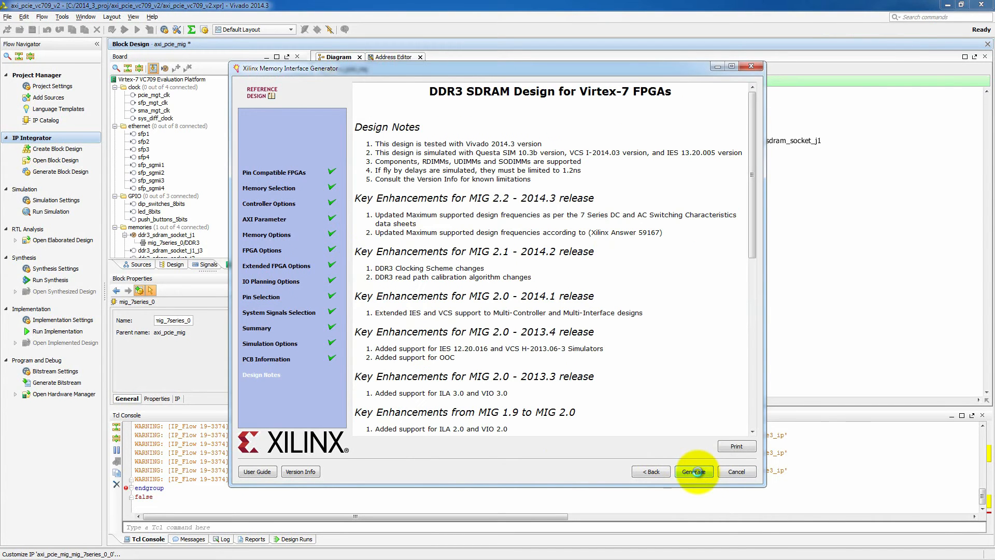
pyautogui.click(694, 471)
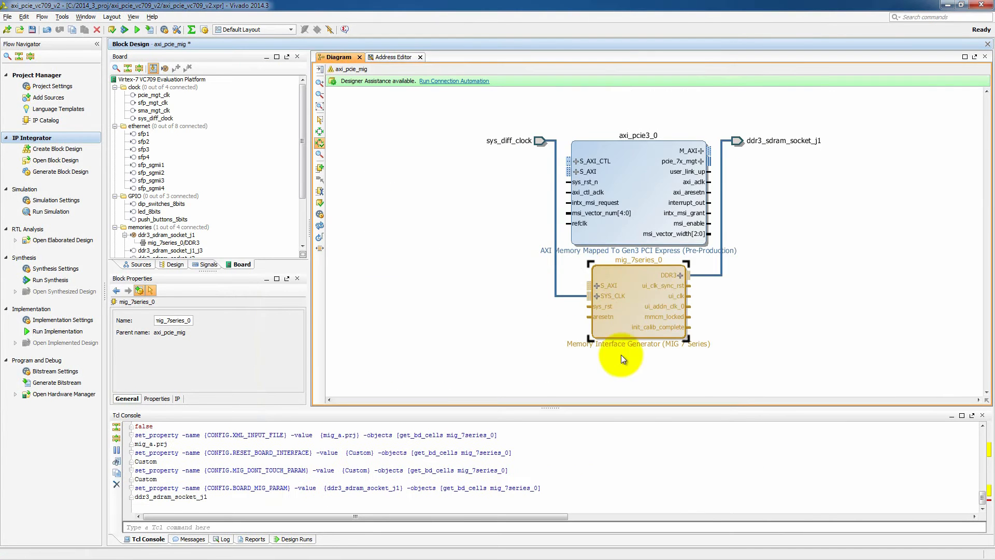
# Step: Run connection automation on all PCIe and MIG interfaces, then regenerate the diagram layout
pyautogui.click(453, 80)
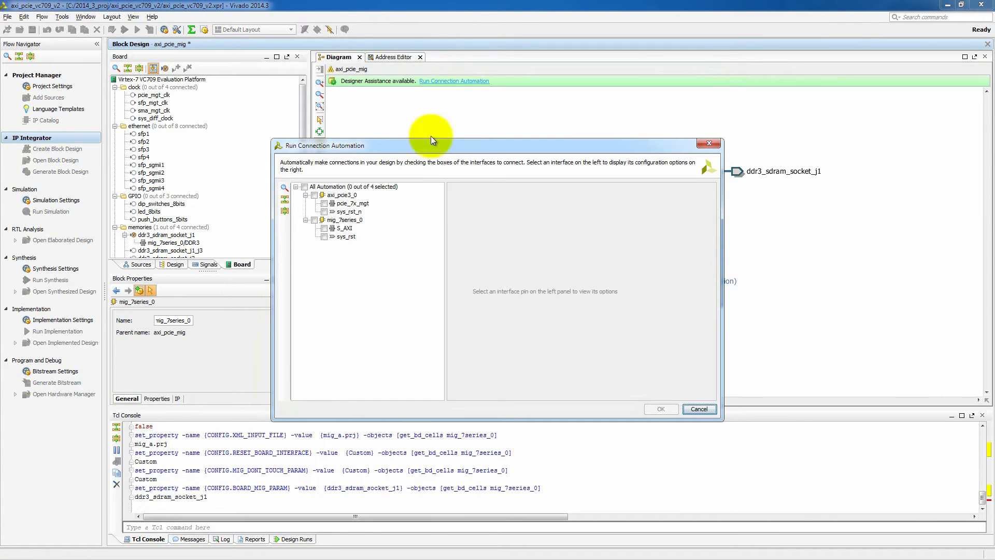
pyautogui.click(303, 195)
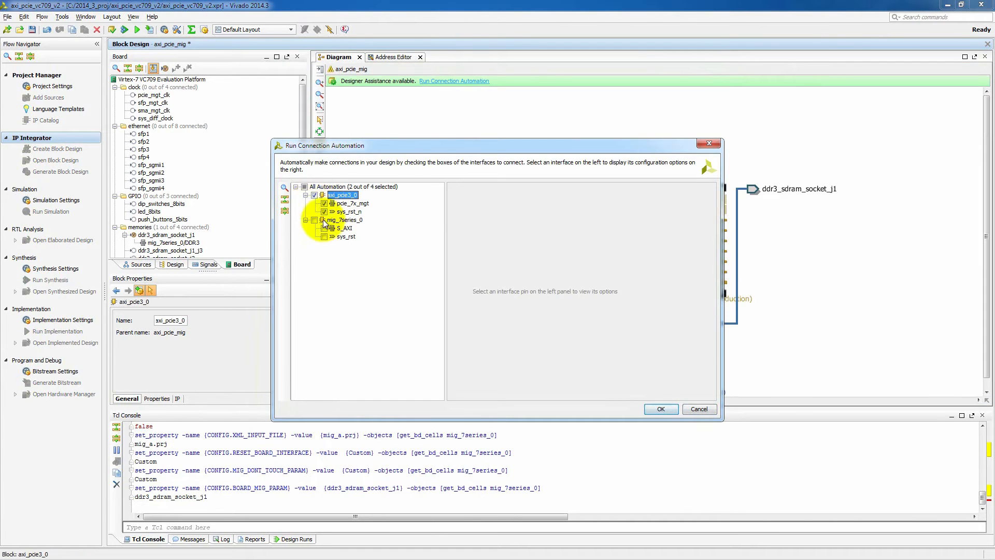
pyautogui.click(313, 219)
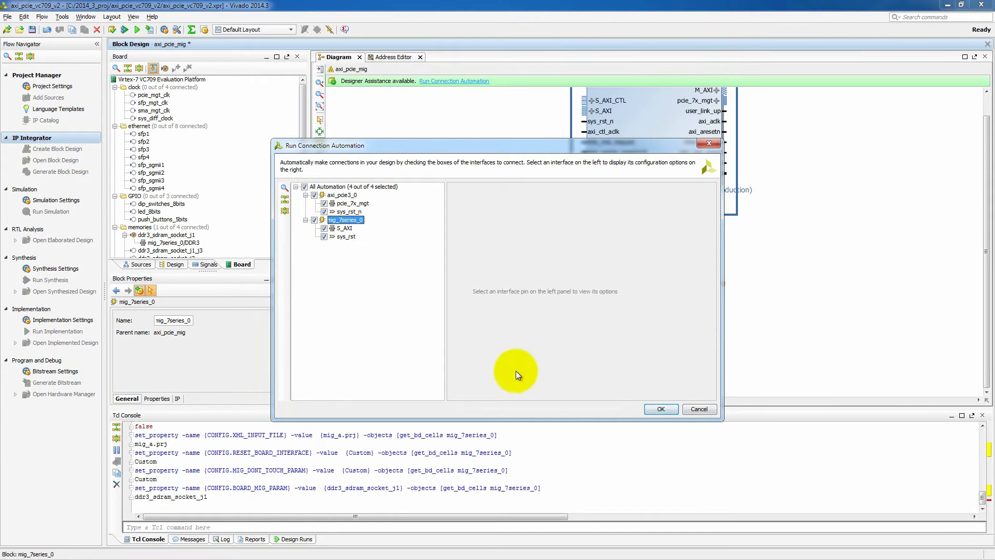
pyautogui.click(660, 409)
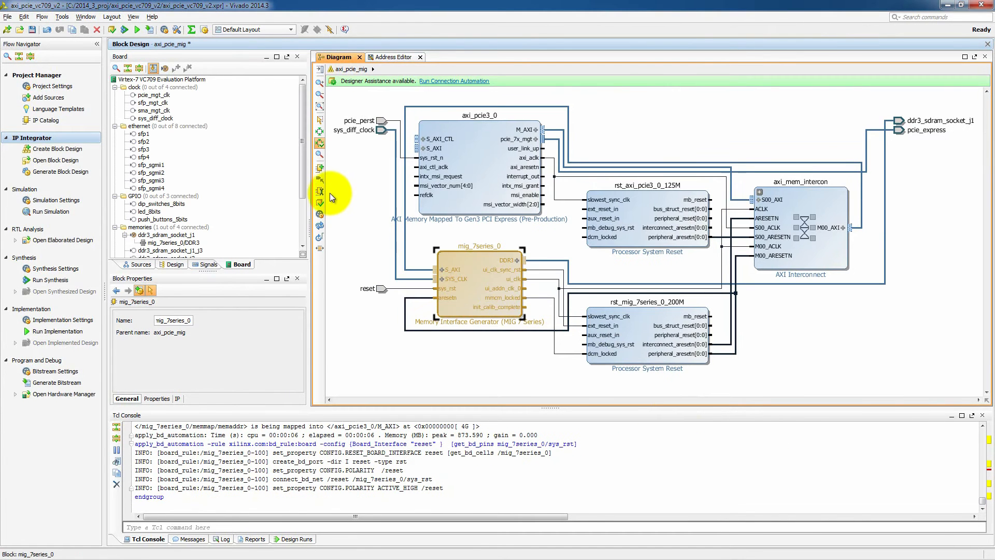
pyautogui.moveTo(320, 227)
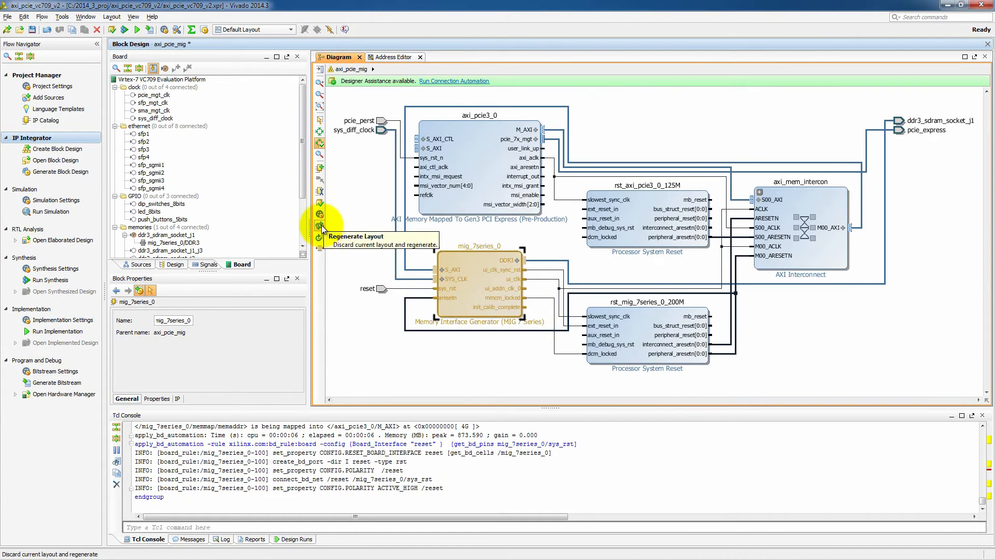
pyautogui.click(320, 228)
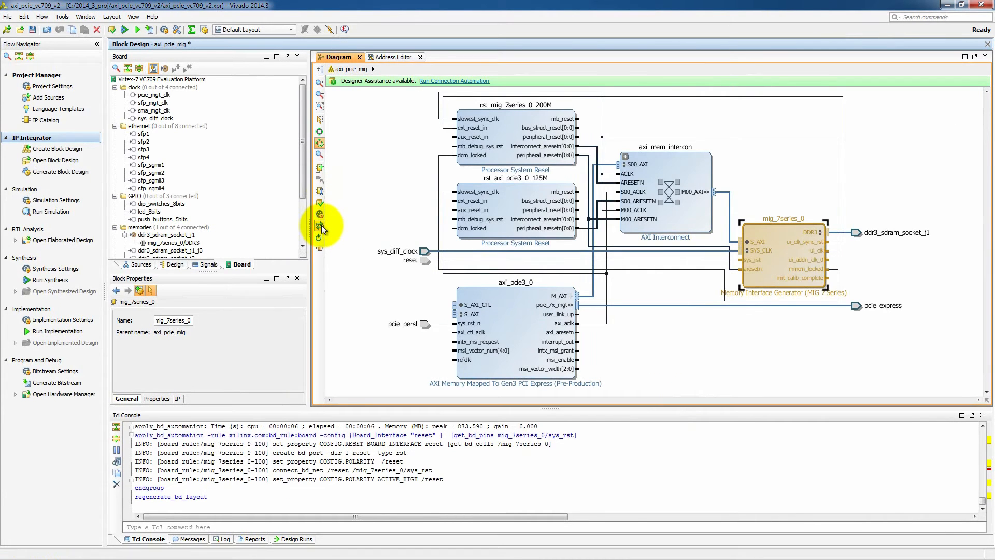
pyautogui.moveTo(321, 226)
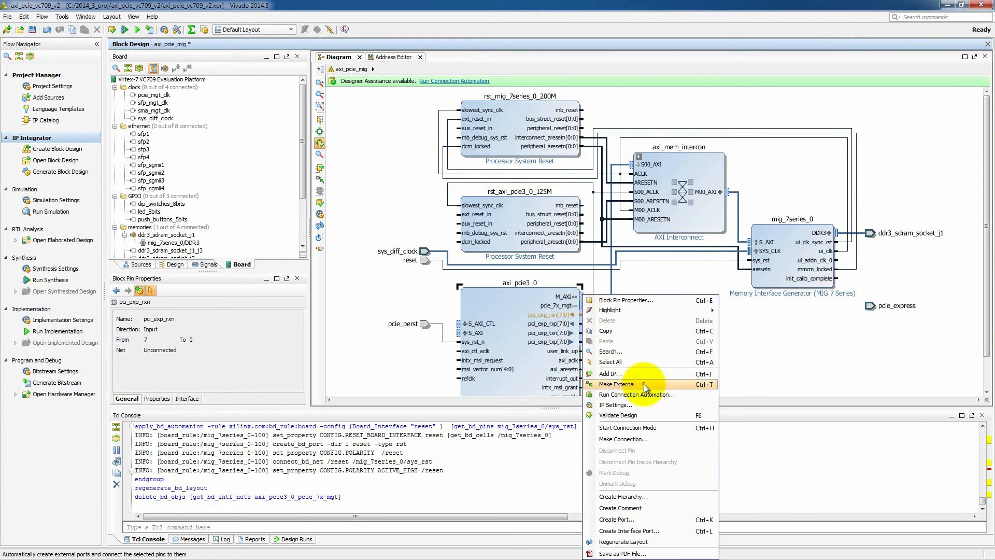
# Step: Make the PCIe transceiver pins external and automate ext_reset_in to the board reset
pyautogui.click(615, 384)
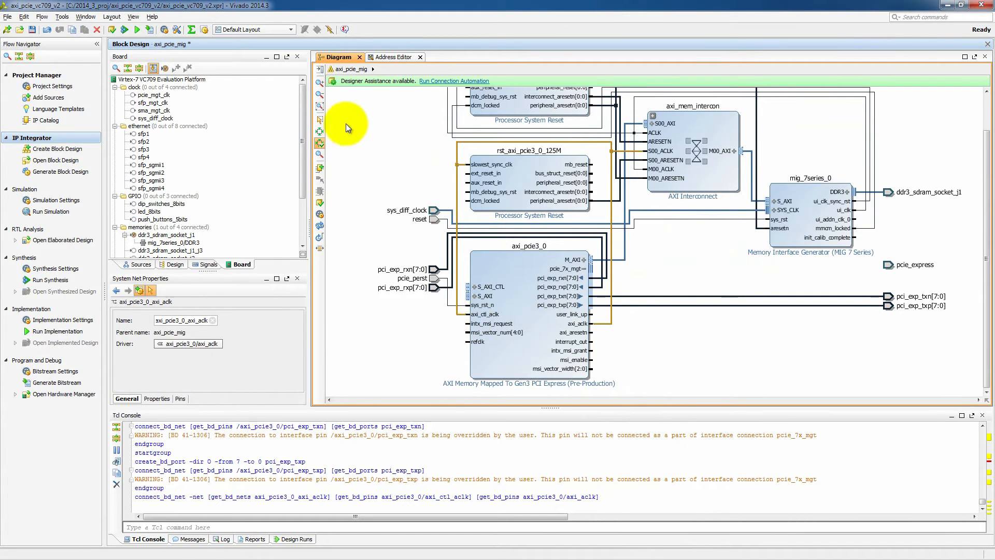
pyautogui.click(454, 81)
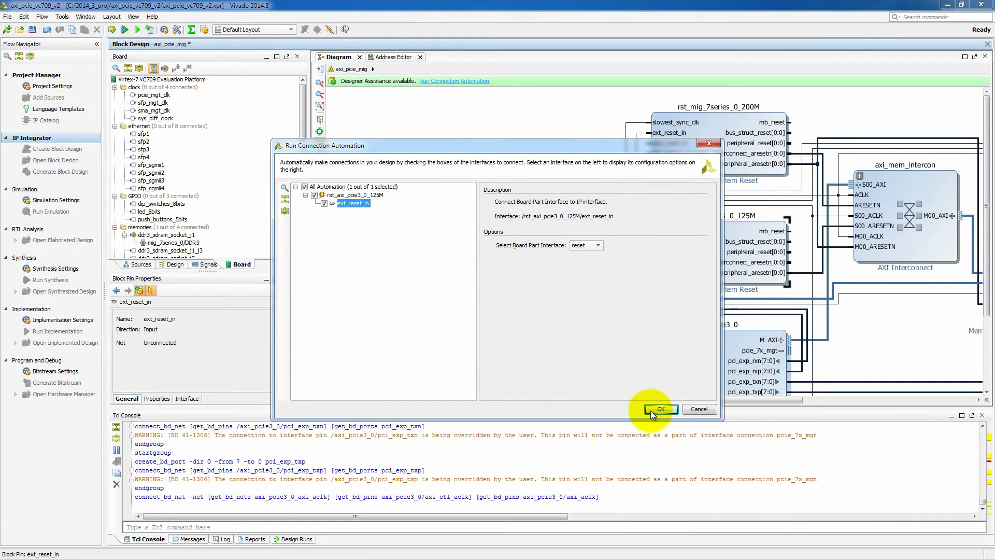
pyautogui.click(660, 408)
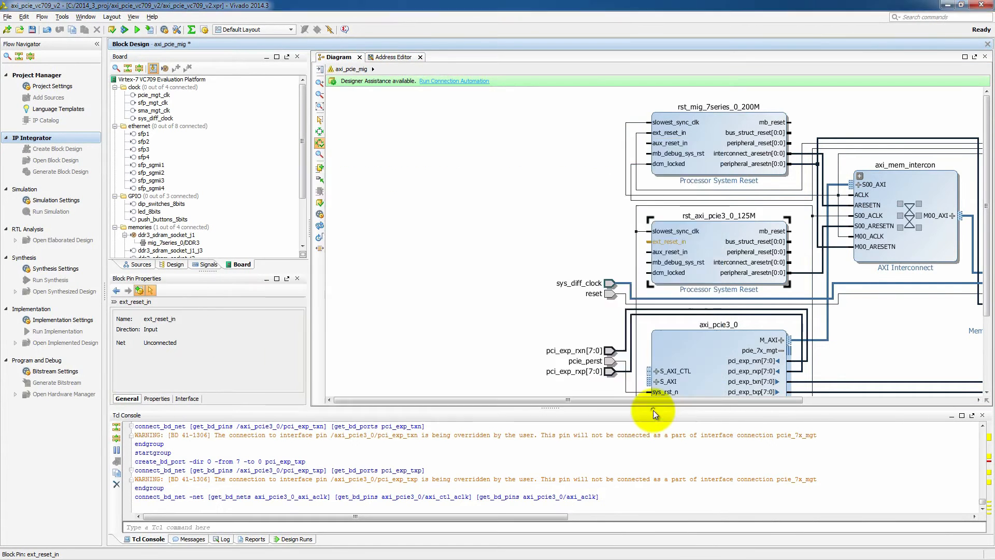
pyautogui.click(454, 81)
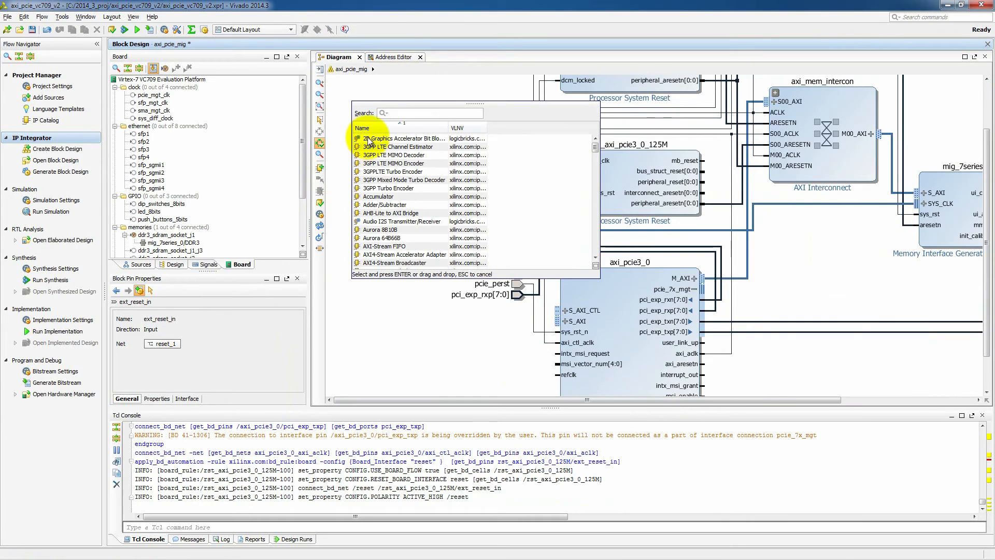
# Step: Add a Utility Differential IO Buffer set to IBUFDSGTE and position it by the PCIe block
pyautogui.write('buffer')
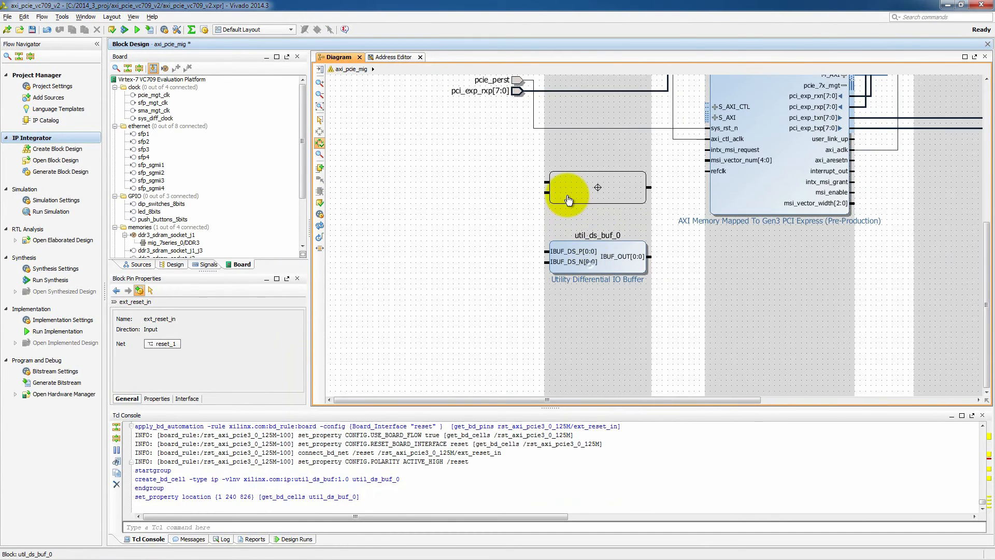
pyautogui.doubleClick(597, 187)
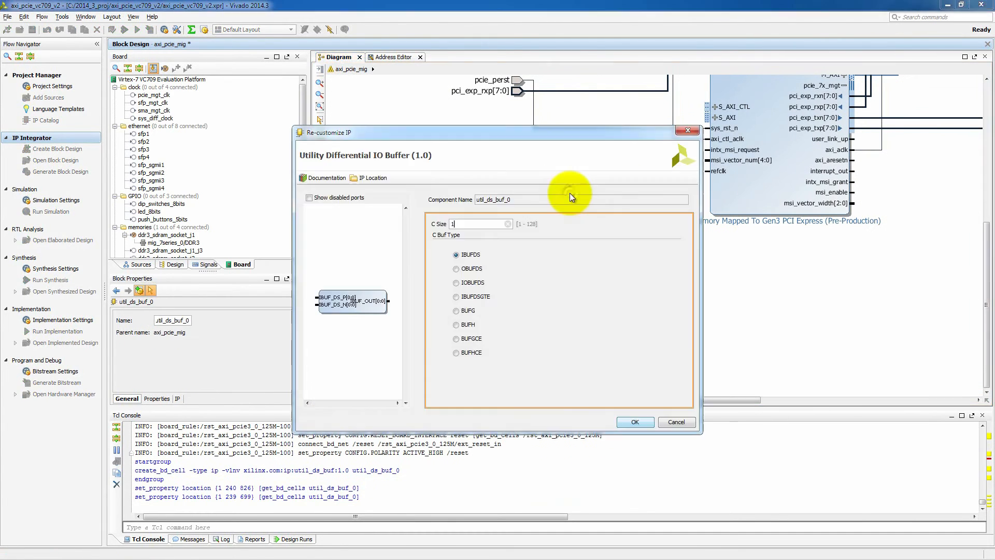
pyautogui.click(456, 296)
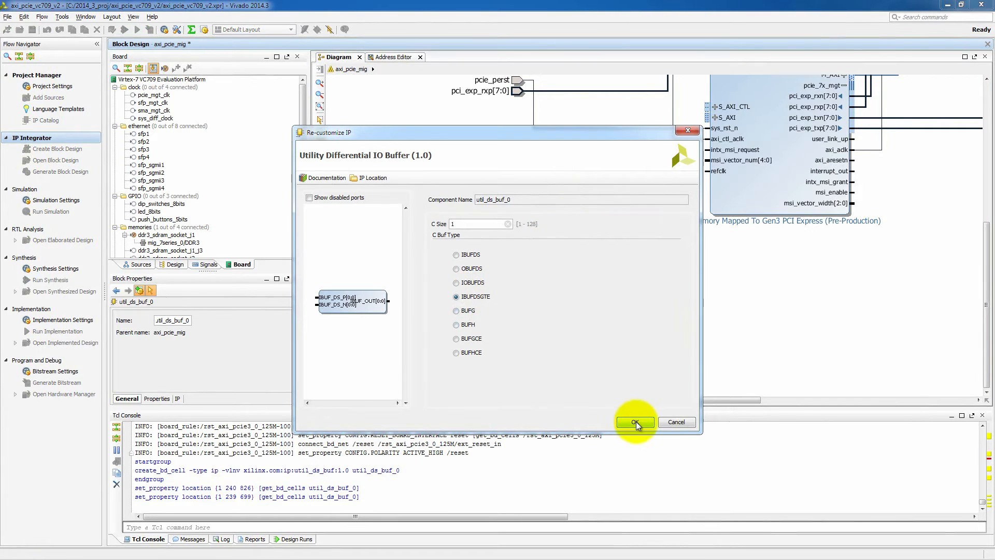
pyautogui.click(634, 422)
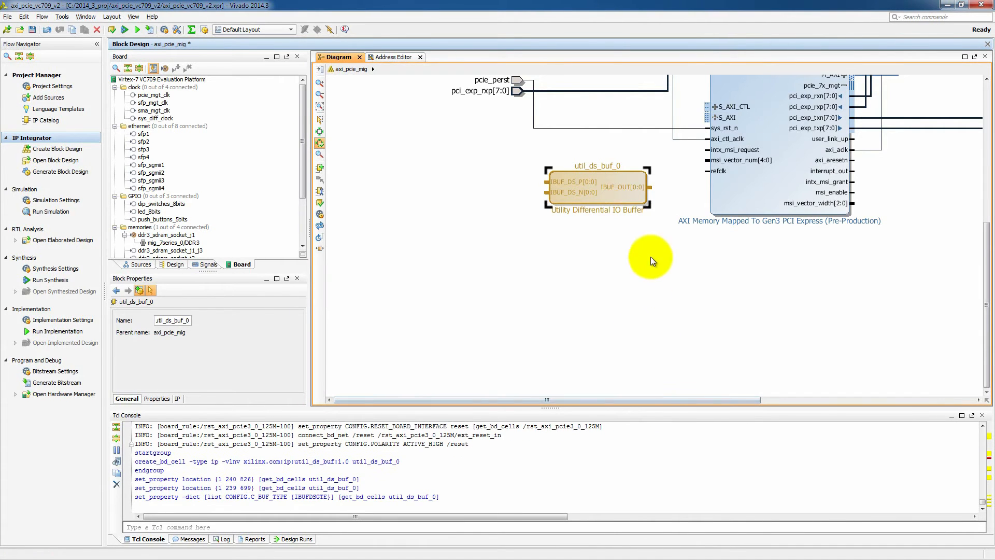
pyautogui.moveTo(647, 188); pyautogui.dragTo(704, 171)
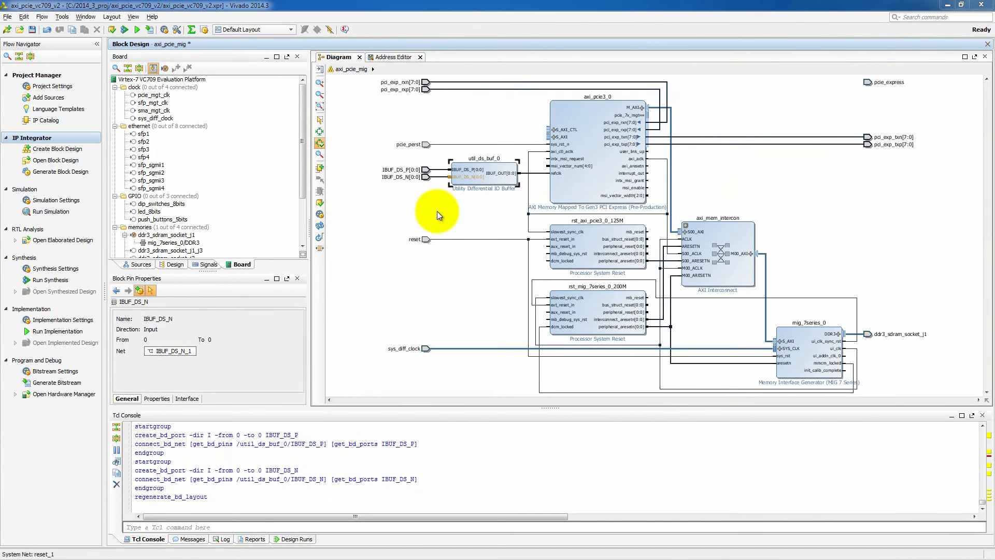
pyautogui.moveTo(337, 138)
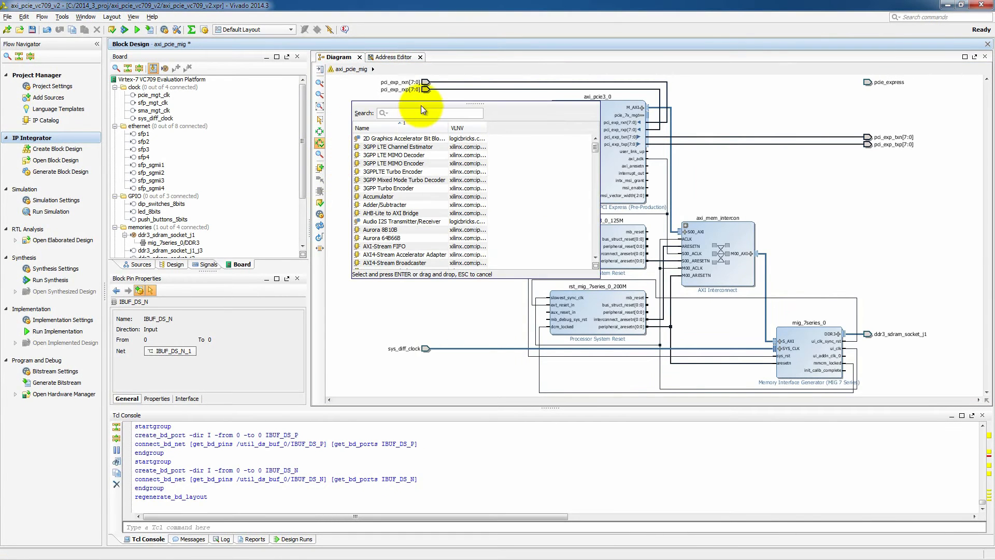
# Step: Add a Constant block with value 0 for the PCIe intx_msi_request input
pyautogui.write('cons')
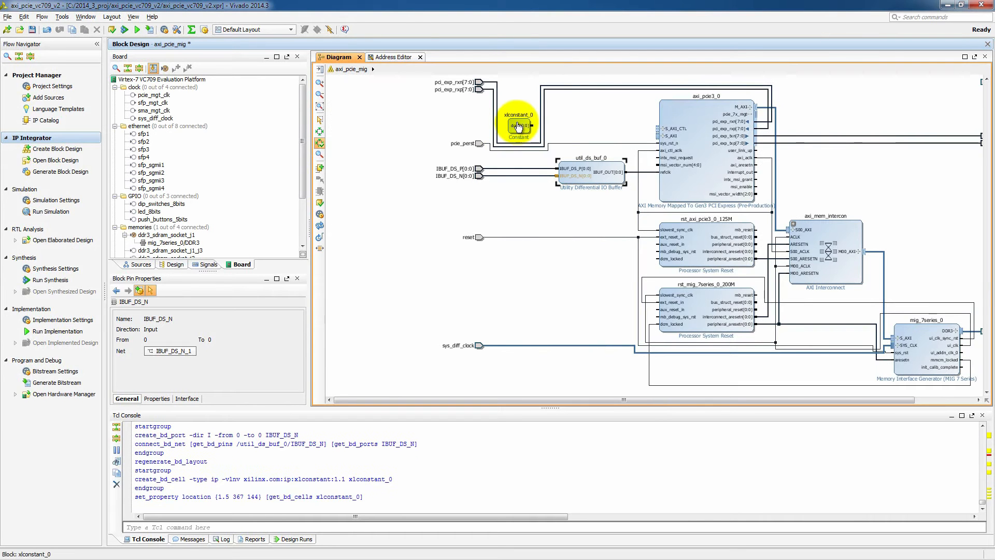
pyautogui.doubleClick(518, 125)
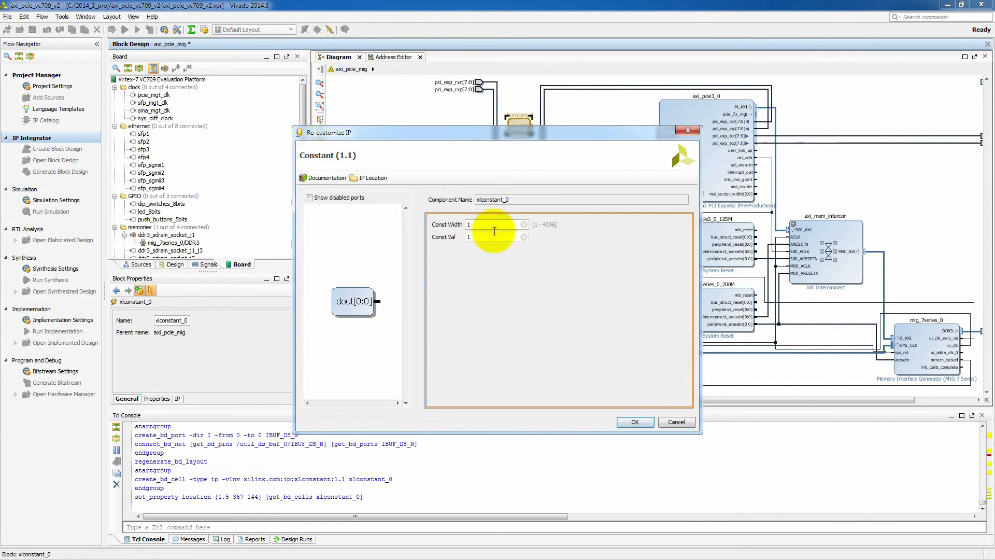
pyautogui.write('0')
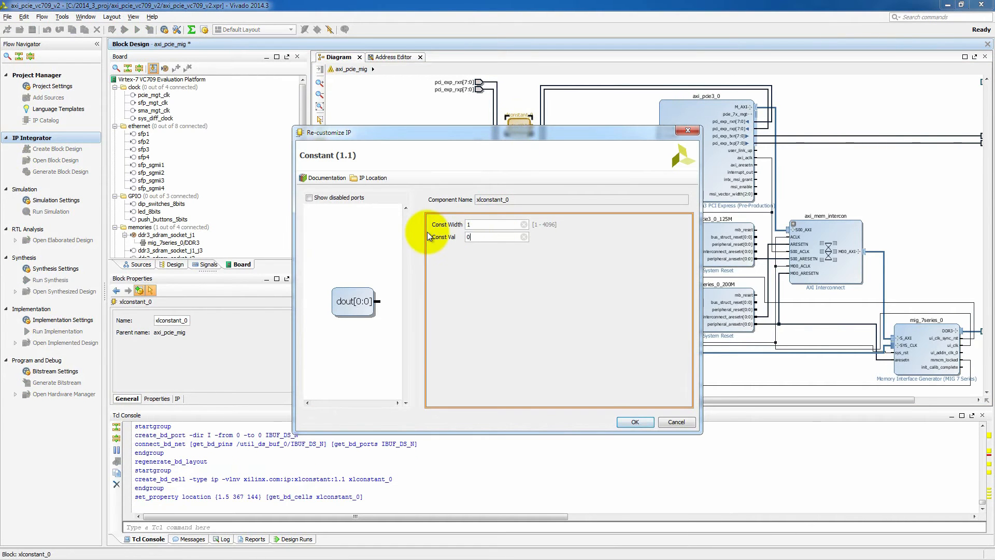
pyautogui.click(634, 422)
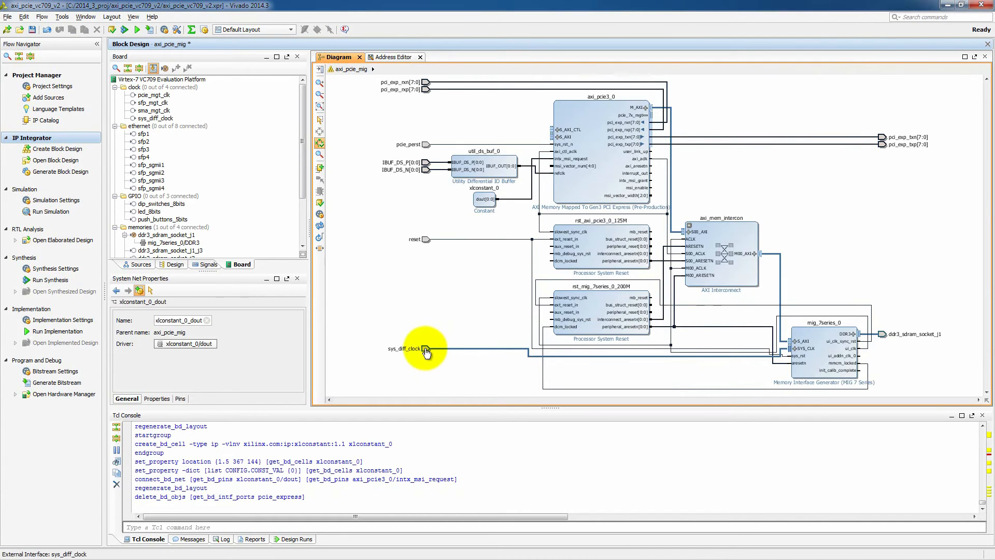
# Step: Set the sys_diff_clock port frequency to 200000000 Hz and show the Address Editor
pyautogui.doubleClick(423, 349)
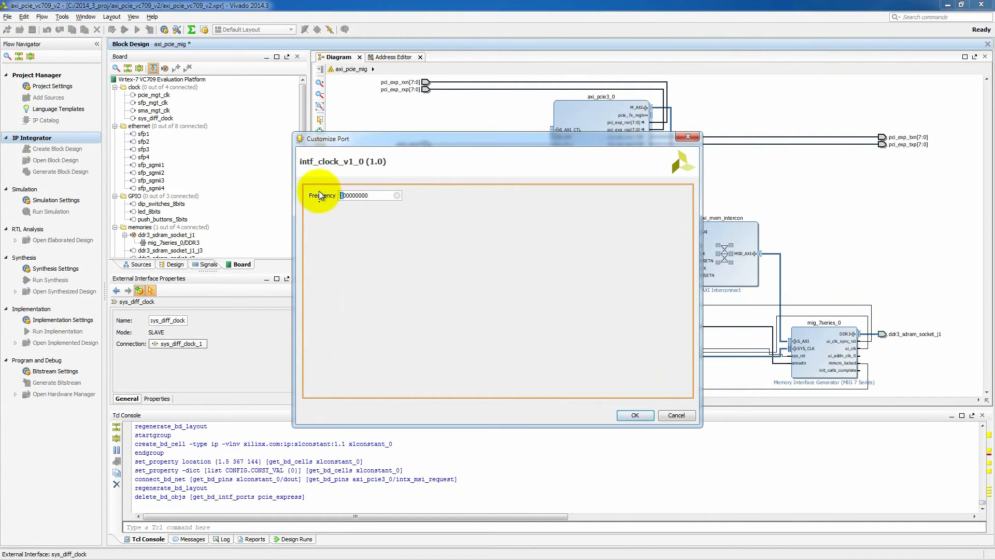
pyautogui.write('200000000')
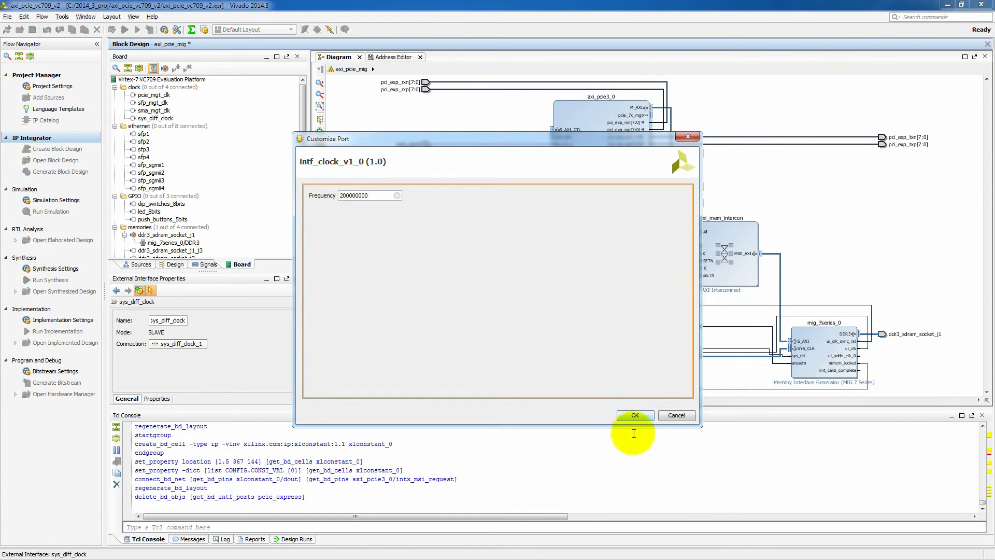
pyautogui.click(634, 415)
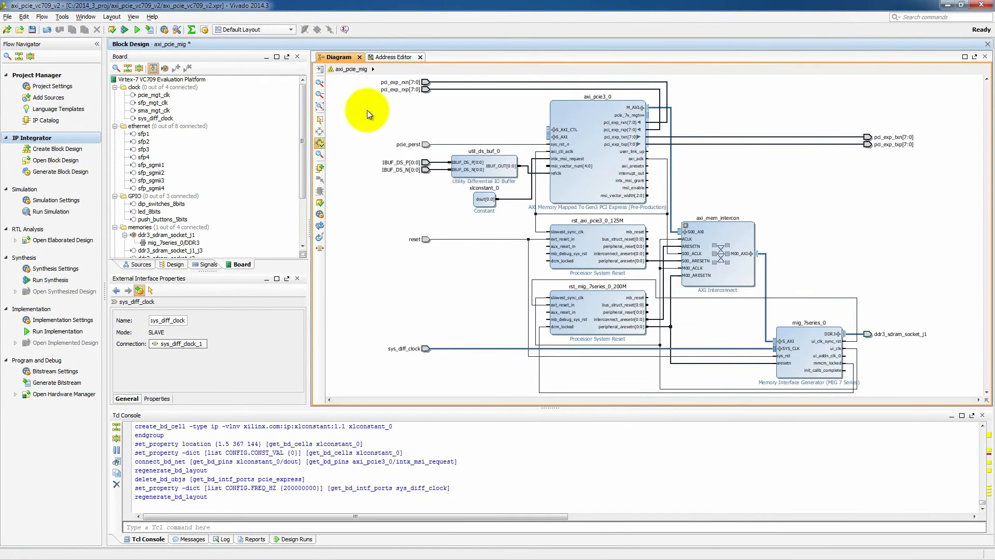
pyautogui.click(392, 57)
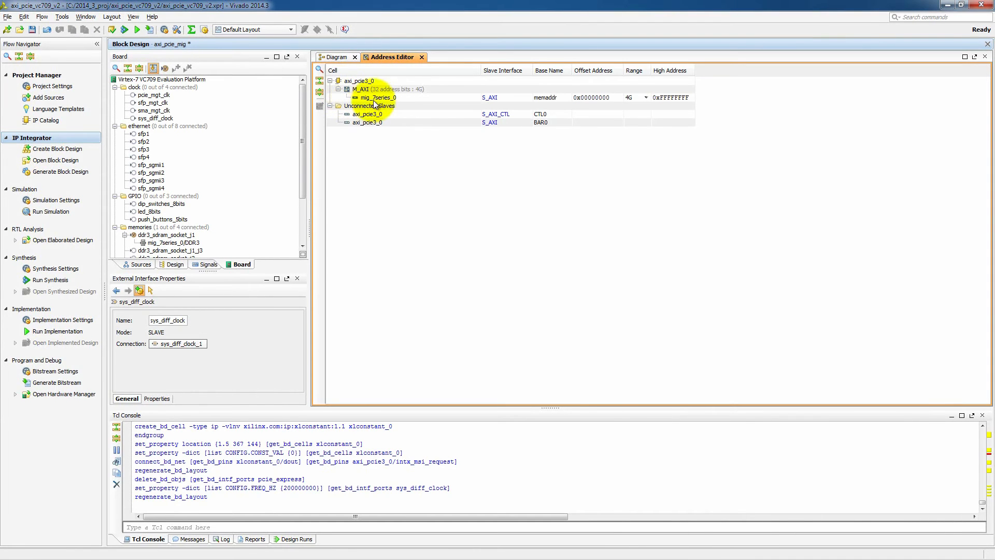
pyautogui.moveTo(386, 105)
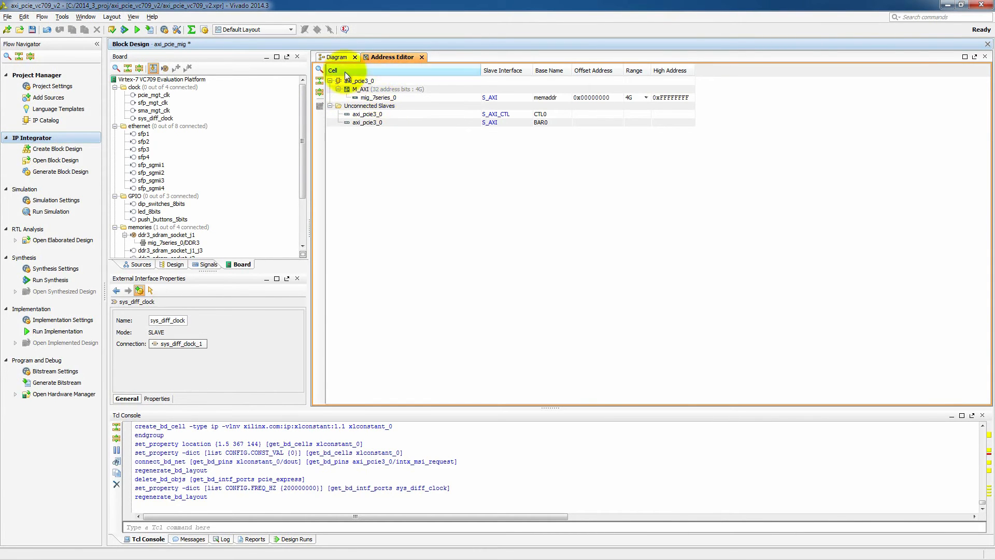
# Step: Return to the block diagram after reviewing the mig_7series_0 address mapping
pyautogui.click(338, 56)
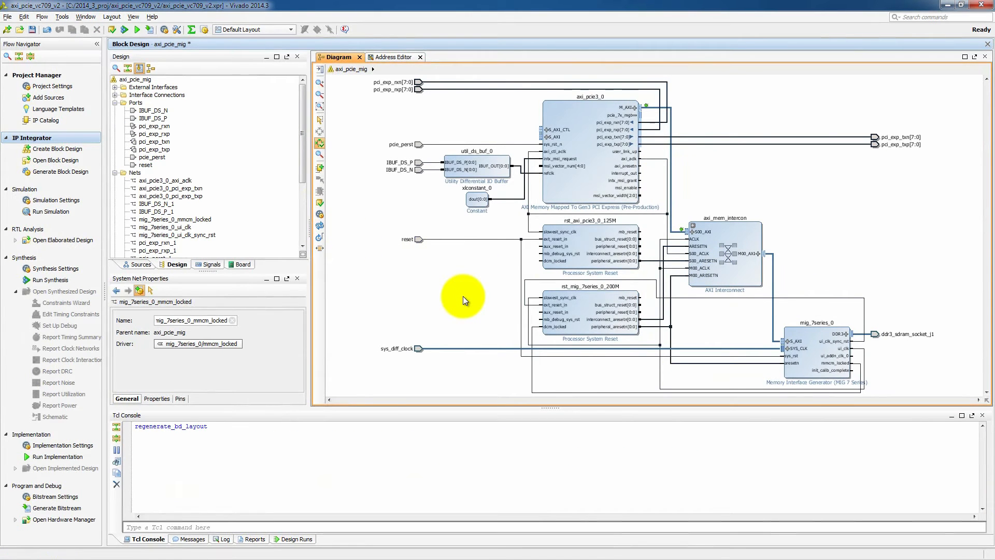
pyautogui.moveTo(608, 212)
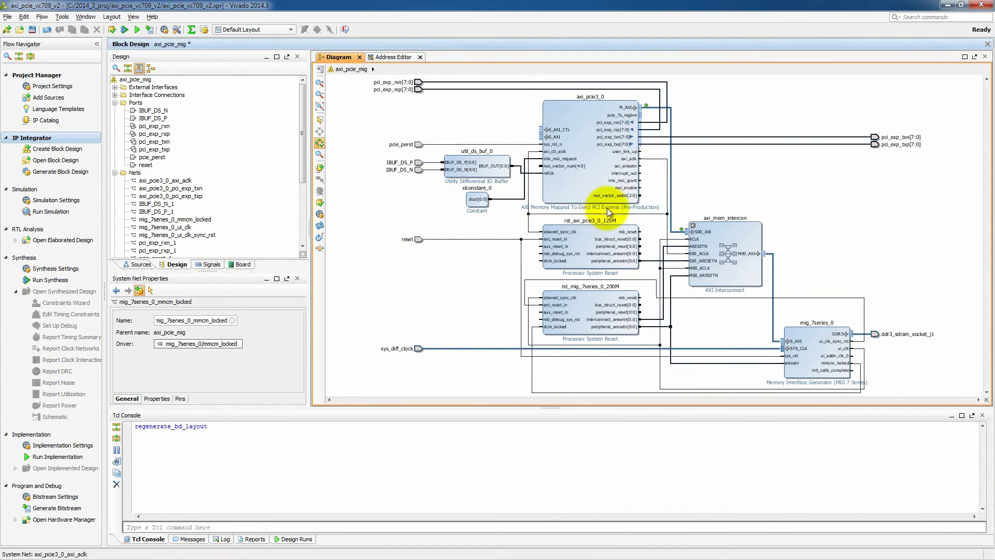
pyautogui.moveTo(647, 174)
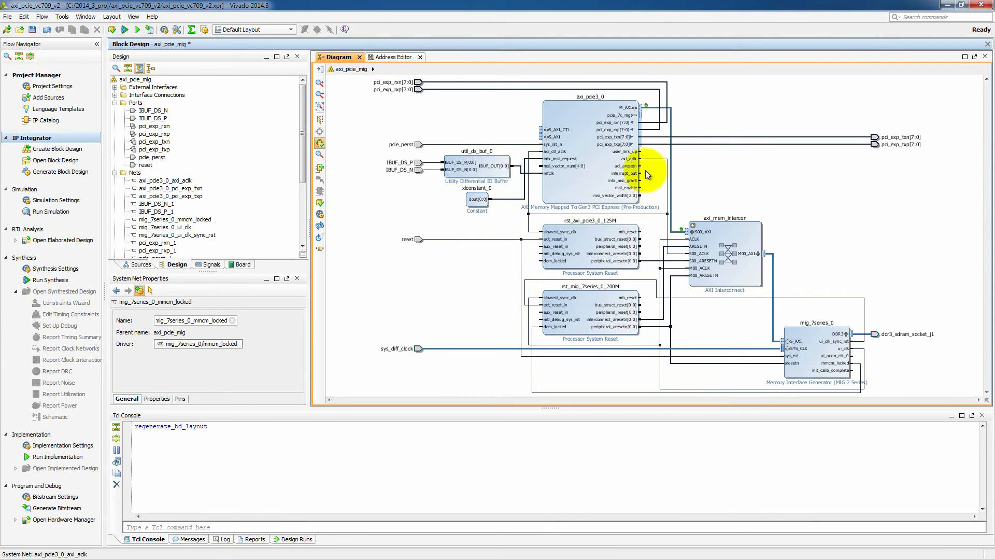
# Step: Make the PCIe user_link_up and MIG init_calib_complete pins external output ports
pyautogui.rightClick(644, 157)
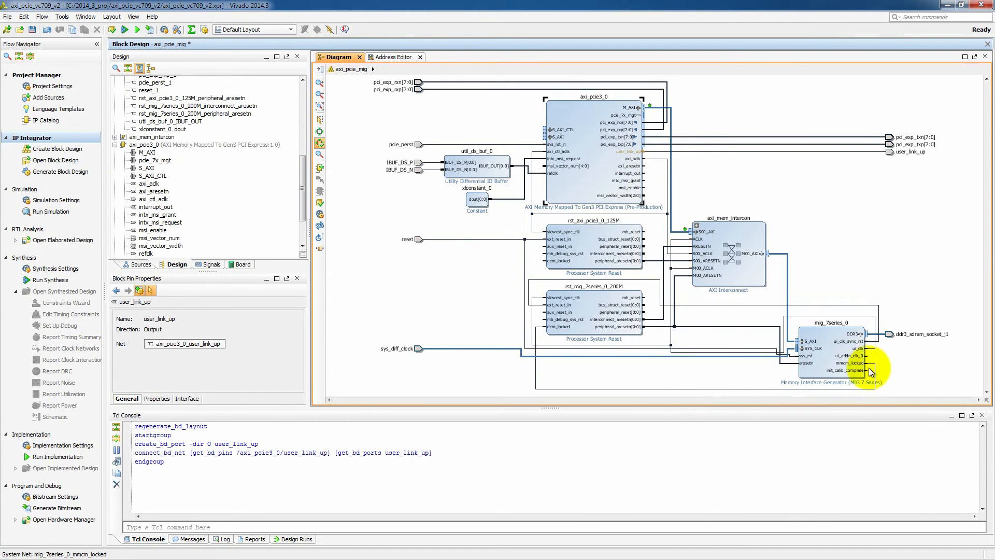
pyautogui.click(857, 370)
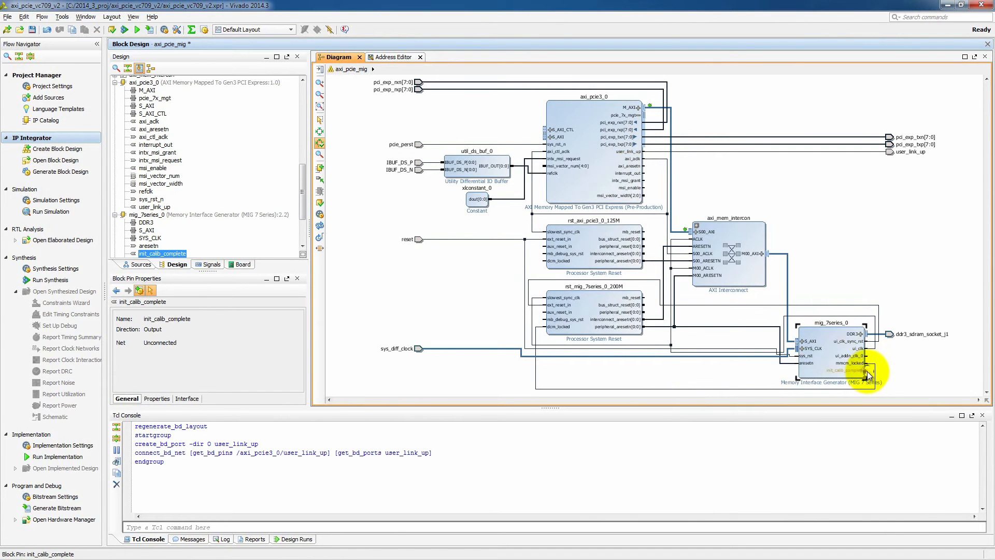
pyautogui.rightClick(861, 373)
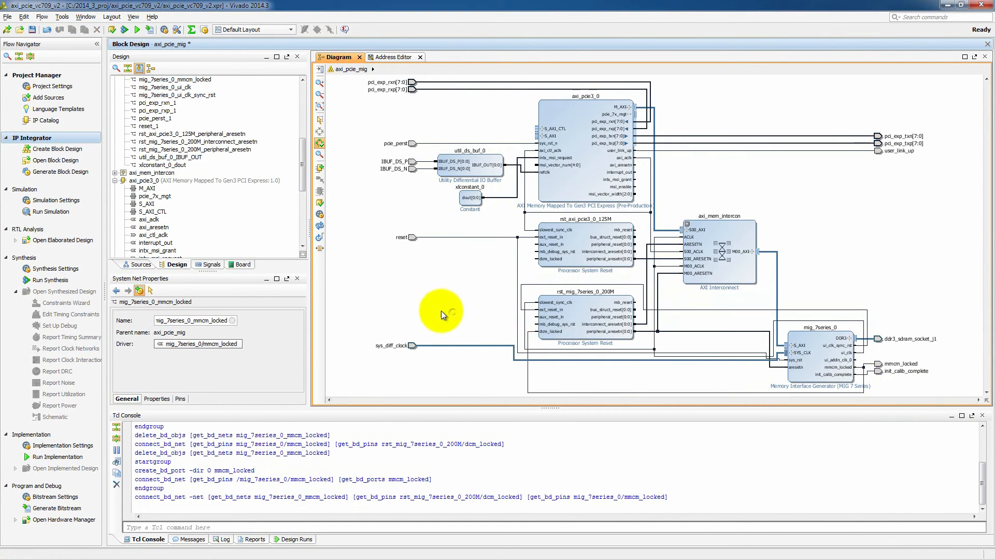
# Step: Save and validate the axi_pcie_mig block design, then close it saving changes
pyautogui.click(32, 30)
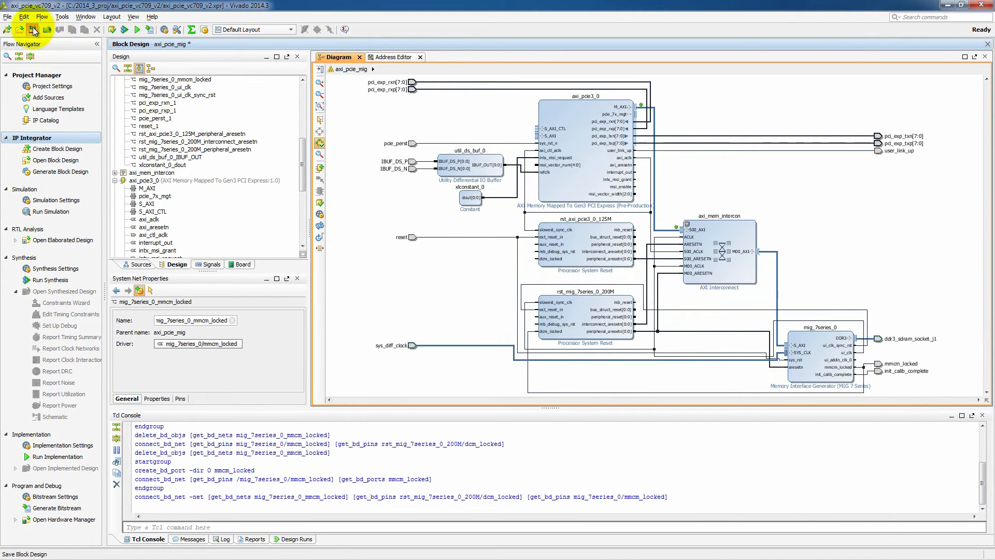
pyautogui.click(33, 29)
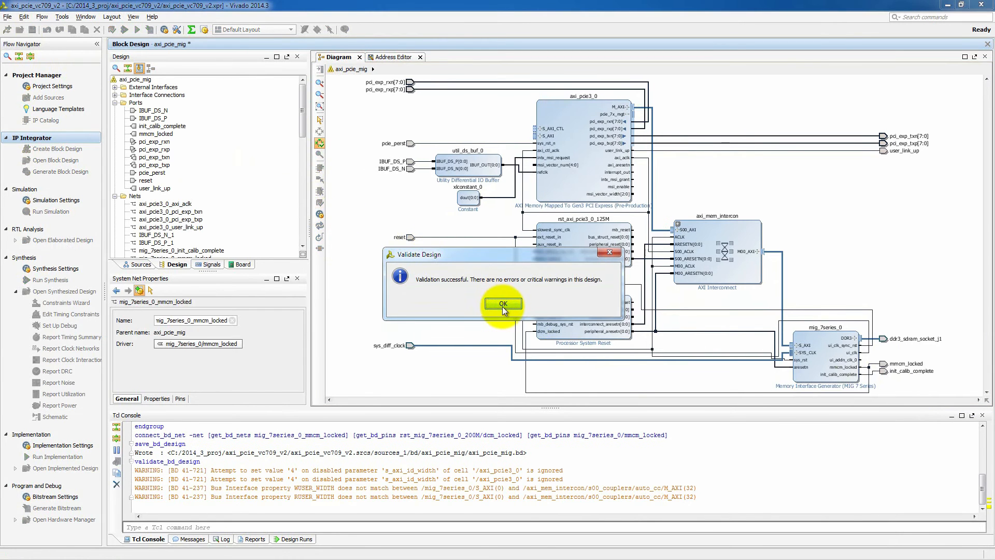
pyautogui.click(502, 303)
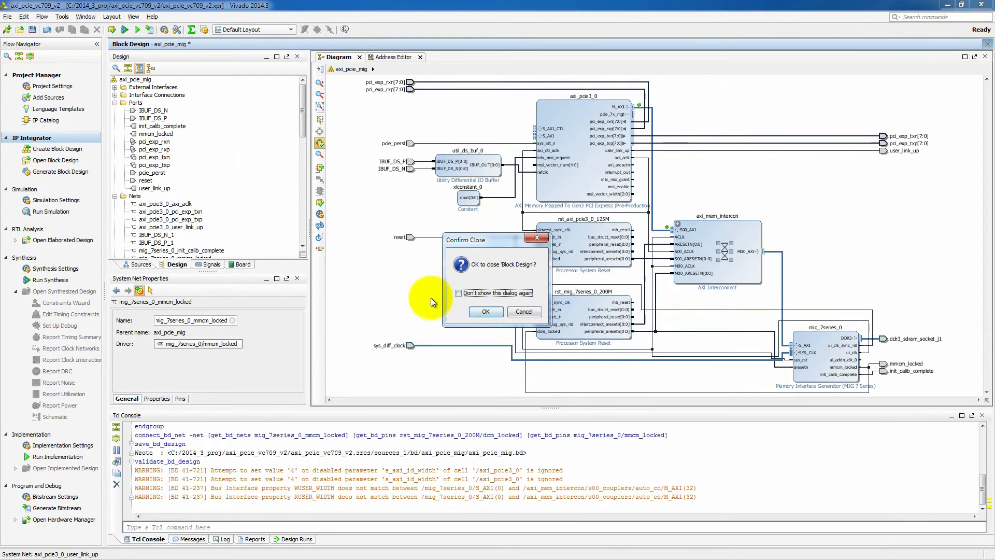
pyautogui.click(485, 312)
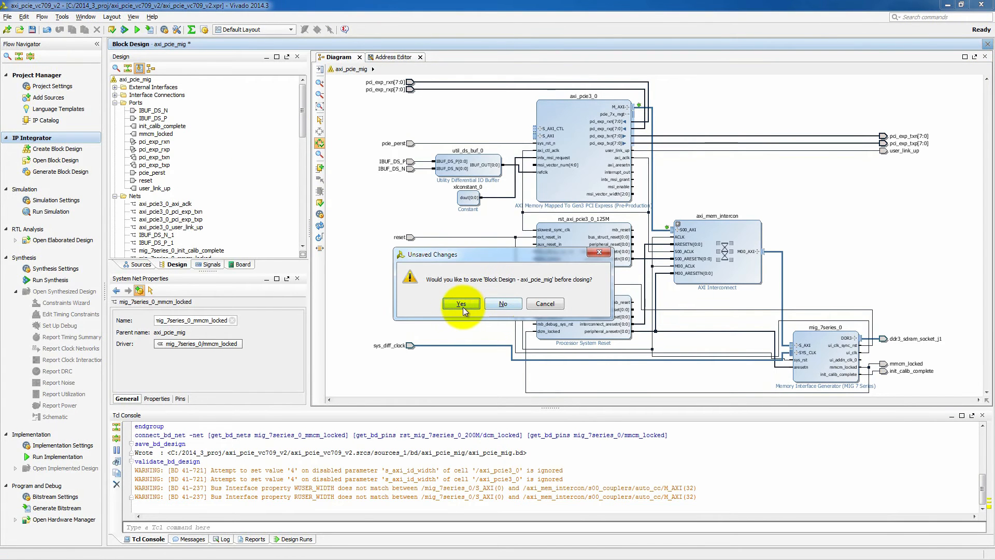
pyautogui.click(461, 303)
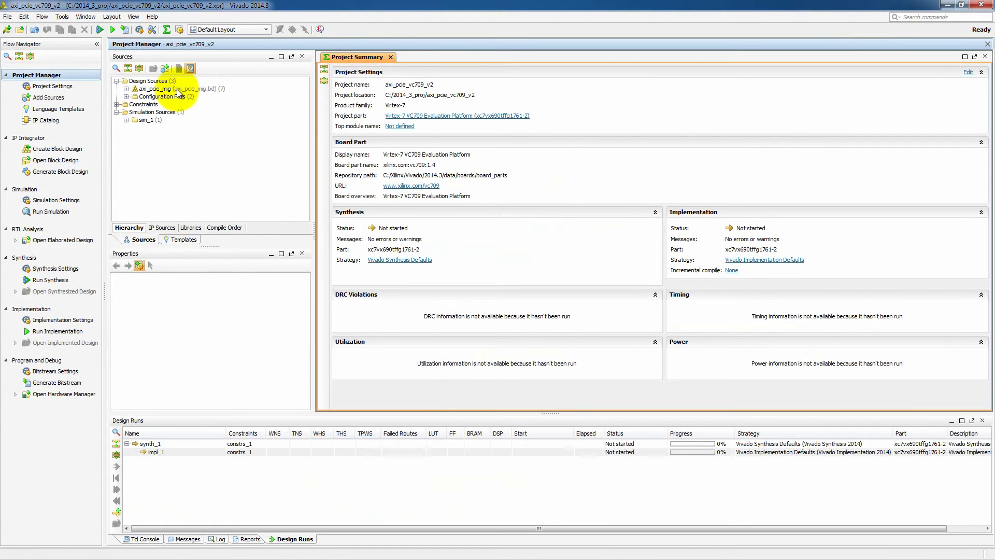
# Step: Create a Vivado-managed HDL wrapper for axi_pcie_mig.bd and read through axi_pcie_mig_wrapper.v
pyautogui.rightClick(155, 88)
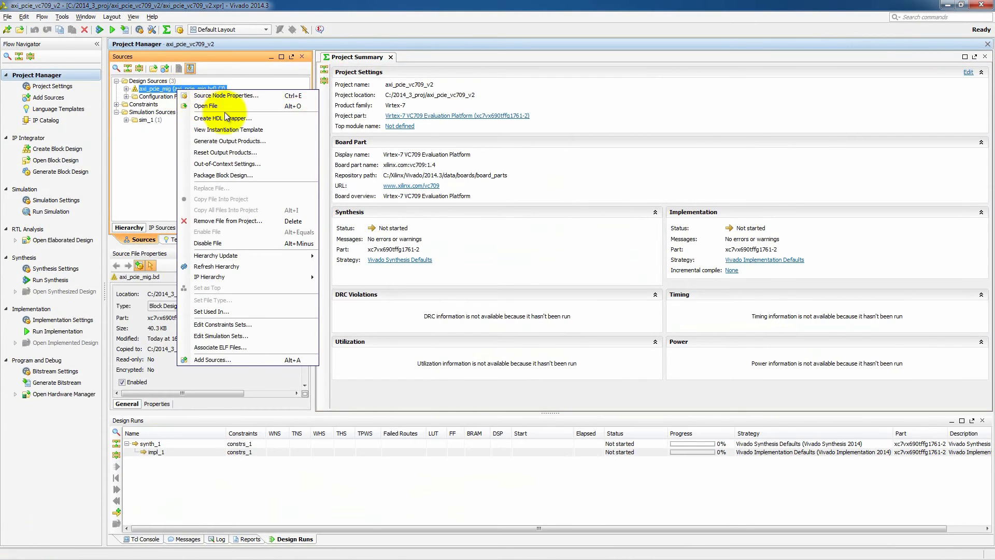
pyautogui.click(222, 118)
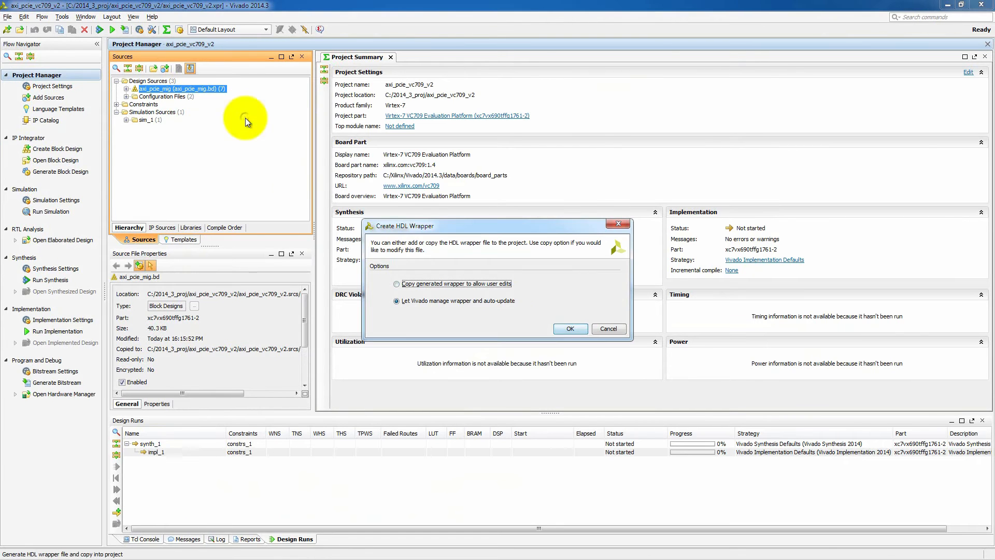
pyautogui.click(569, 328)
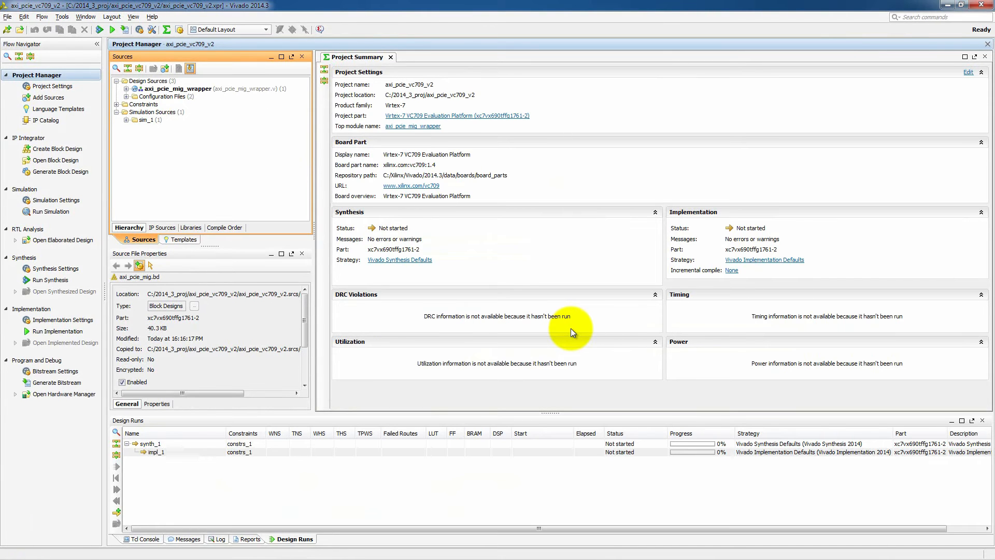
pyautogui.moveTo(217, 117)
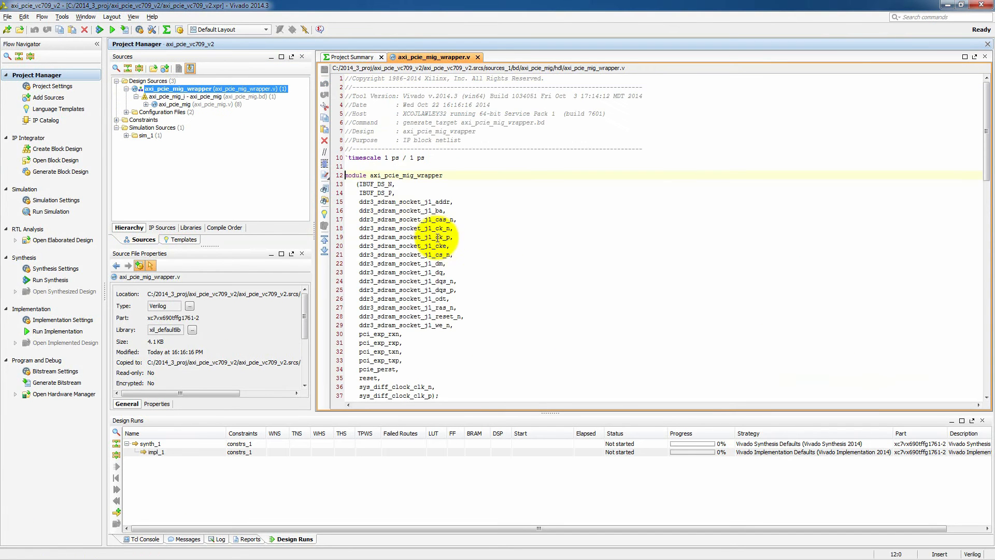
pyautogui.scroll(-3)
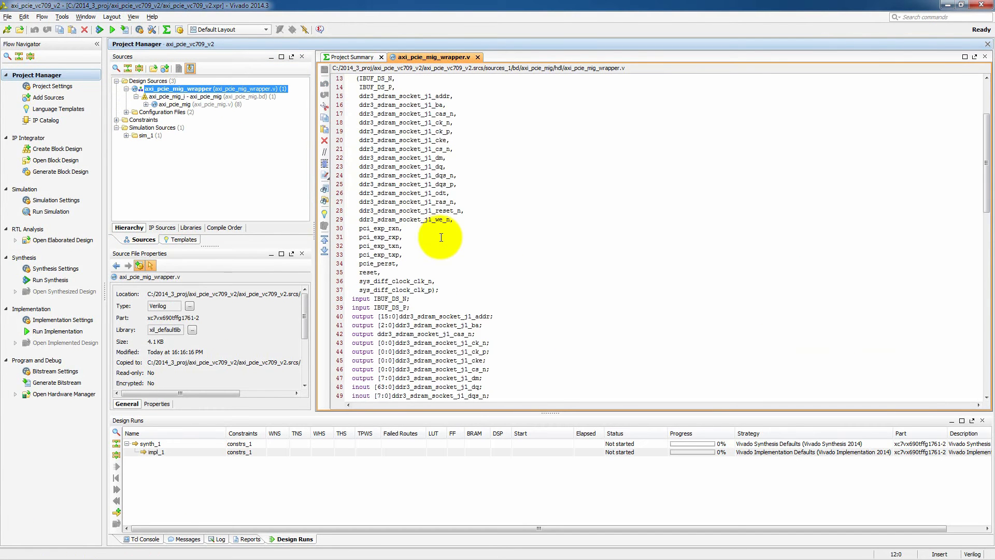
pyautogui.scroll(-3)
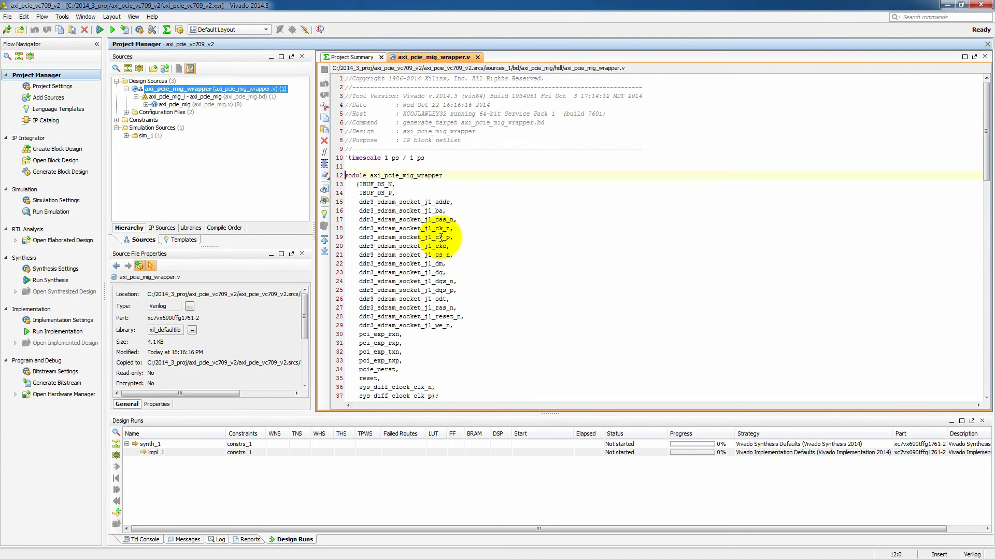
# Step: Create a new constraints file axi_pcie_mig_constraints.xdc in the constrs_1 set
pyautogui.click(127, 120)
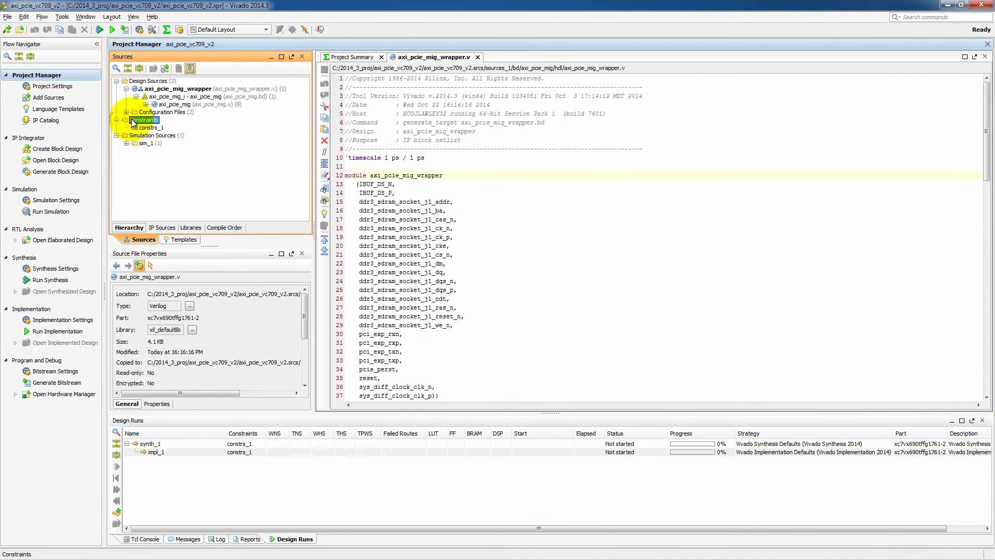
pyautogui.rightClick(146, 120)
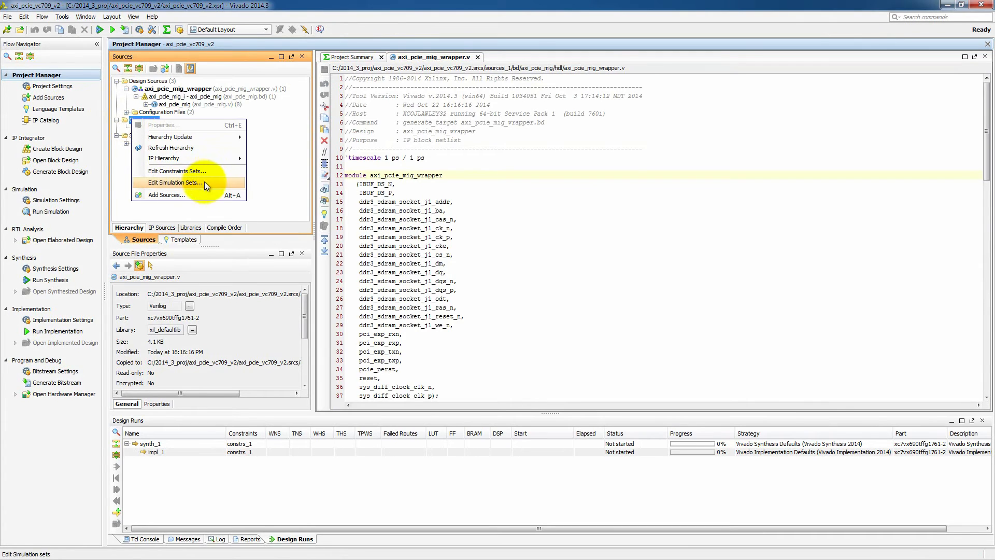
pyautogui.click(168, 194)
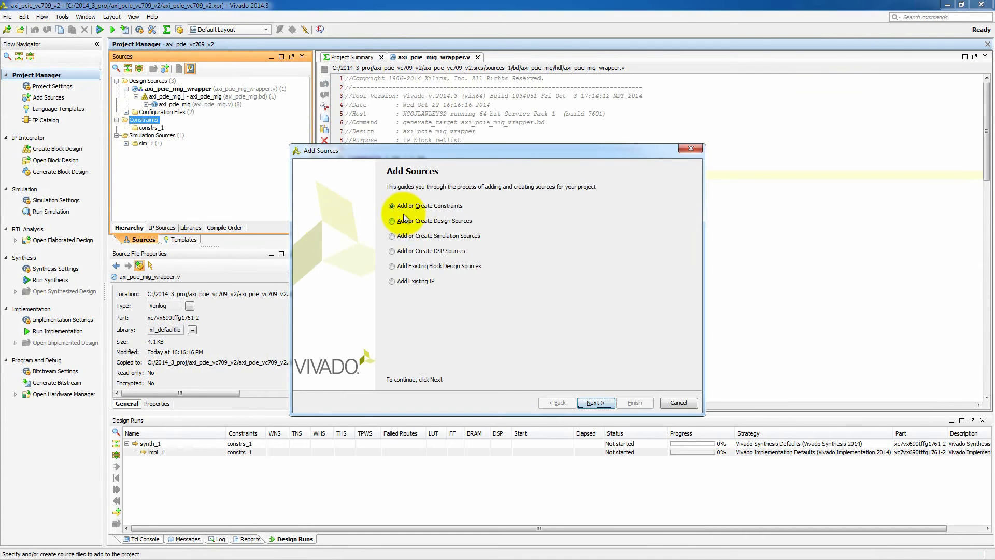
pyautogui.click(595, 402)
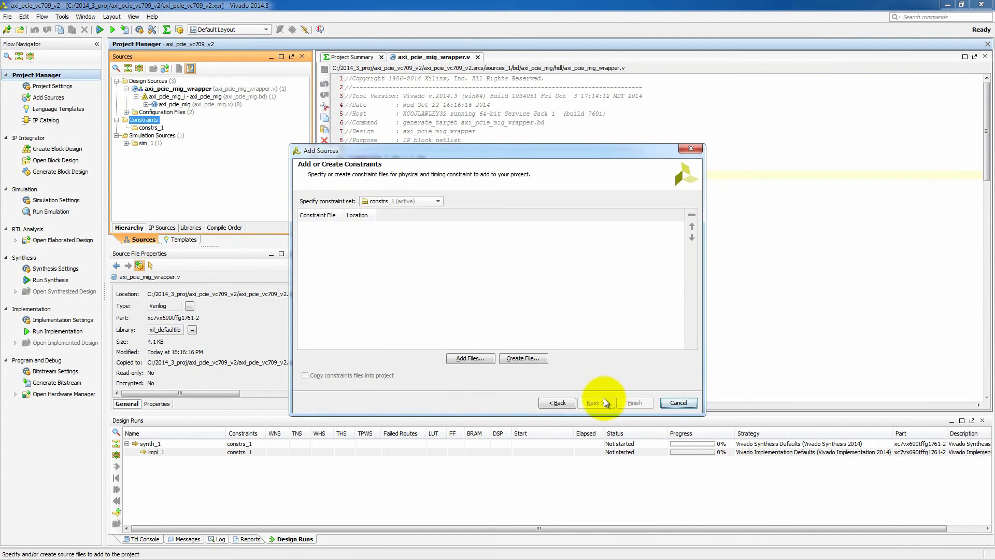
pyautogui.click(522, 358)
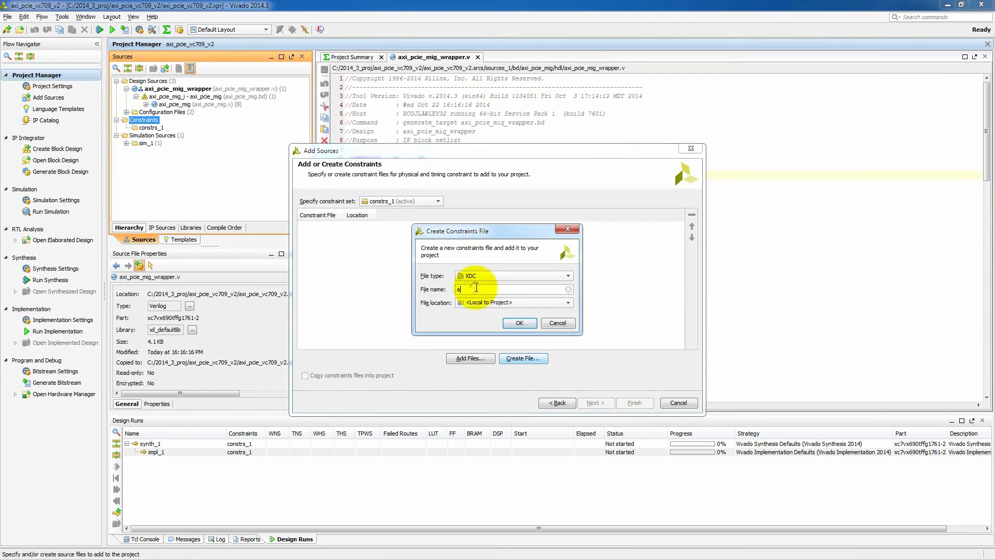
pyautogui.write('xi_pcie_mig_constraints')
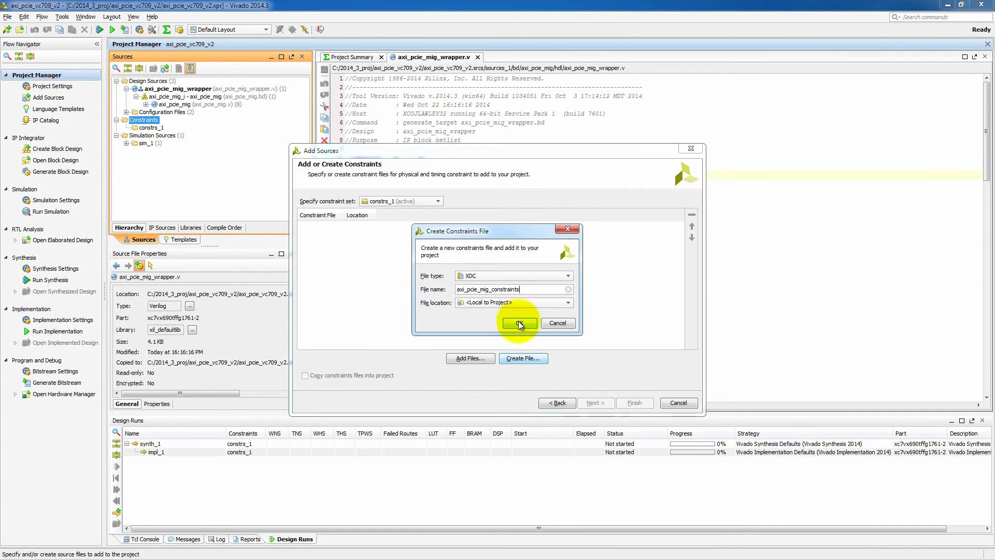
pyautogui.click(518, 324)
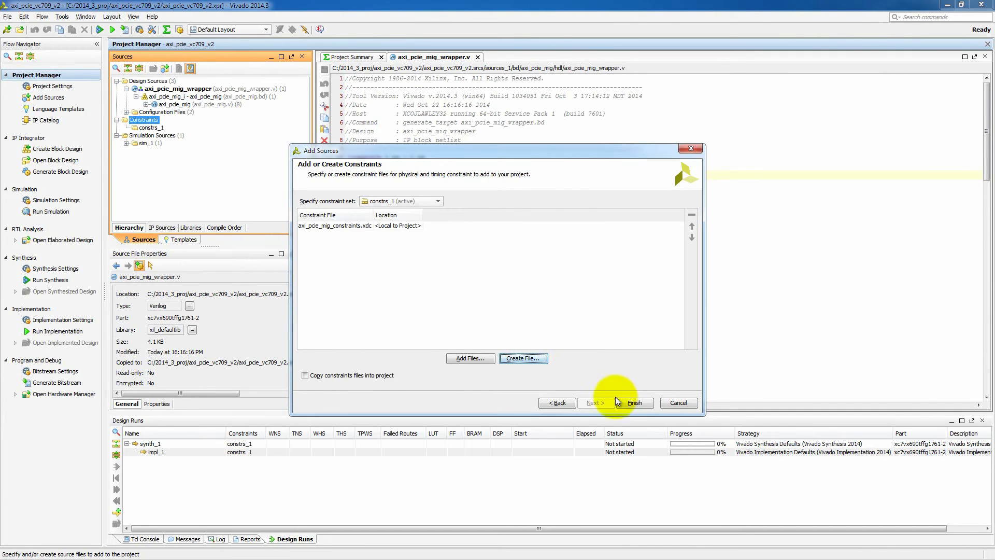
pyautogui.click(632, 402)
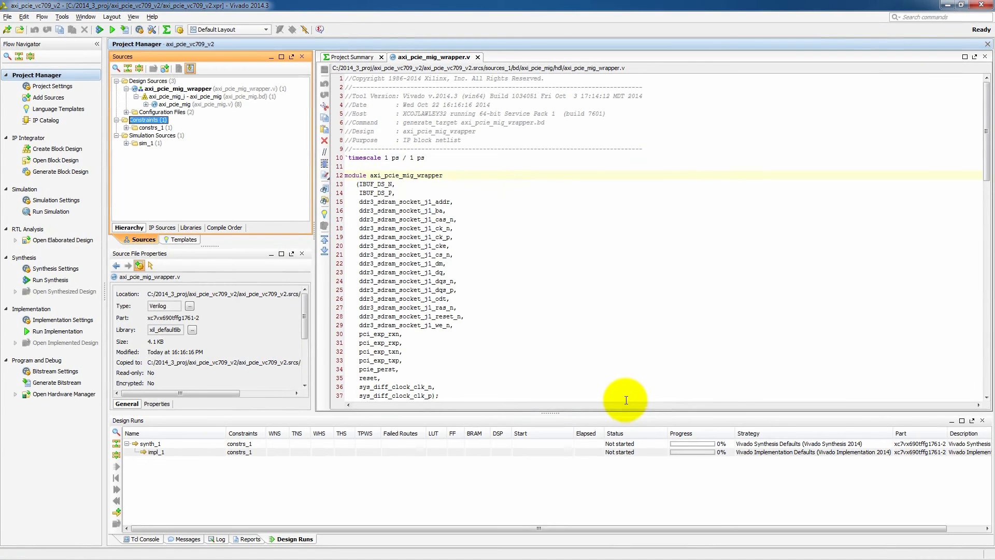
# Step: Mark axi_pcie_mig_constraints.xdc as not used in synthesis and show the project summary
pyautogui.click(127, 127)
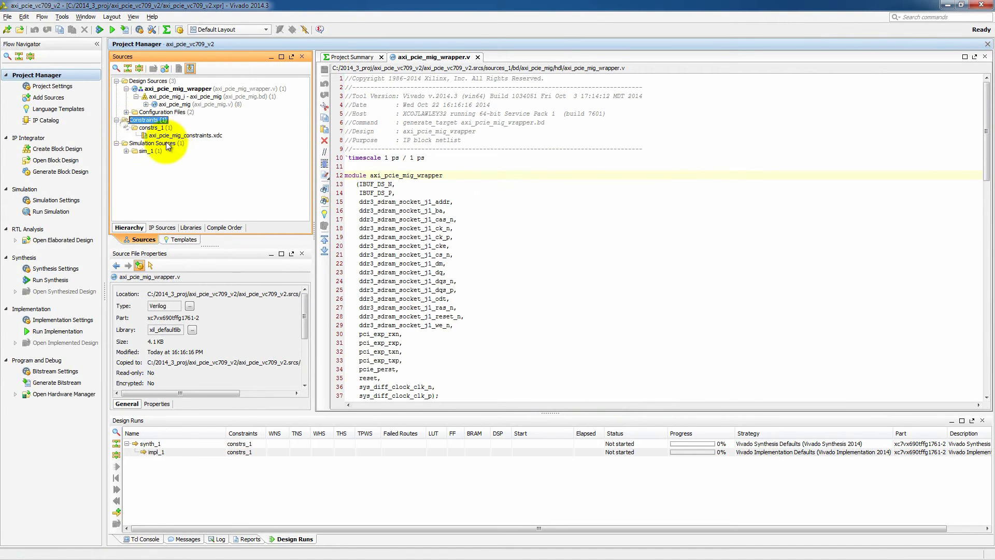
pyautogui.click(185, 135)
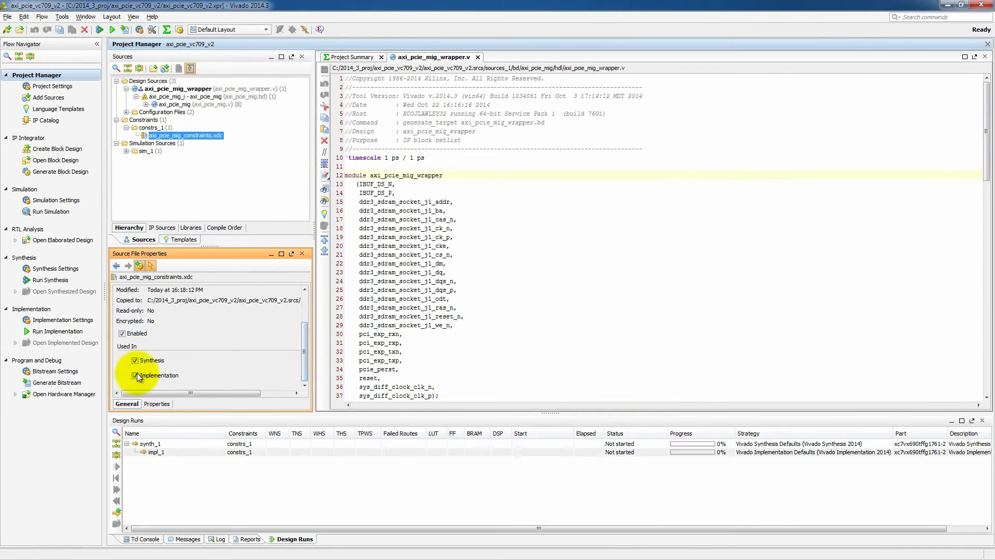
pyautogui.click(135, 360)
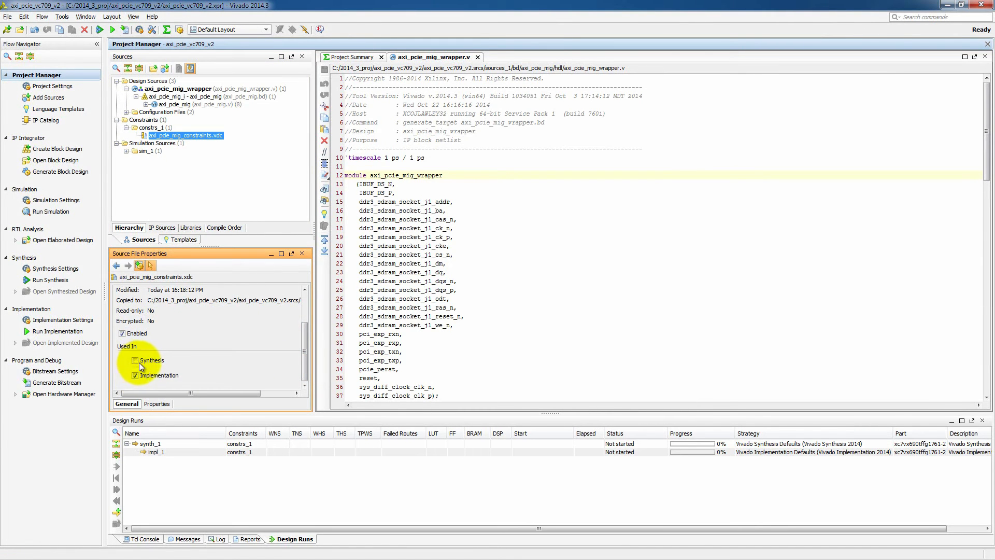
pyautogui.click(135, 361)
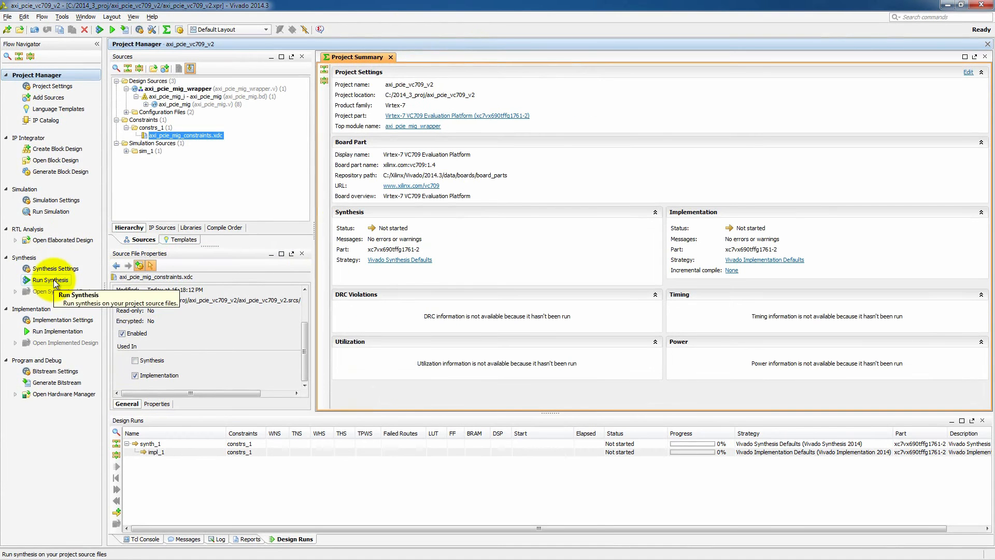
# Step: Run synthesis and open the synthesized design once it completes
pyautogui.click(52, 279)
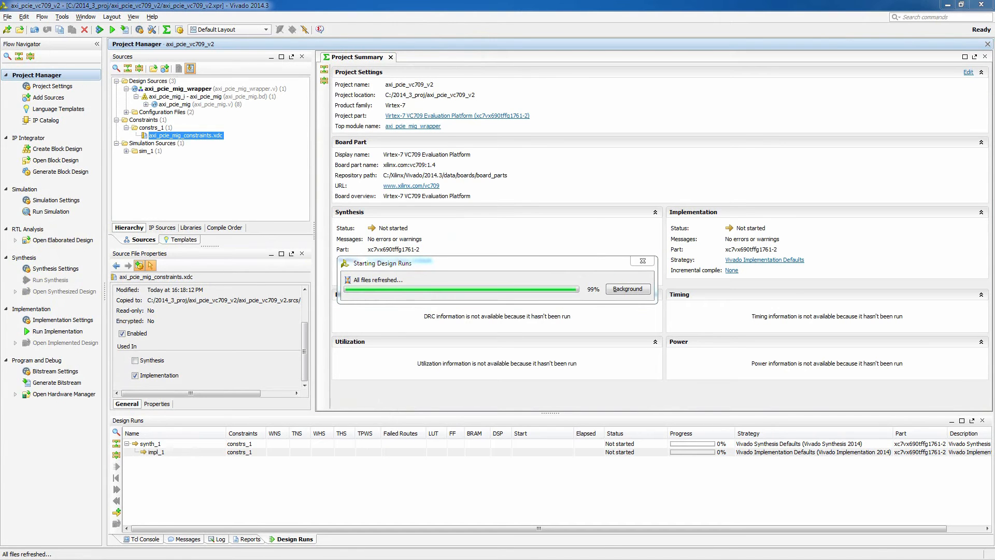
pyautogui.click(52, 278)
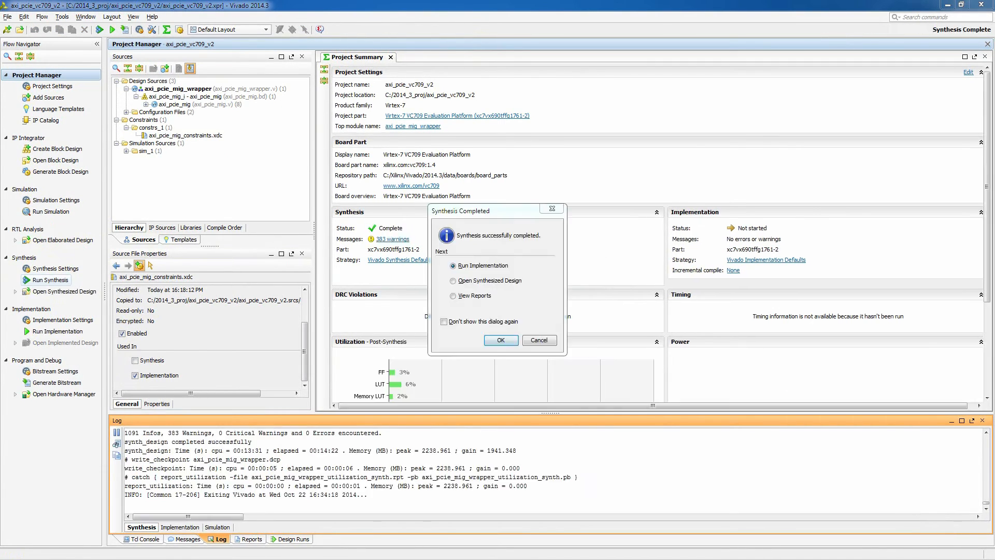
pyautogui.click(453, 281)
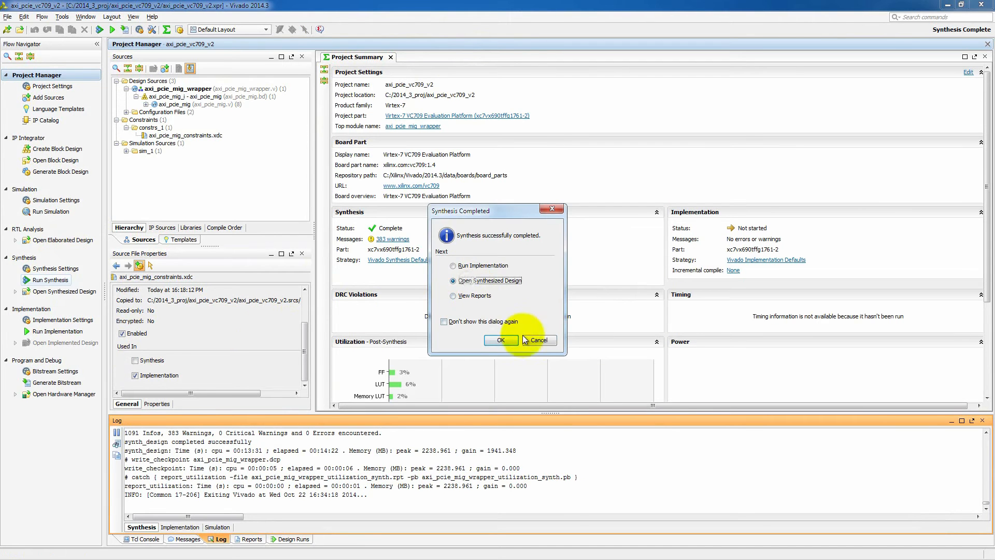
pyautogui.click(501, 341)
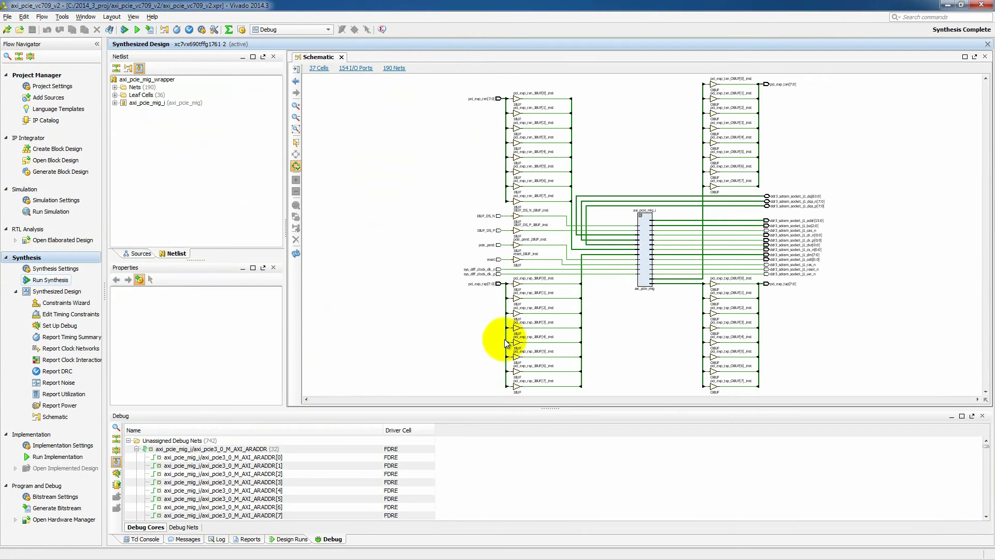
# Step: Set Up Debug: load candidate AXI nets, drop unwanted ones, and create ILA core u_ila_0
pyautogui.click(60, 324)
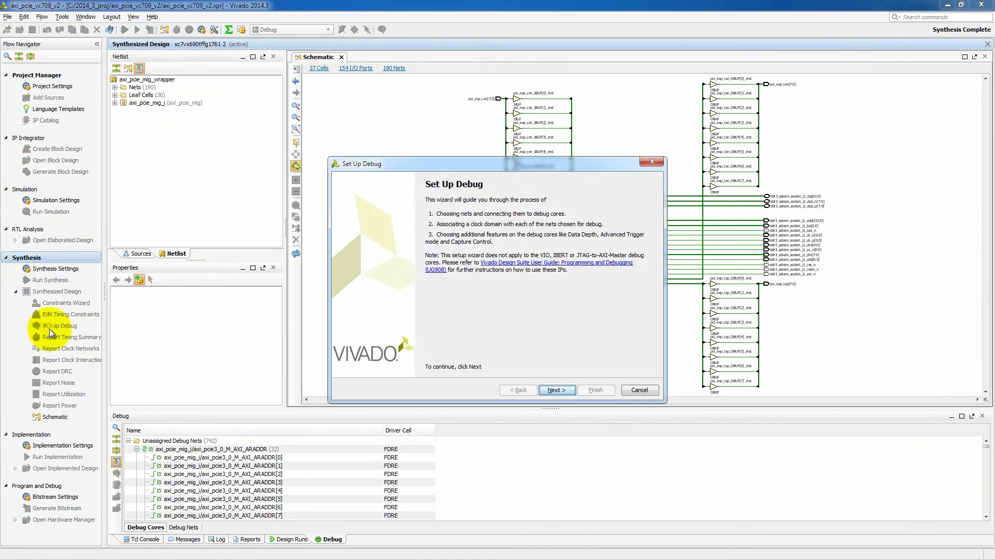
pyautogui.click(555, 389)
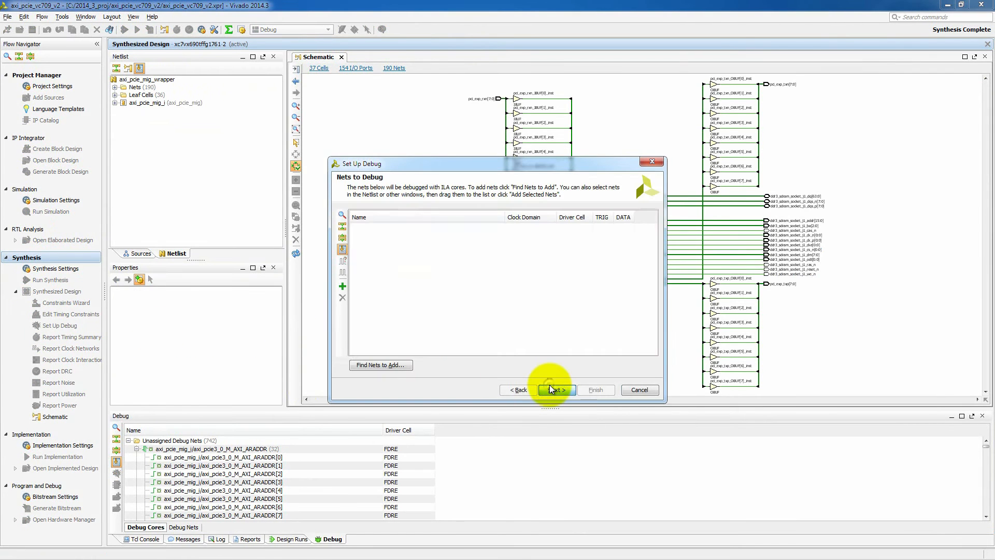
pyautogui.click(555, 390)
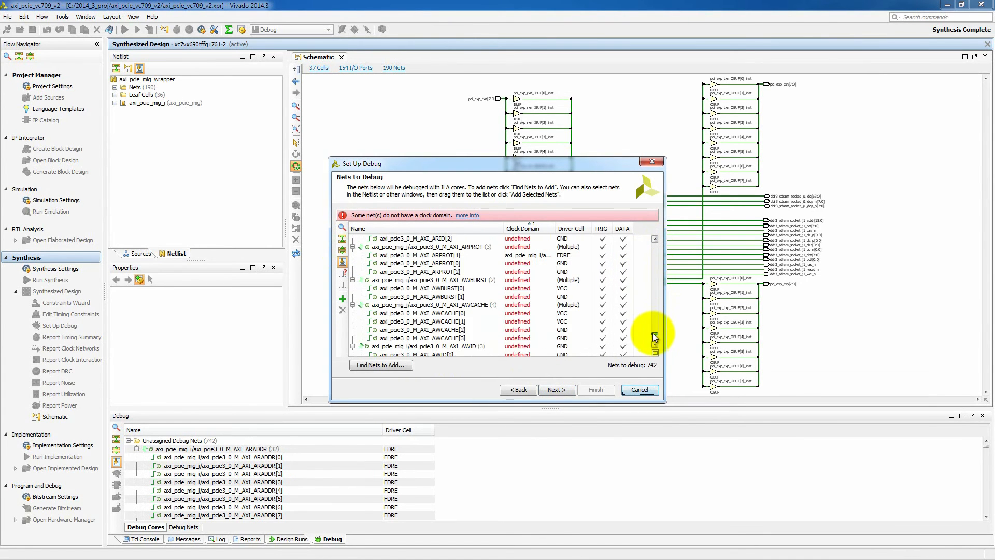
pyautogui.scroll(-3)
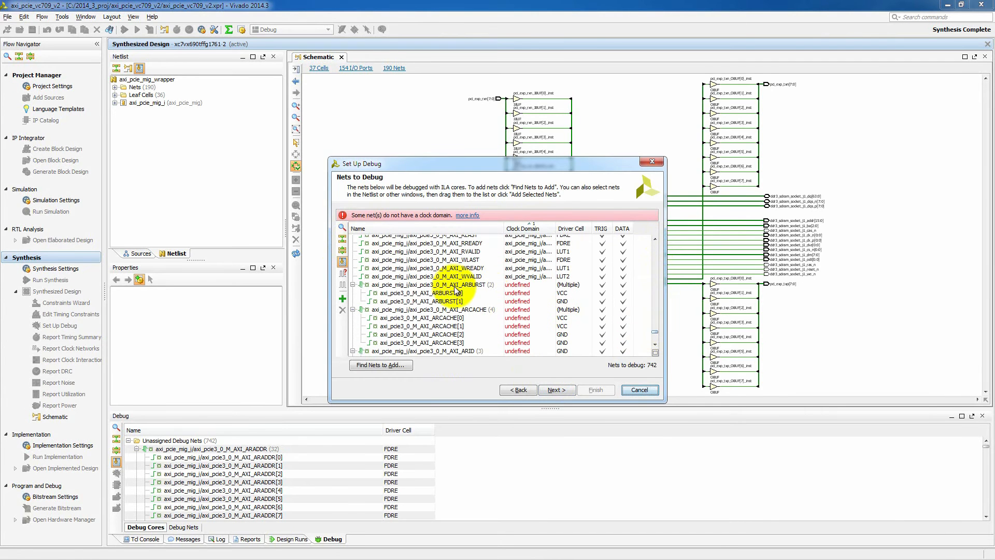
pyautogui.click(425, 284)
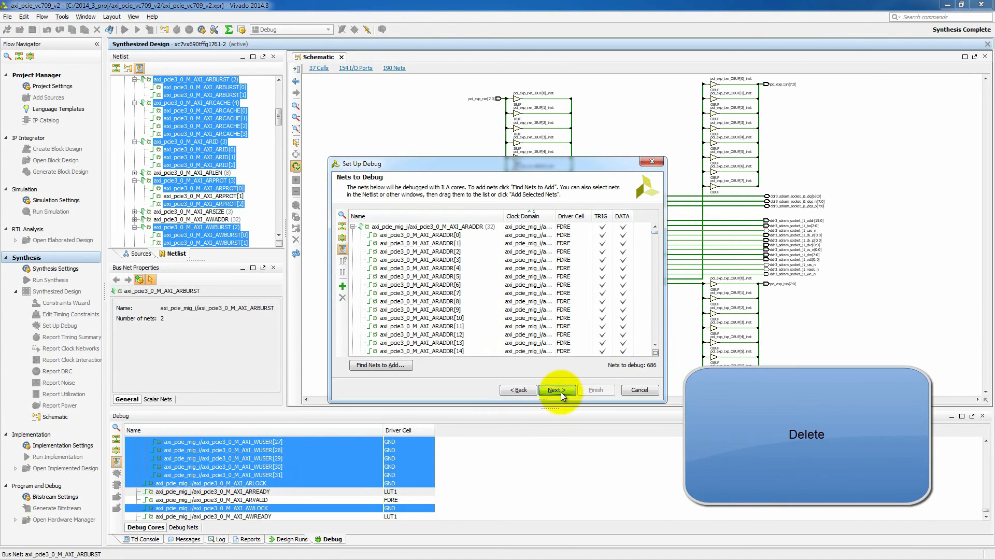
pyautogui.click(557, 389)
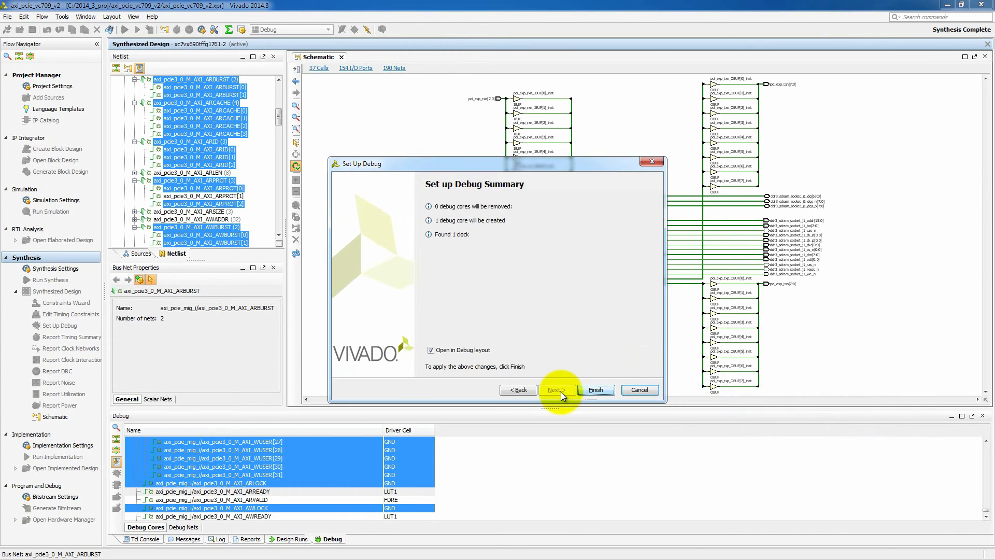
pyautogui.click(595, 389)
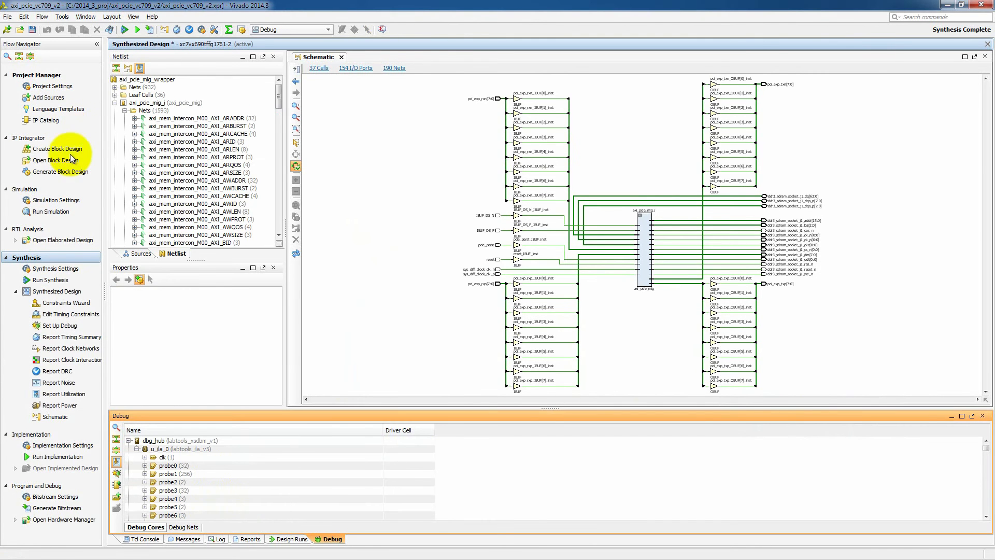
# Step: Report clock networks and create a 10 ns clock on the unconstrained IBUF_DS_P input
pyautogui.click(70, 348)
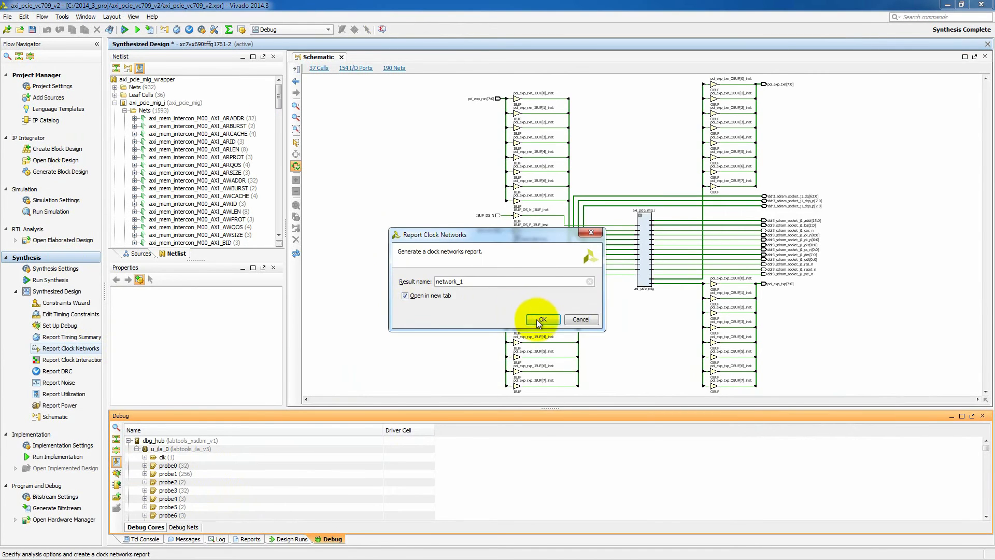
pyautogui.click(540, 319)
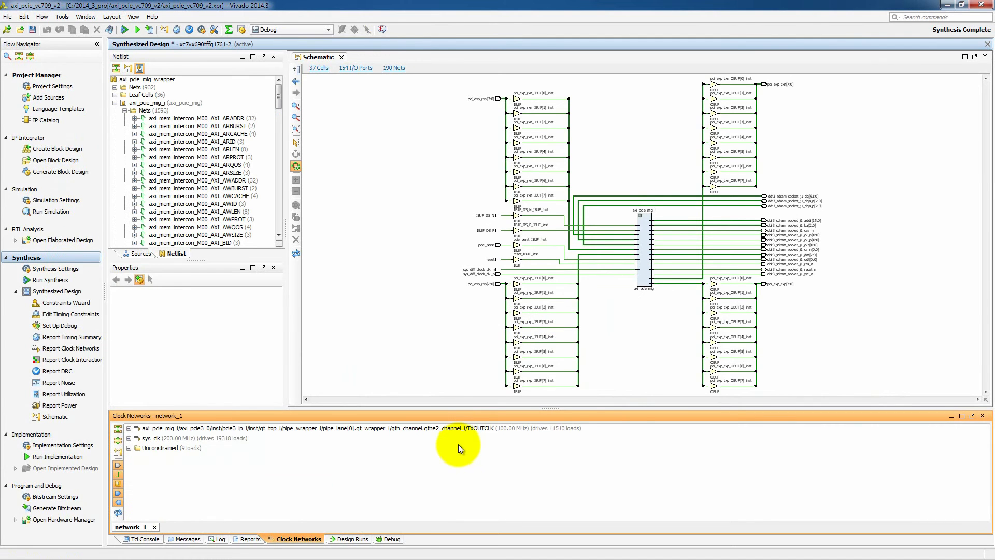
pyautogui.click(135, 447)
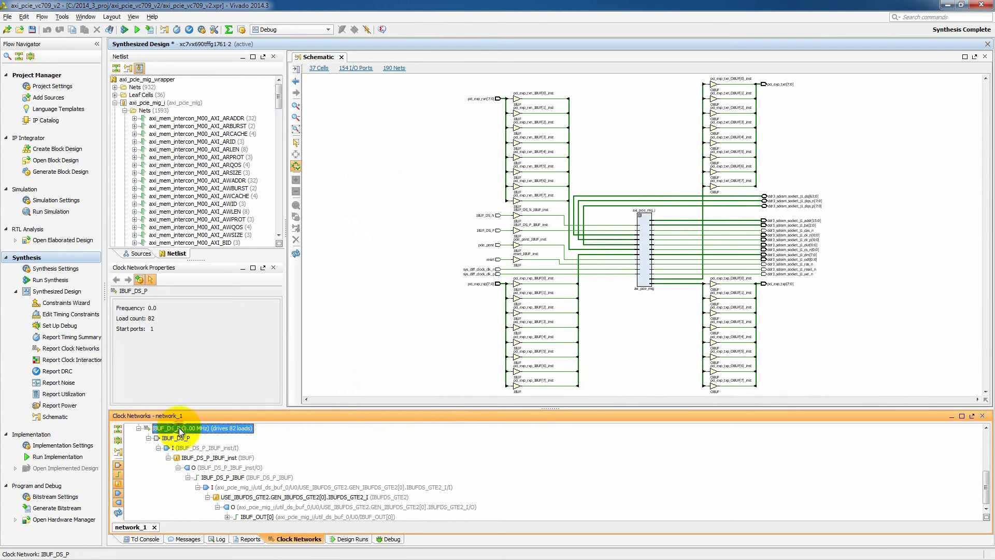
pyautogui.rightClick(180, 428)
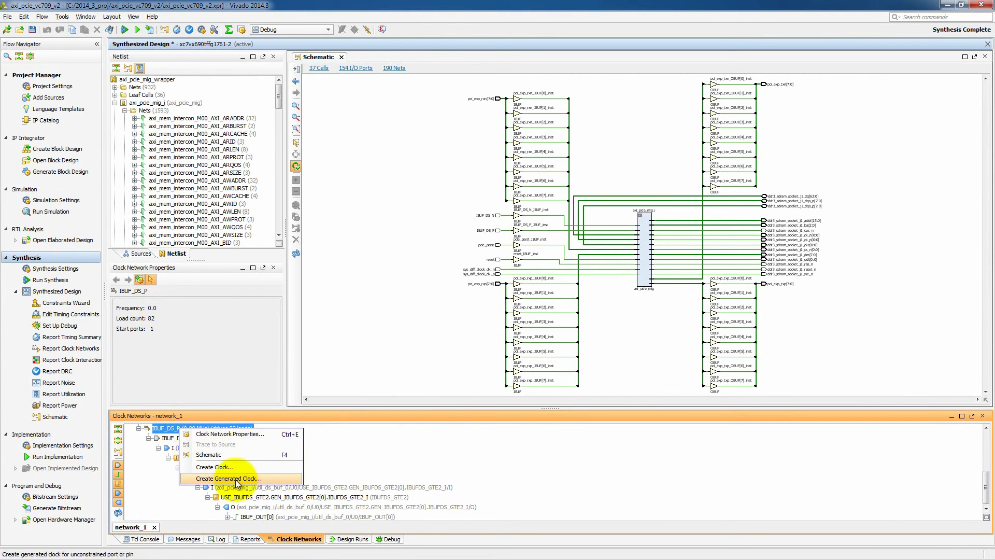
pyautogui.click(216, 468)
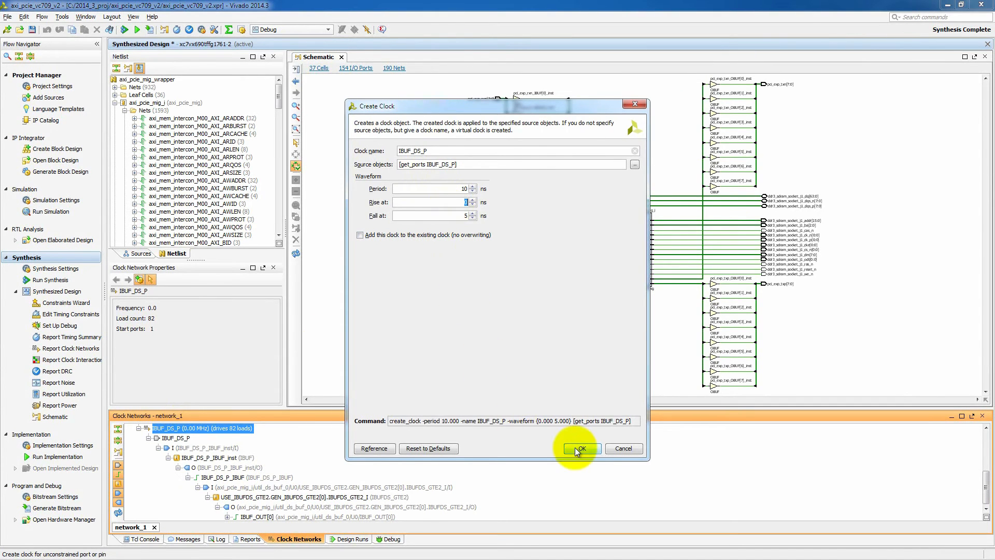
pyautogui.click(579, 447)
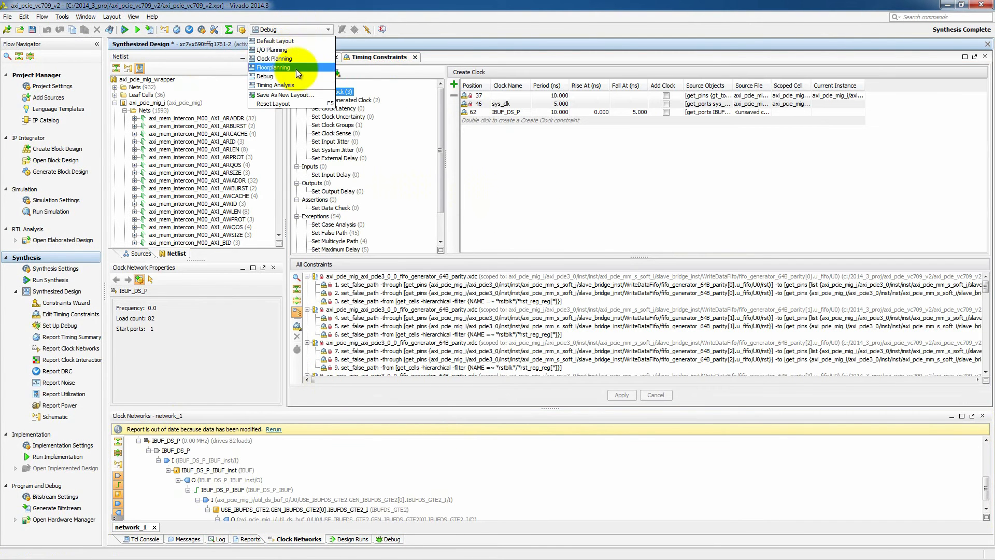
# Step: Switch Vivado to the I/O Planning layout and bring up Documentation Navigator's VC709 Connectivity Kit hub
pyautogui.click(272, 49)
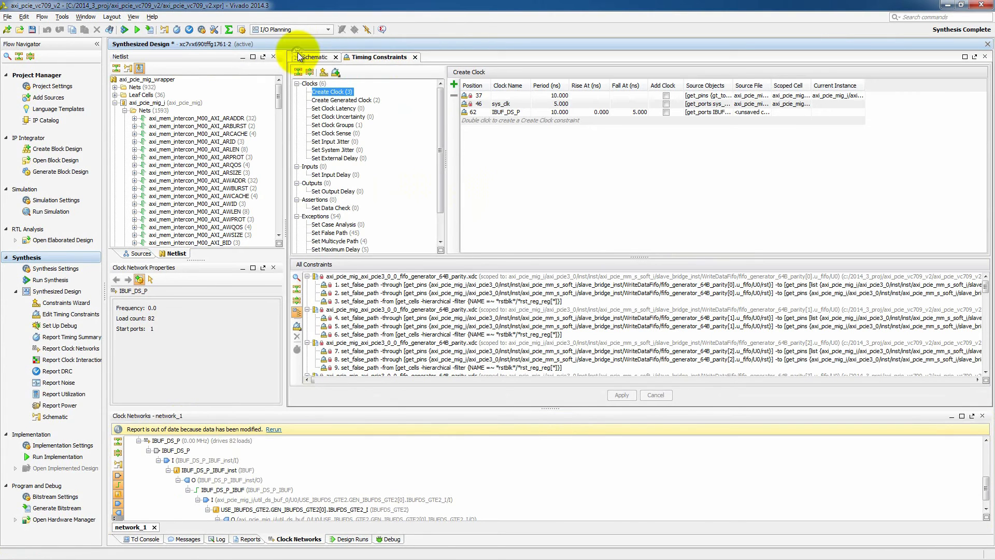
pyautogui.click(310, 56)
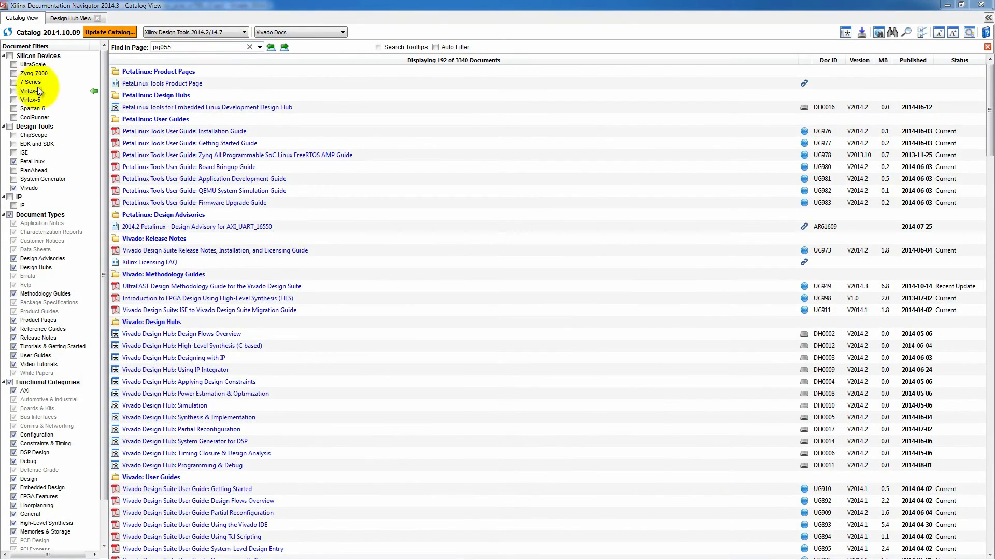
pyautogui.click(70, 18)
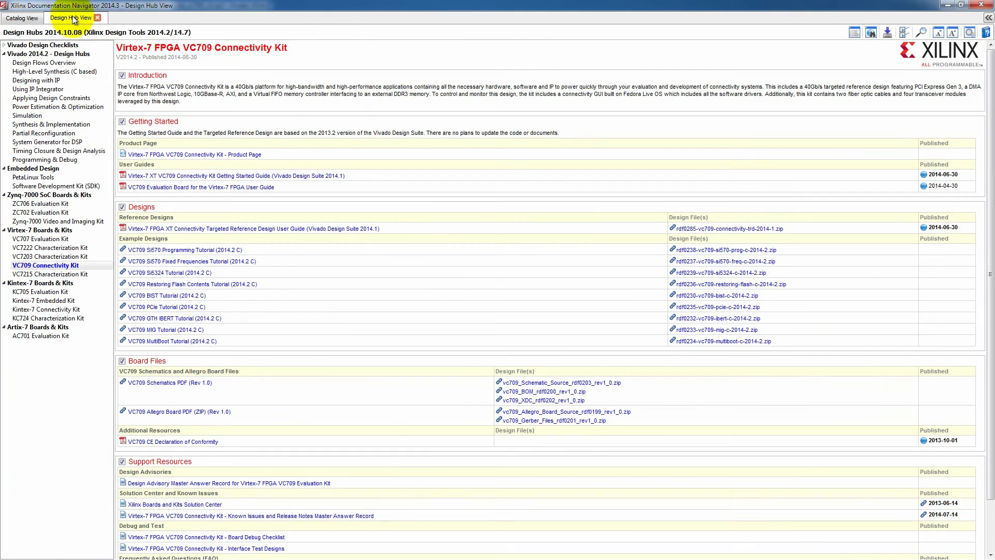
# Step: Open the VC709 Evaluation Board User Guide at its PCIe edge connector connection tables
pyautogui.click(200, 186)
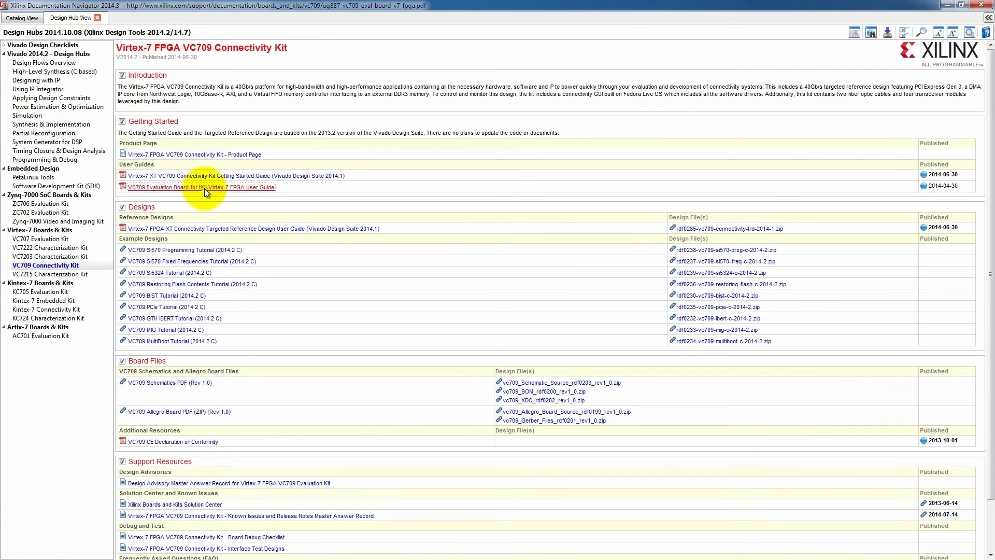
pyautogui.click(199, 187)
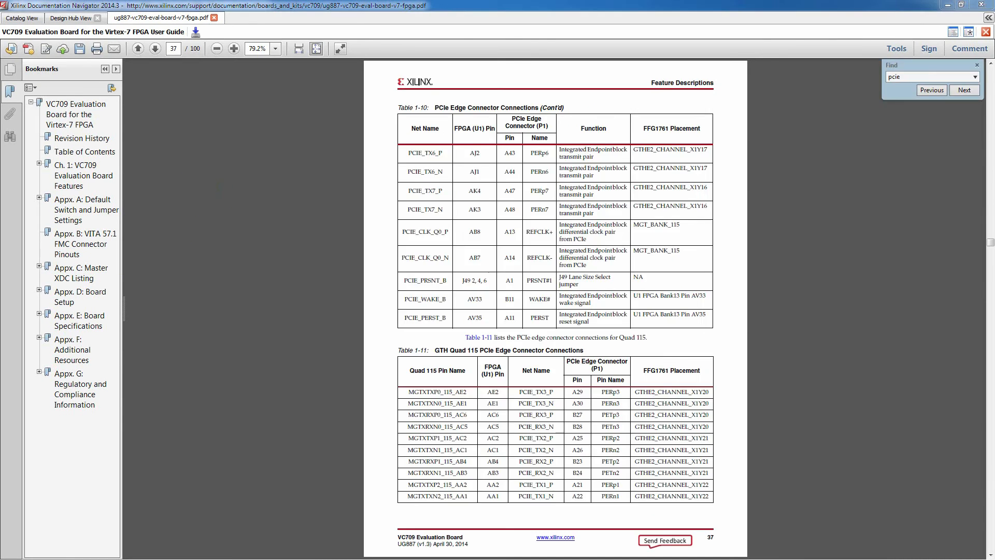
pyautogui.moveTo(394, 213); pyautogui.dragTo(718, 278)
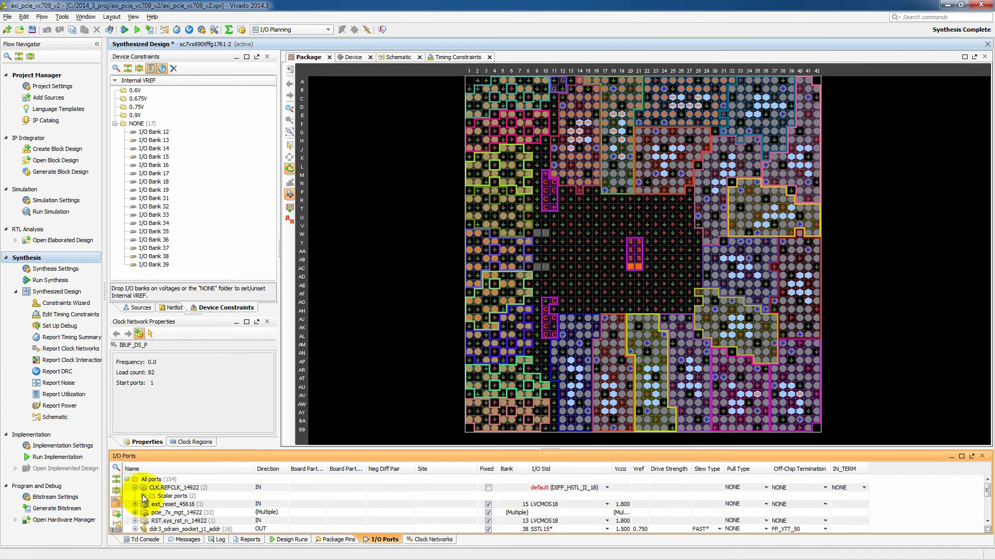
# Step: Place the reference clock port IBUF_DS_P on pin AB8
pyautogui.click(144, 495)
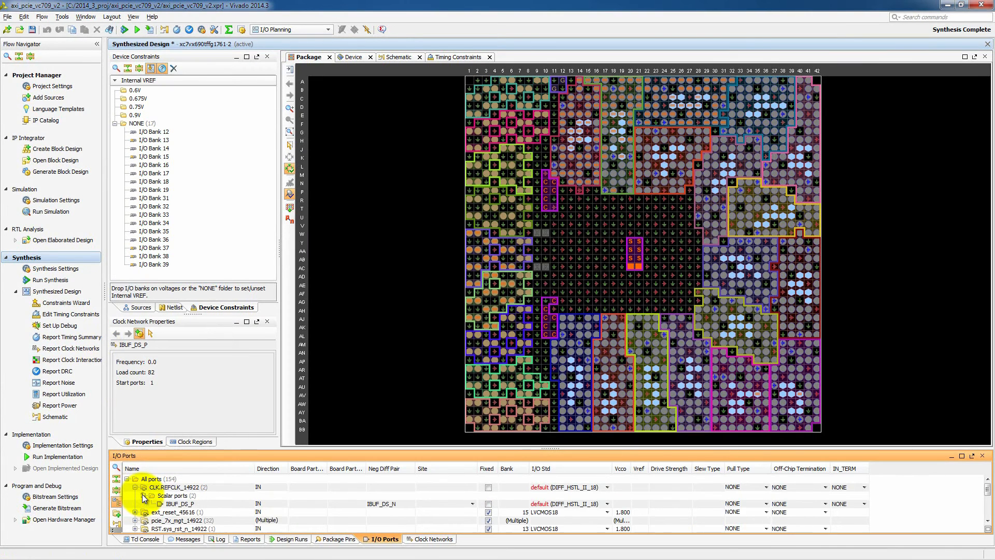
pyautogui.click(179, 504)
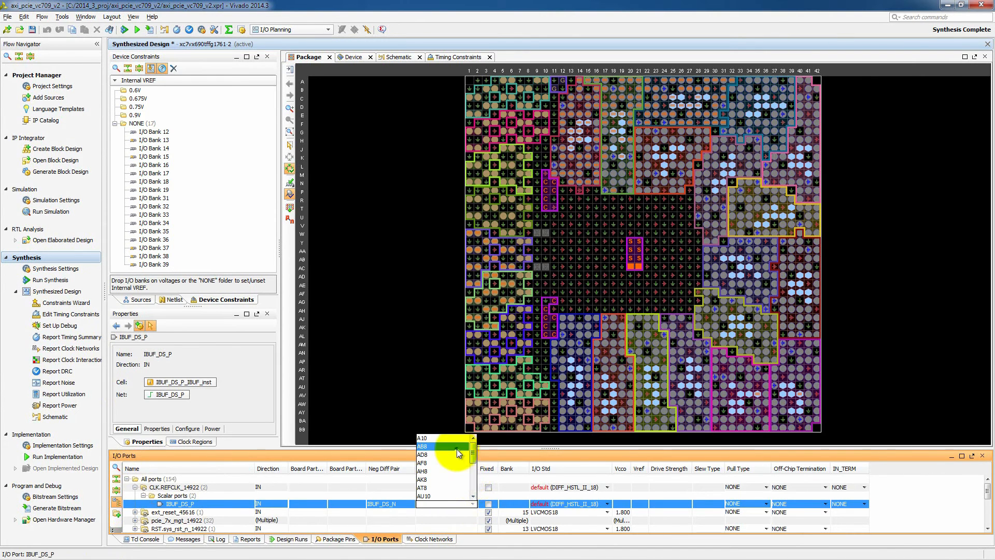
pyautogui.click(423, 445)
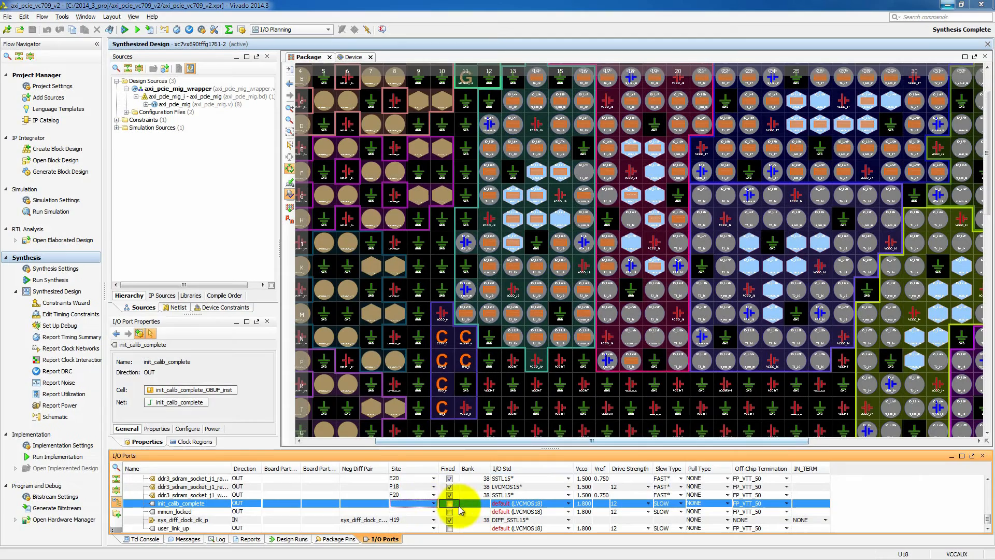
# Step: Place init_calib_complete on AM39 and mmcm_locked on AR37, both with I/O standard LVCMOS18
pyautogui.click(432, 503)
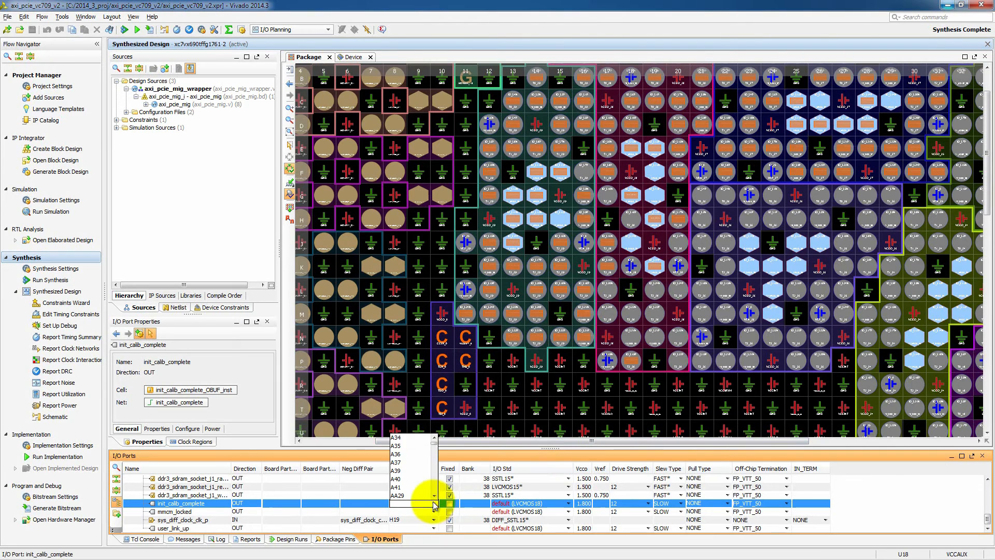
pyautogui.click(398, 503)
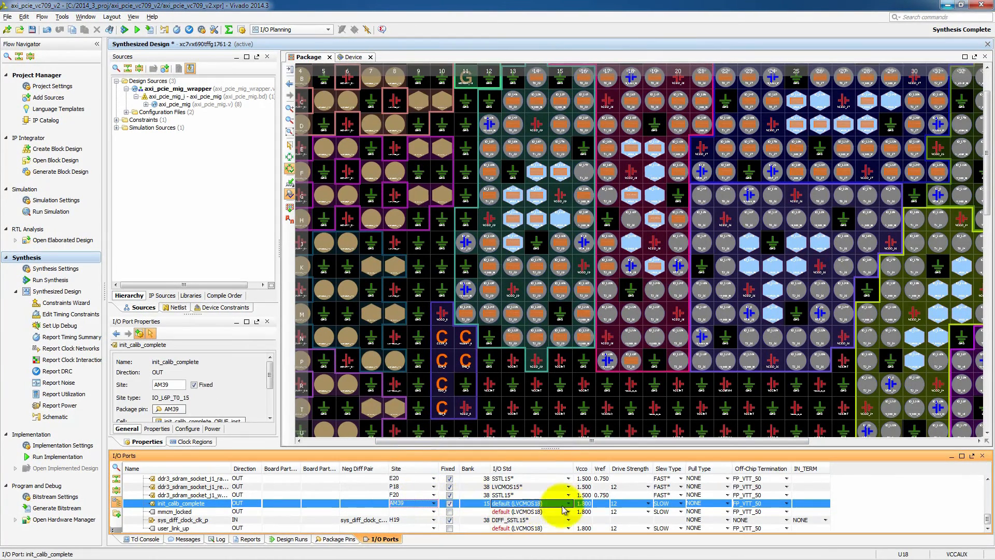
pyautogui.click(569, 503)
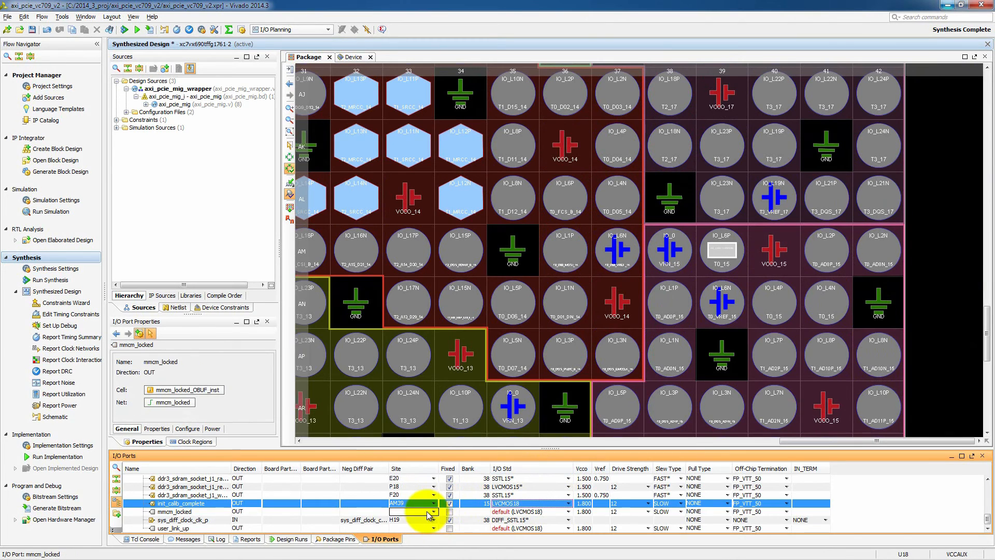
pyautogui.click(433, 511)
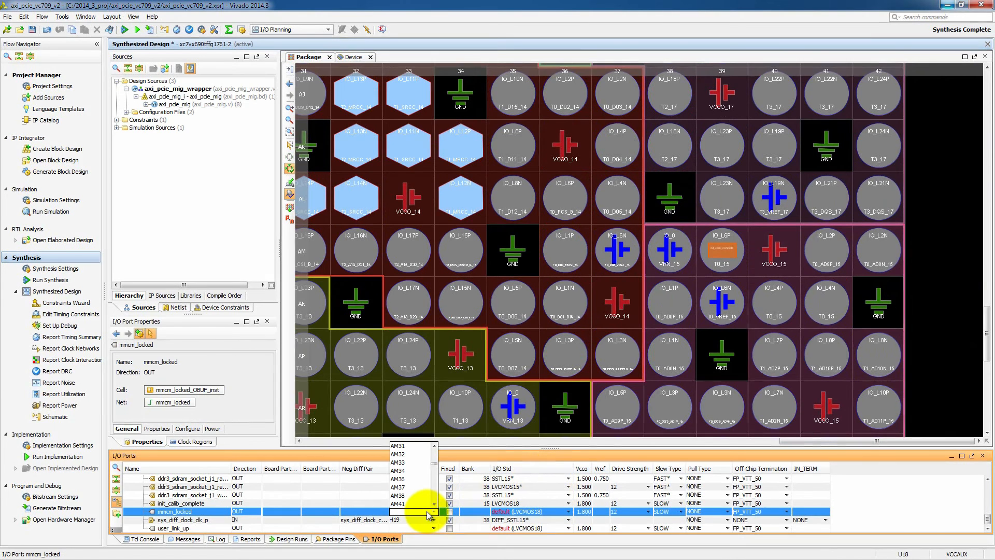
pyautogui.click(398, 511)
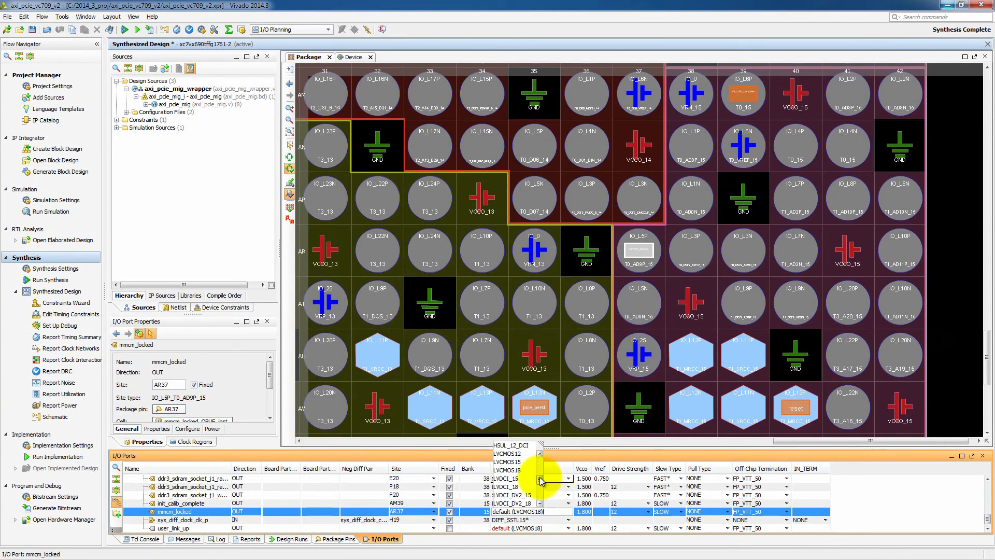
pyautogui.click(517, 504)
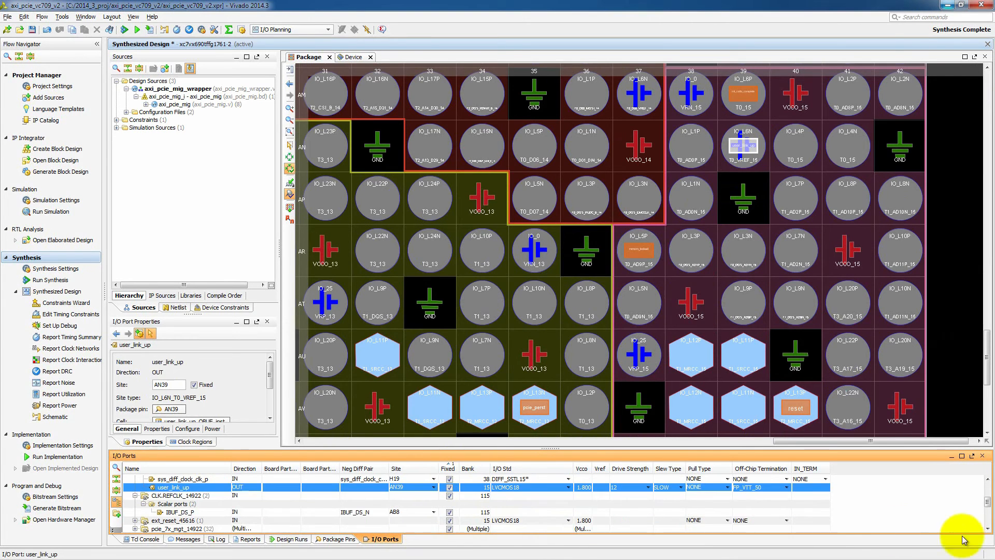
pyautogui.scroll(-3)
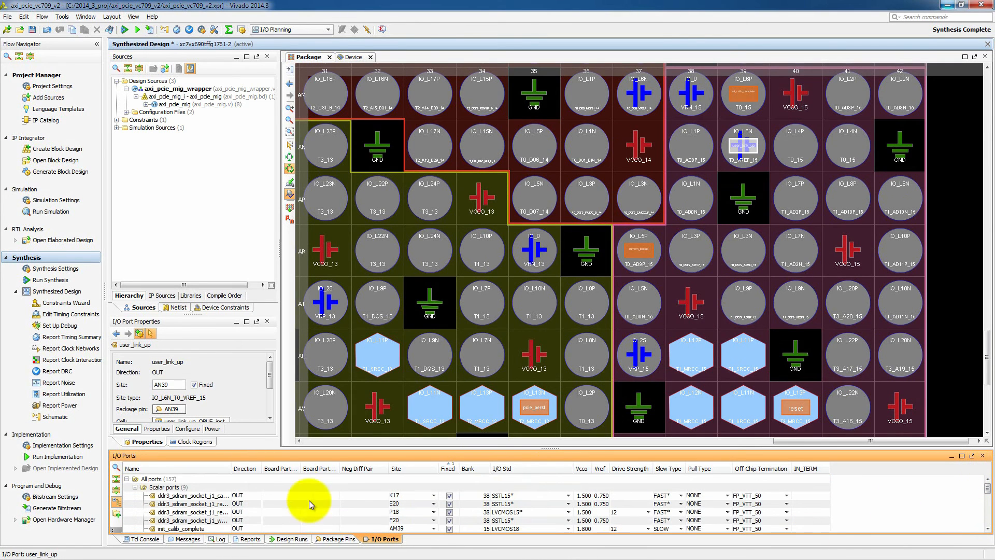
# Step: Save the pin assignments into axi_pcie_mig_constraints.xdc and acknowledge the constraints order notice
pyautogui.click(33, 30)
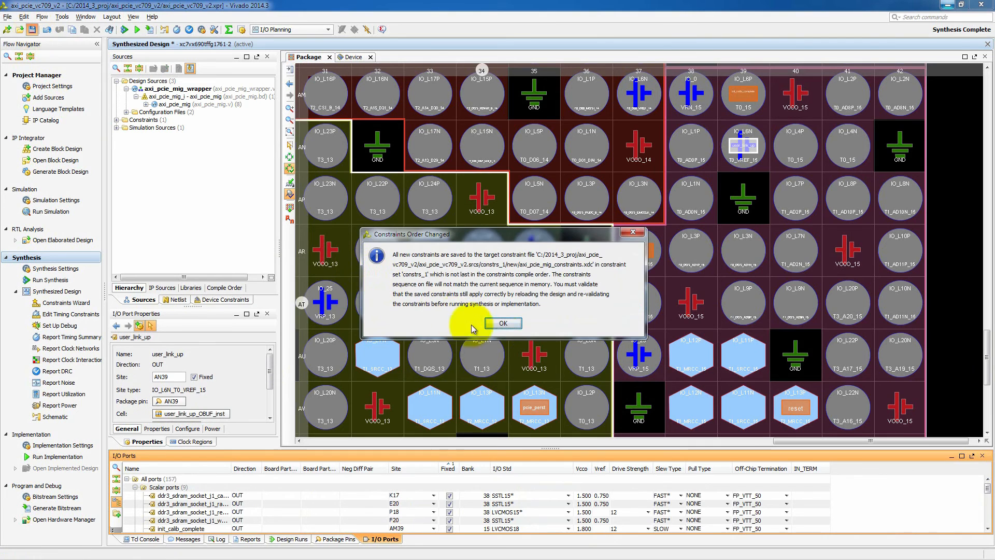
pyautogui.click(503, 323)
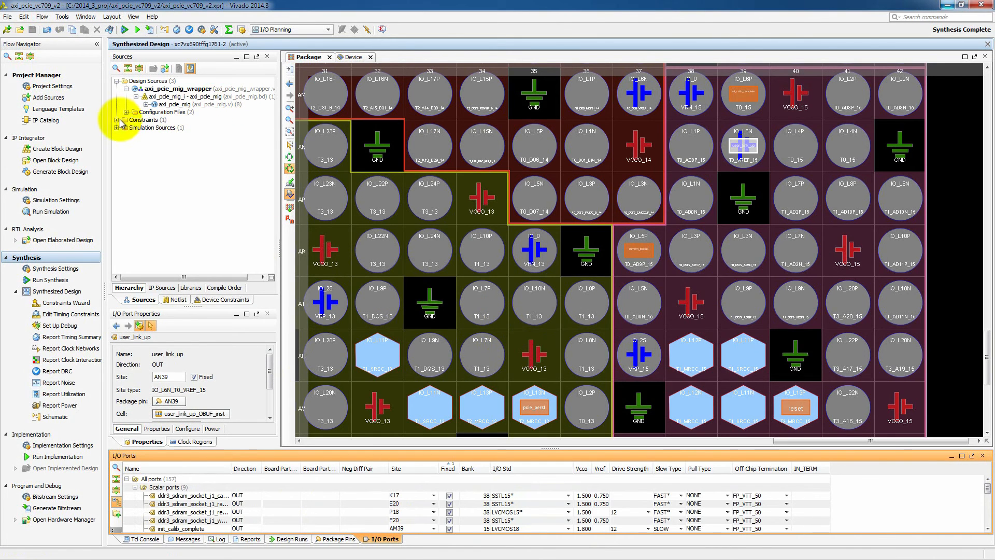
# Step: Open axi_pcie_mig_constraints.xdc from the constrs_1 set to view the new PACKAGE_PIN and IOSTANDARD lines
pyautogui.click(120, 121)
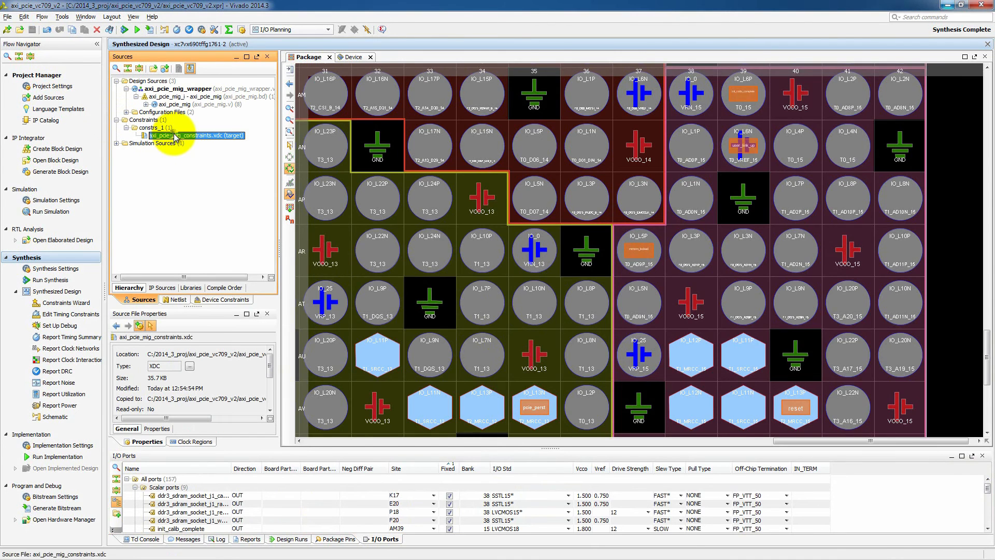
pyautogui.doubleClick(171, 135)
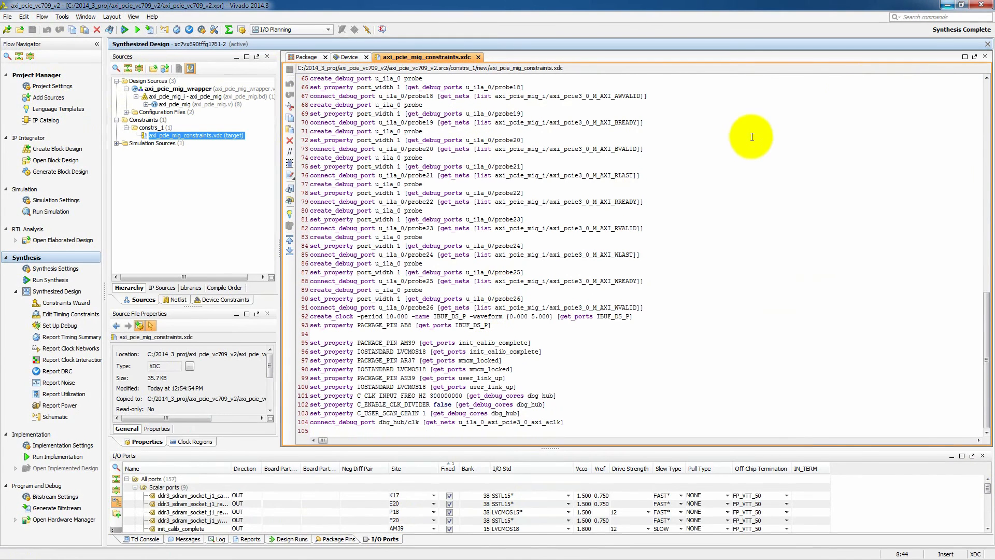
# Step: Close the synthesized design despite the debug warning and close the xdc editor, returning to the project summary
pyautogui.click(982, 56)
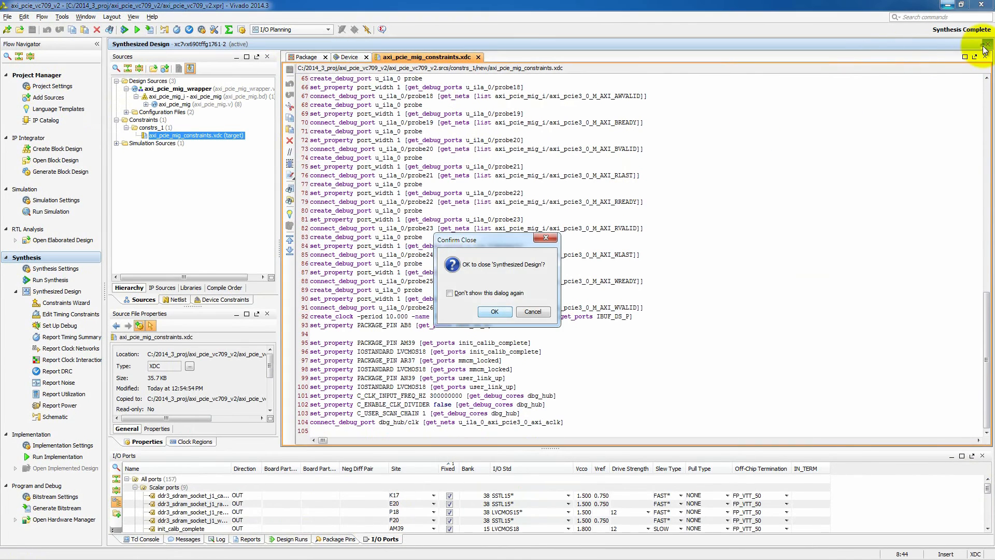
pyautogui.click(494, 312)
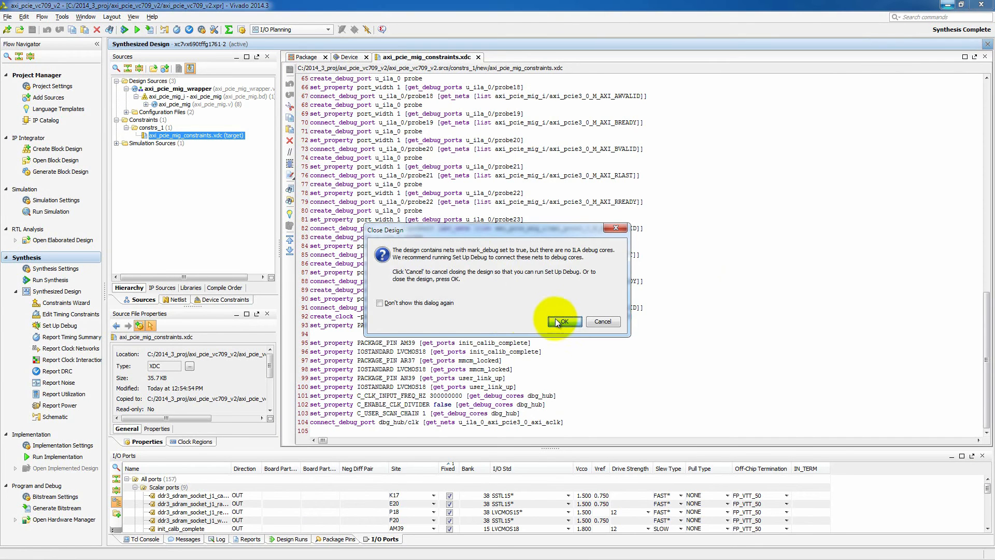
pyautogui.click(563, 321)
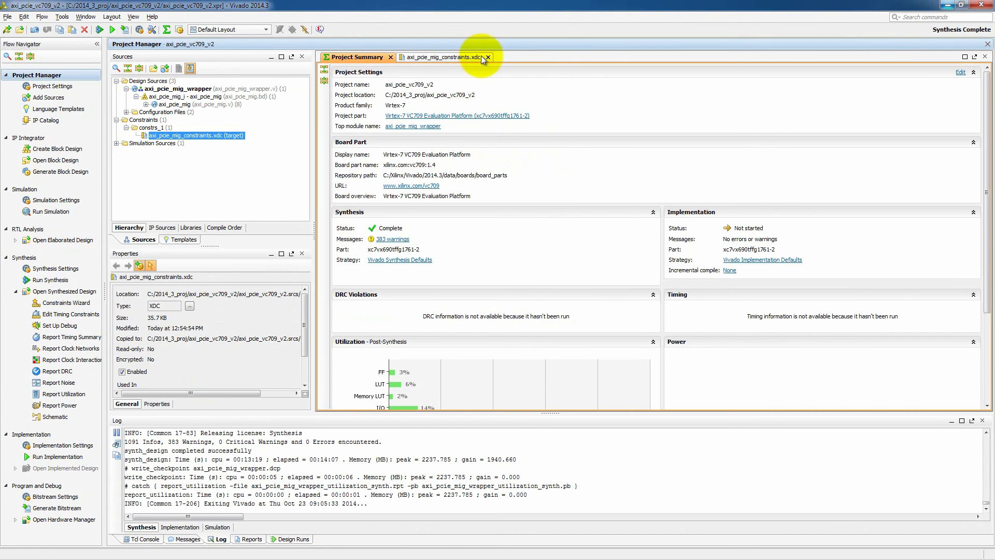
pyautogui.click(488, 57)
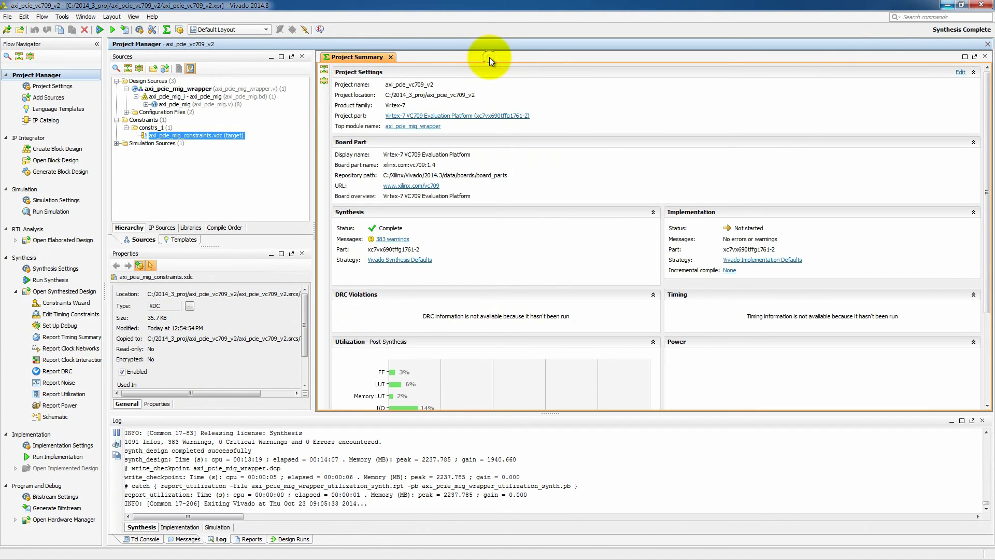
pyautogui.moveTo(56, 508)
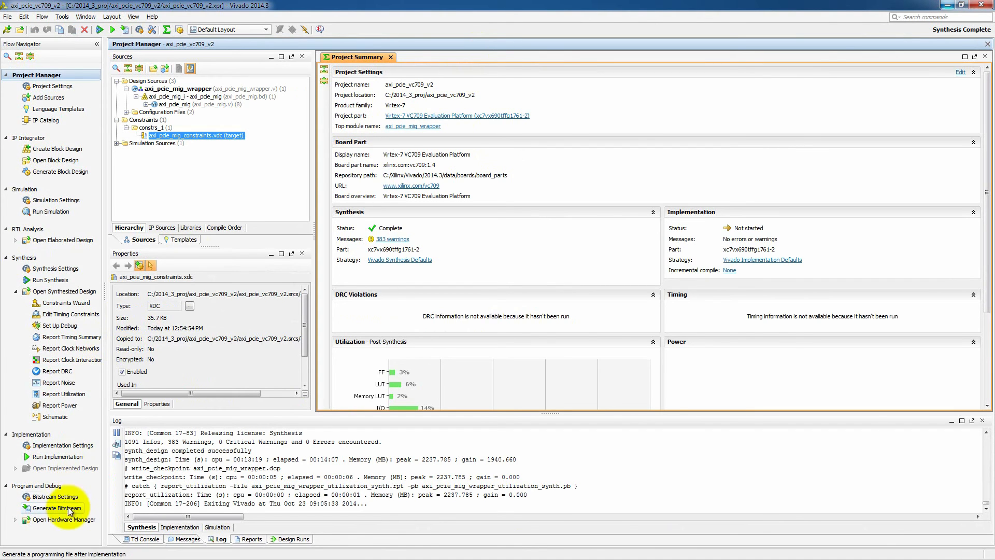
pyautogui.moveTo(57, 508)
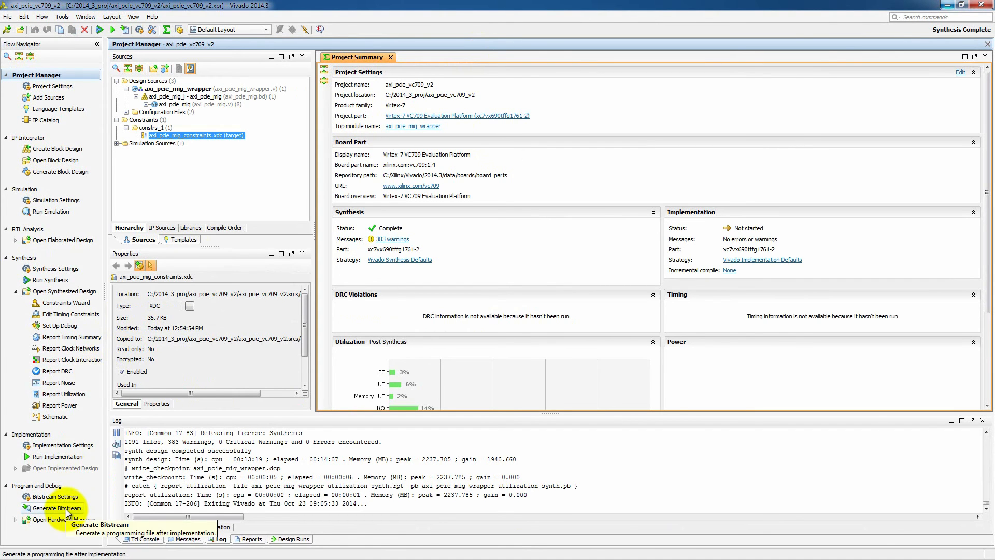
# Step: Generate the bitstream and continue into the Hardware Manager on the connected xc7vx690t_0 device
pyautogui.click(57, 508)
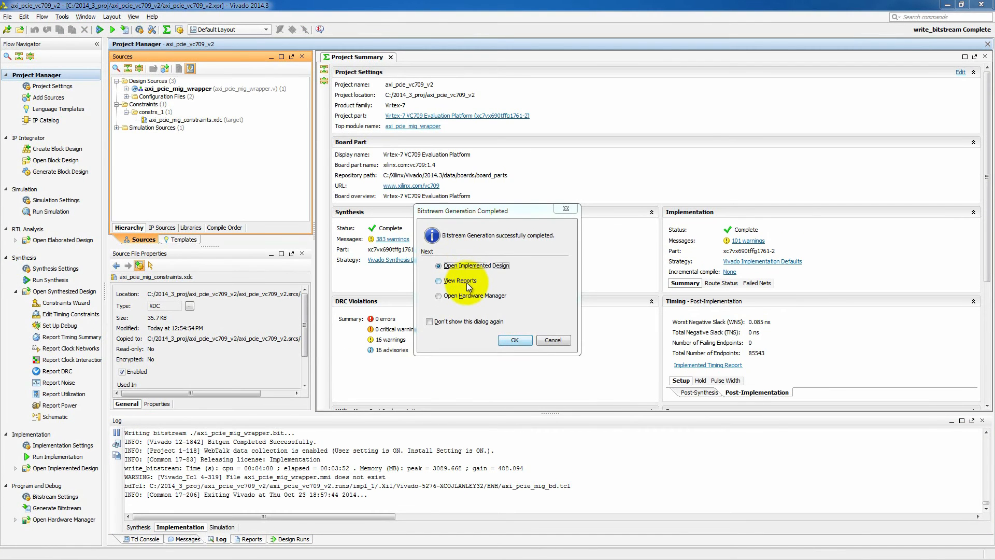
pyautogui.click(437, 295)
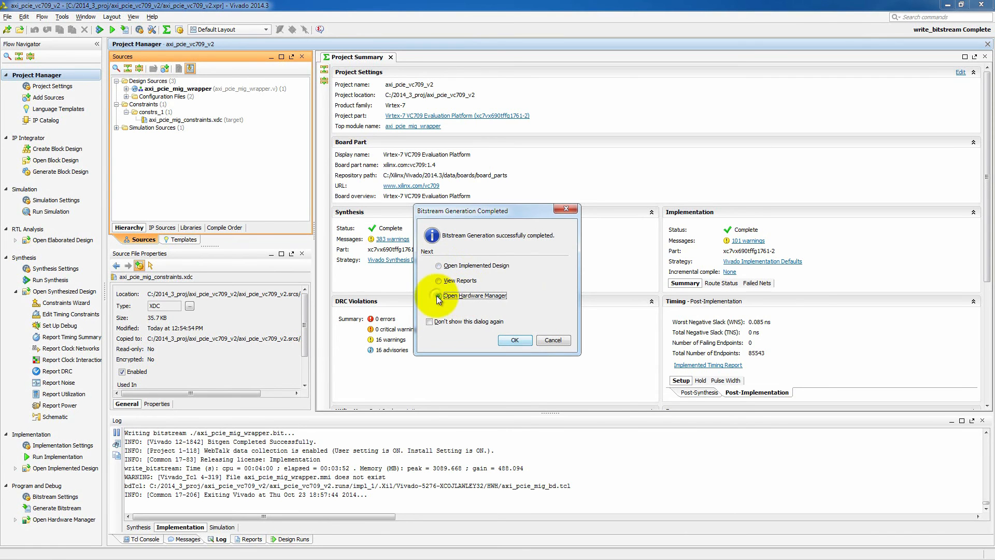
pyautogui.click(514, 340)
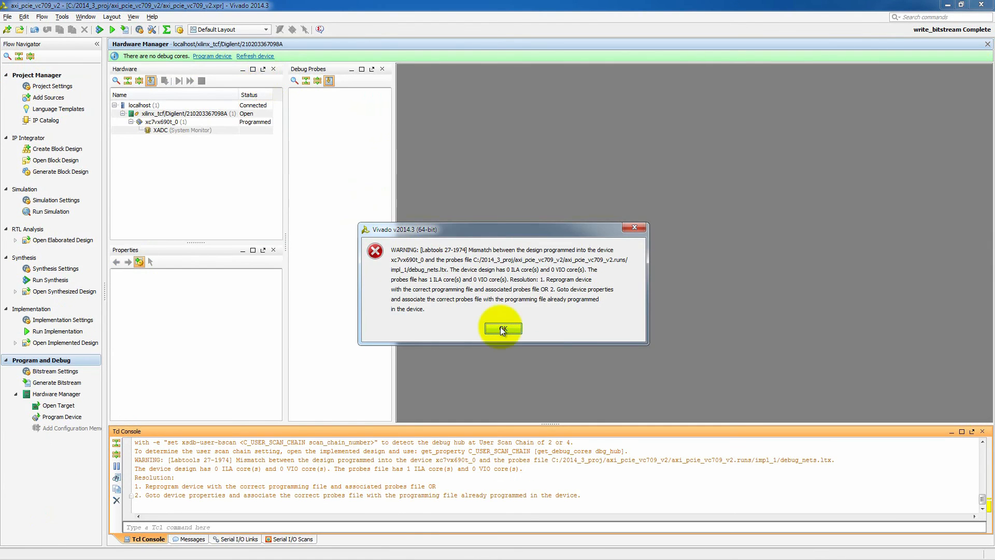
# Step: Reprogram the device with the bitstream and debug_nets.ltx, then refresh it to detect ILA core hw_ila_1
pyautogui.click(501, 329)
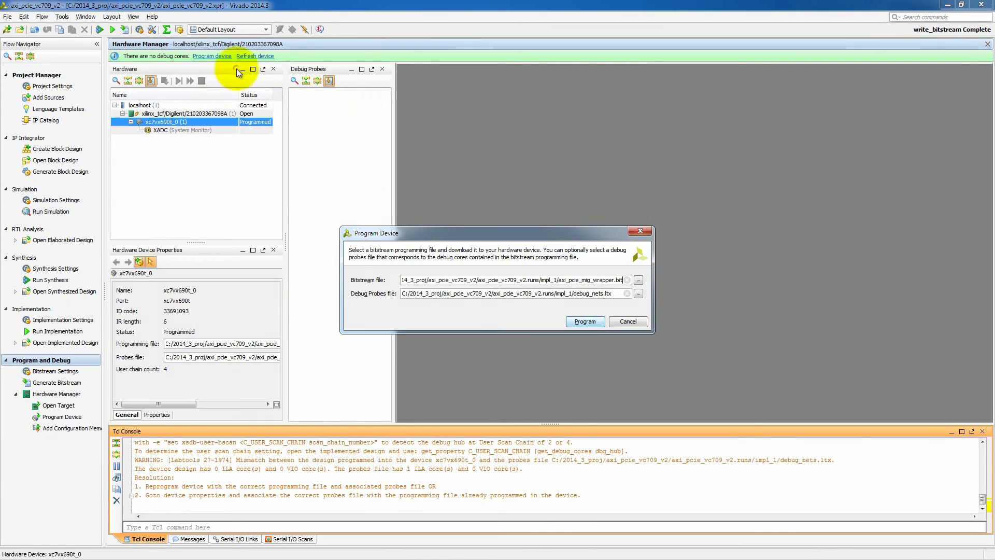
pyautogui.click(583, 321)
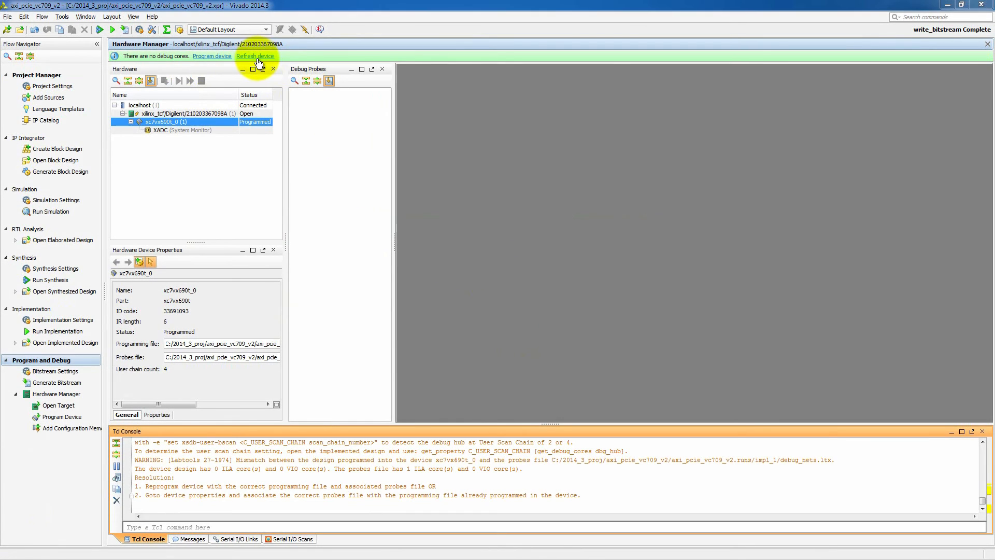
pyautogui.click(255, 56)
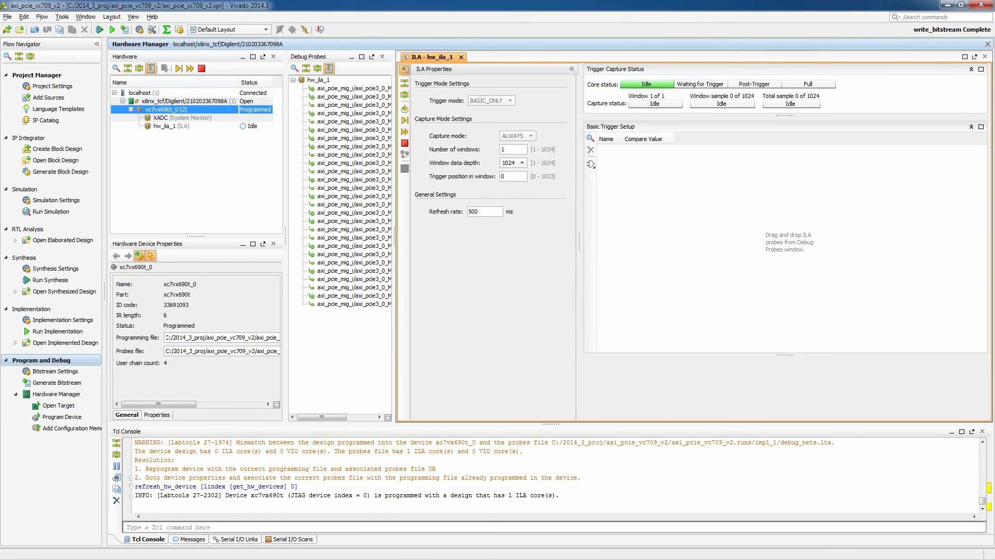
# Step: Set RVALID and WVALID compare values to == 1 and combine them with a Global OR trigger condition
pyautogui.click(339, 261)
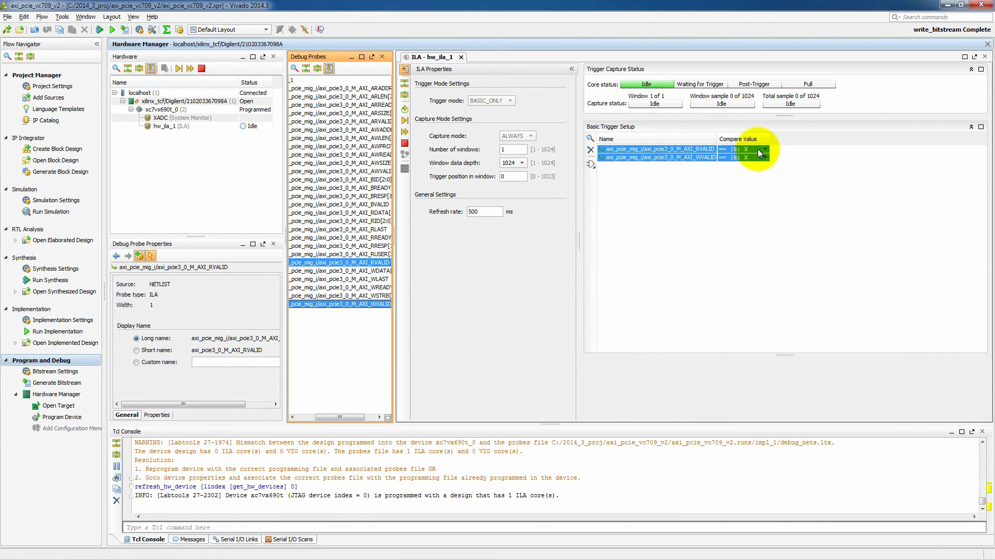
pyautogui.click(764, 148)
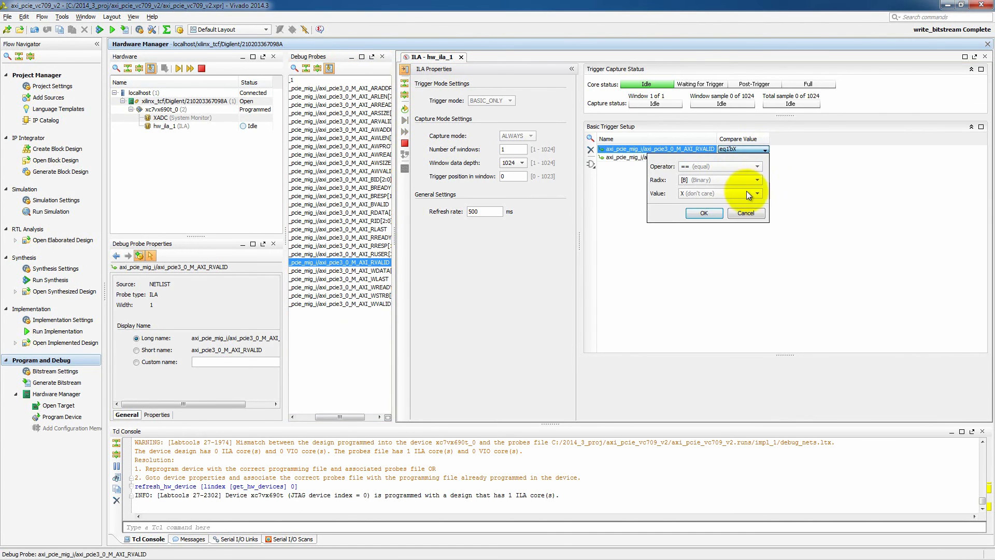
pyautogui.click(721, 194)
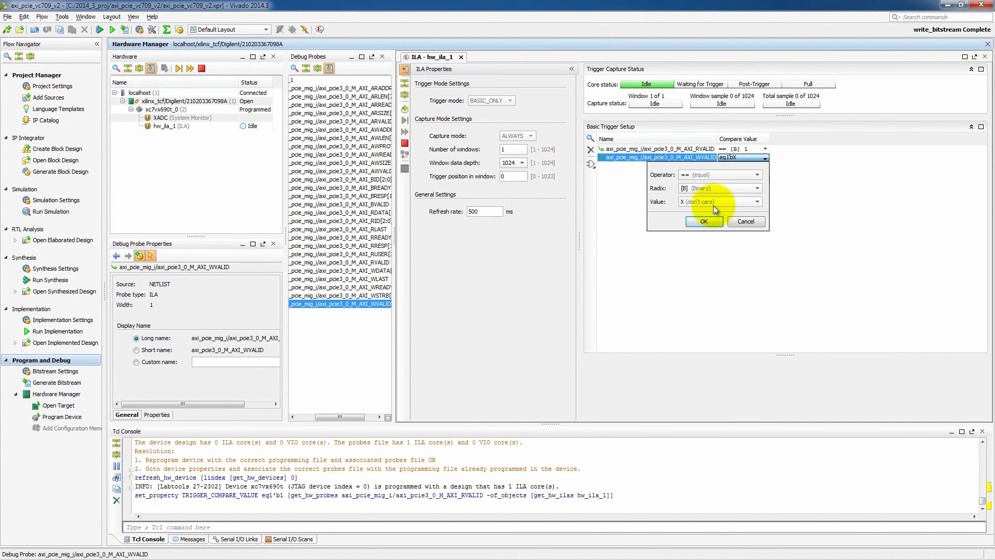
pyautogui.click(703, 221)
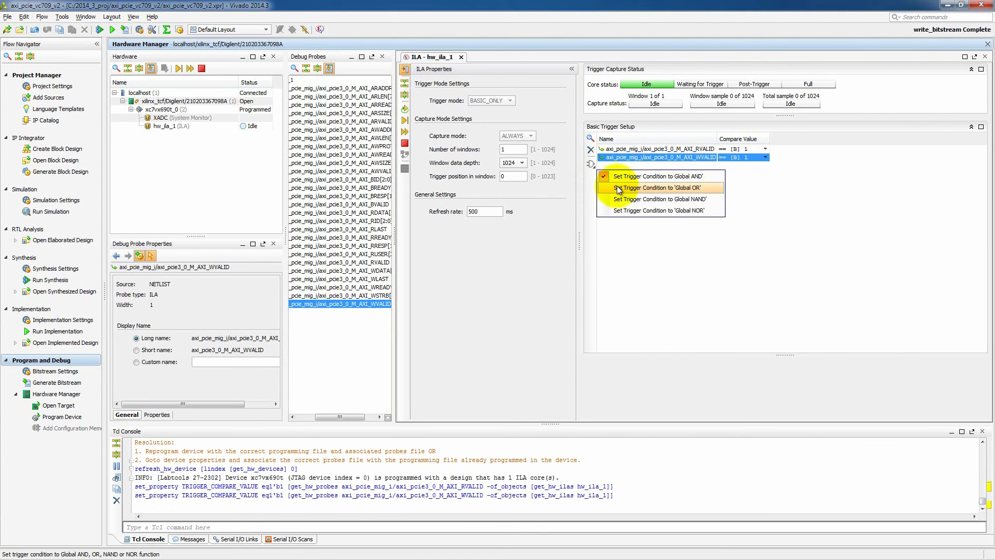
pyautogui.click(660, 187)
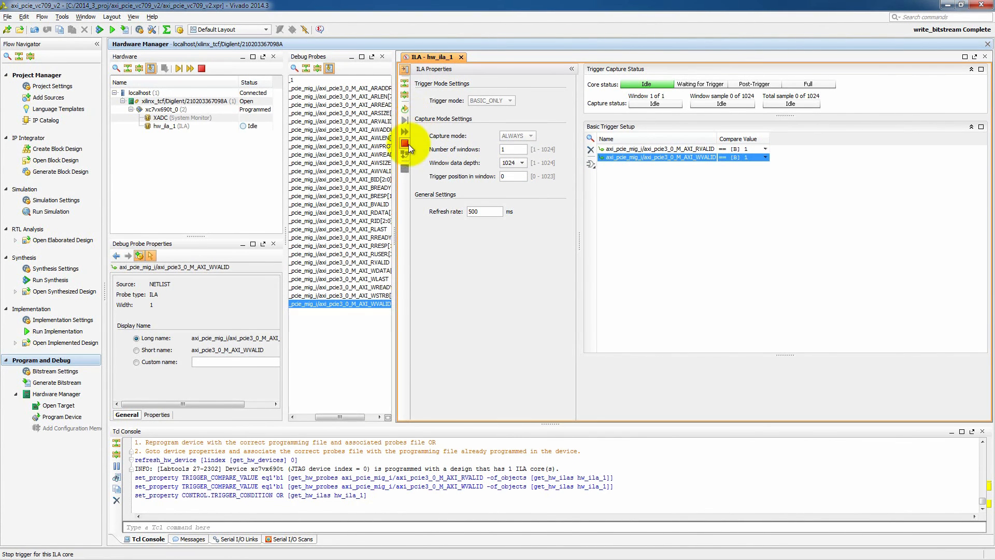
# Step: Stop the armed hw_ila_1 trigger and enter 100 as the trigger position in window
pyautogui.click(170, 125)
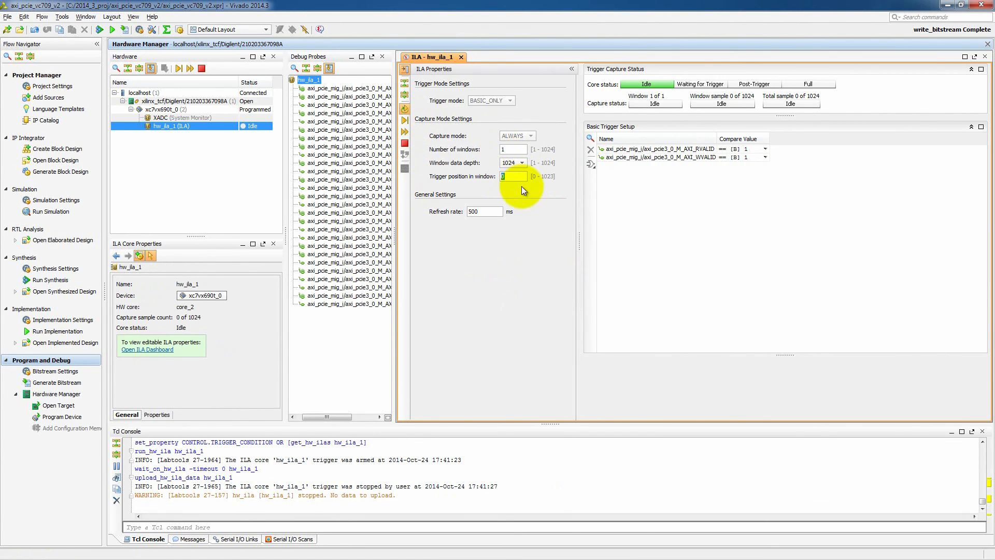
pyautogui.write('100')
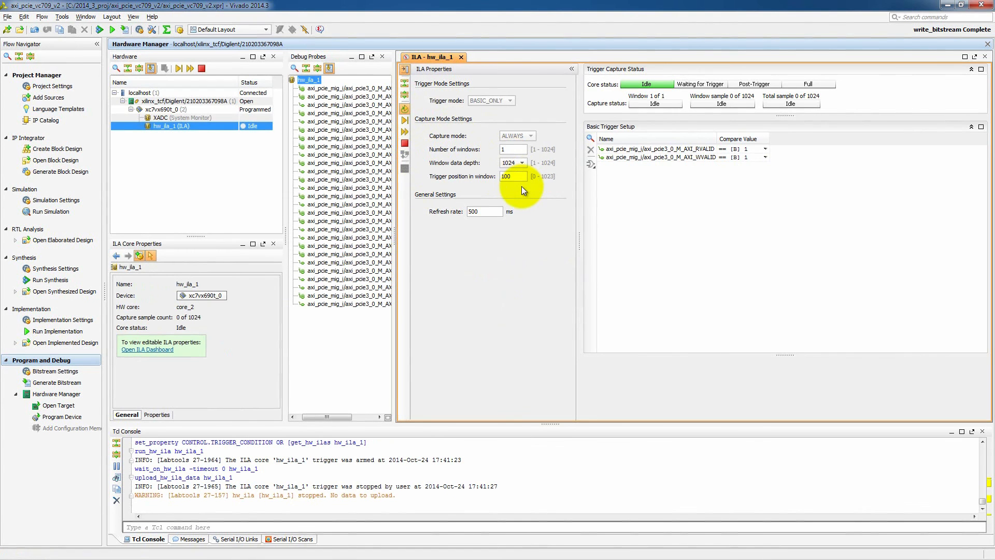
pyautogui.moveTo(404, 120)
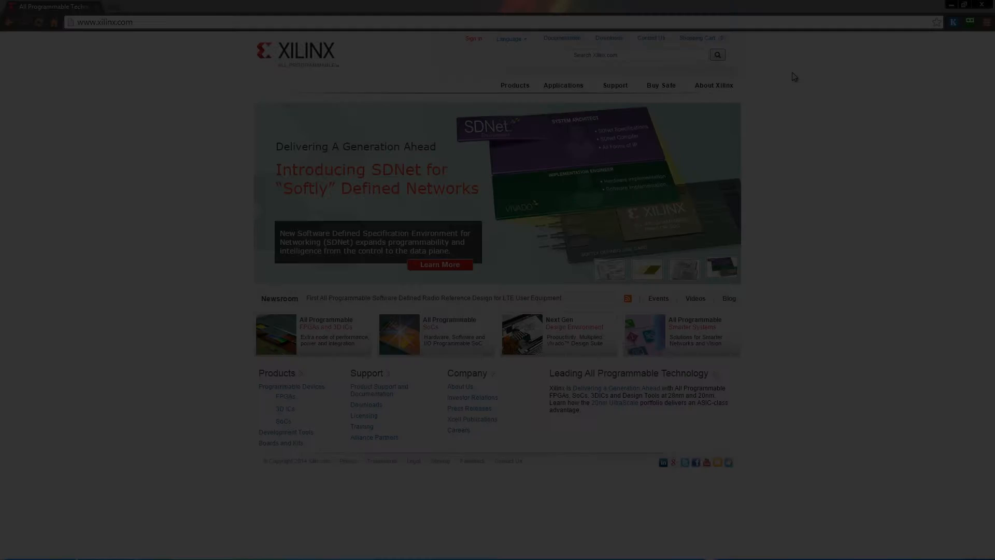
# Step: Filter Xilinx support App Notes to PCI Express and scroll down to XAPP1022 on the Memory Endpoint Test driver
pyautogui.click(615, 85)
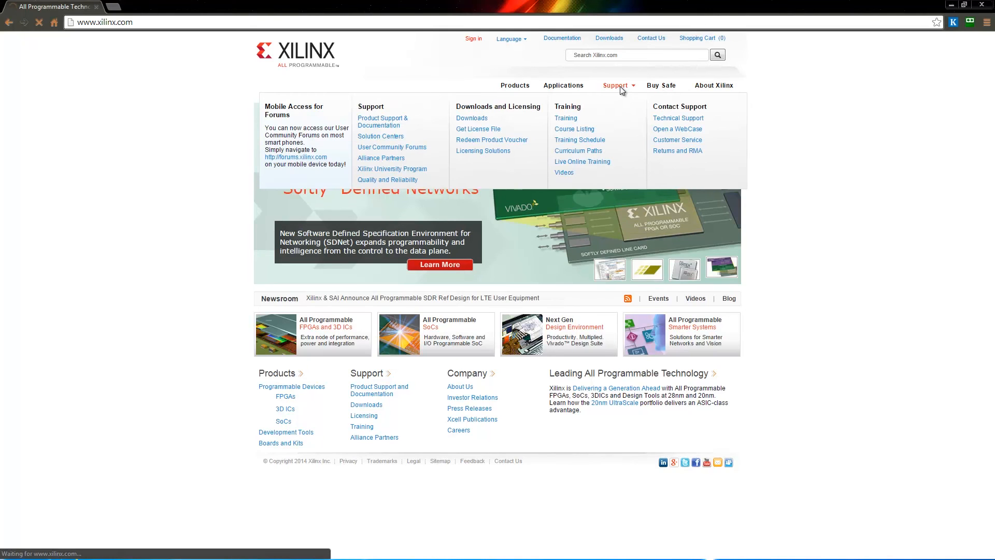
pyautogui.click(614, 85)
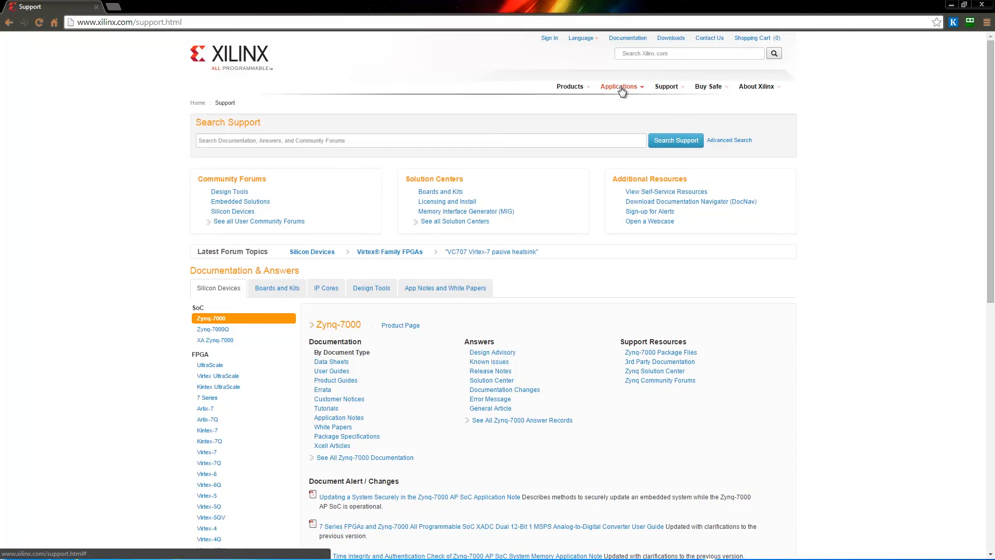
pyautogui.moveTo(444, 287)
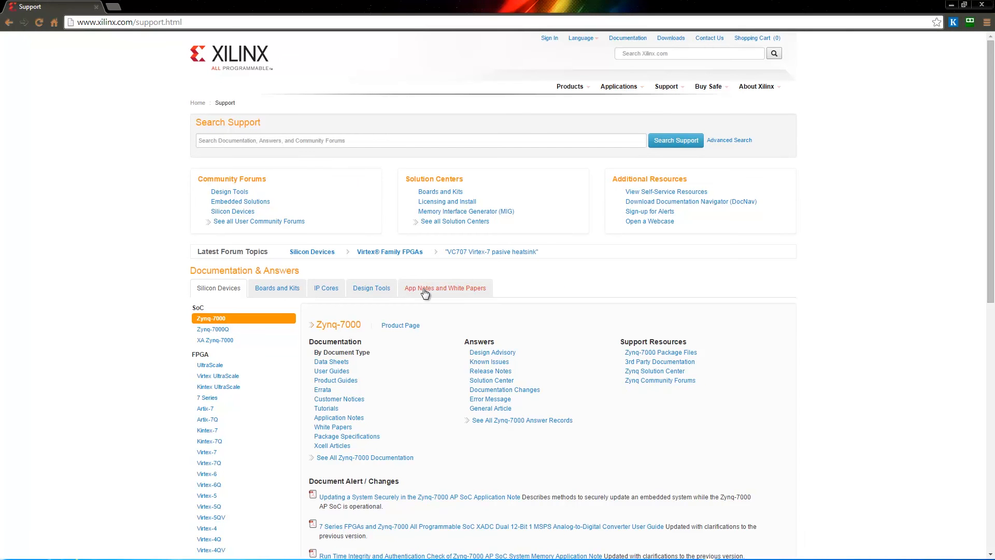
pyautogui.click(444, 287)
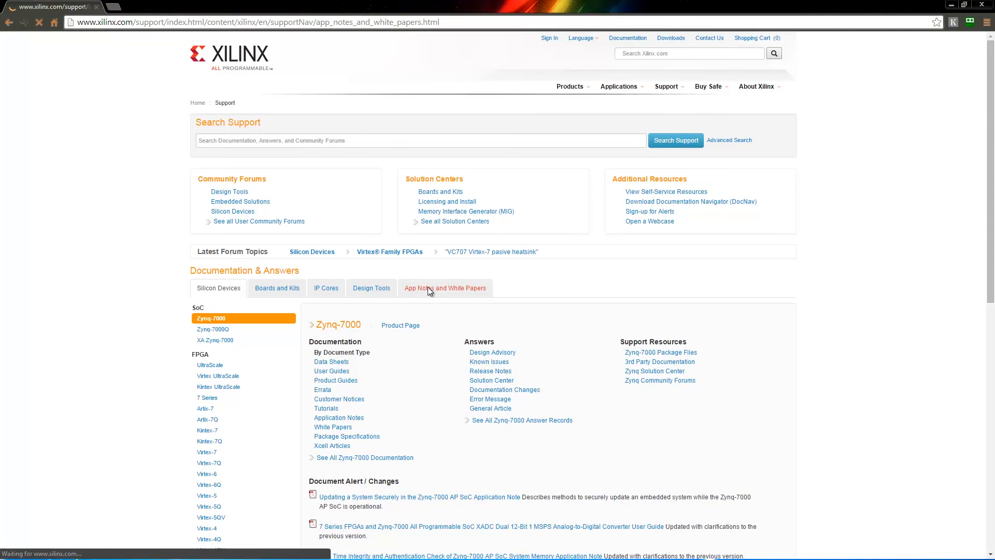
pyautogui.click(445, 288)
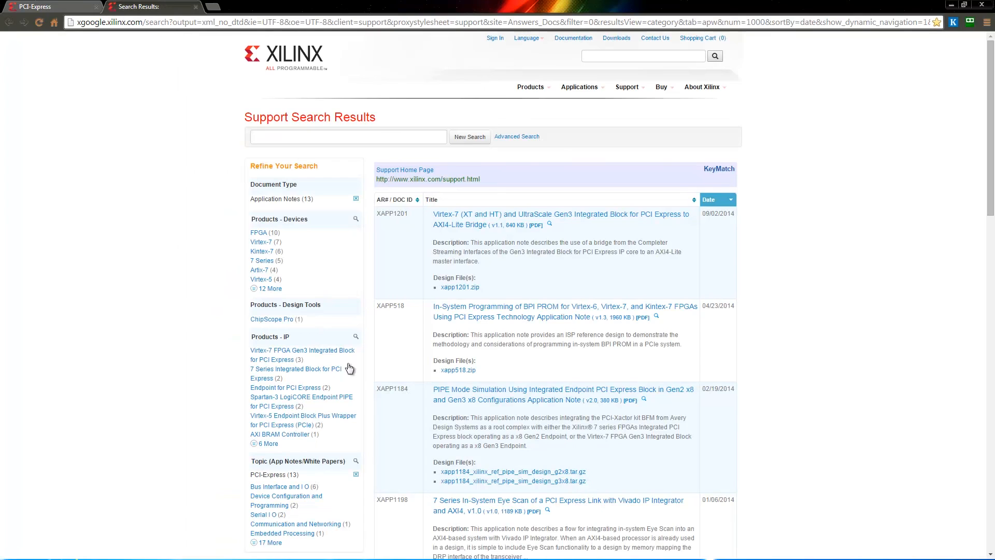
pyautogui.scroll(-3)
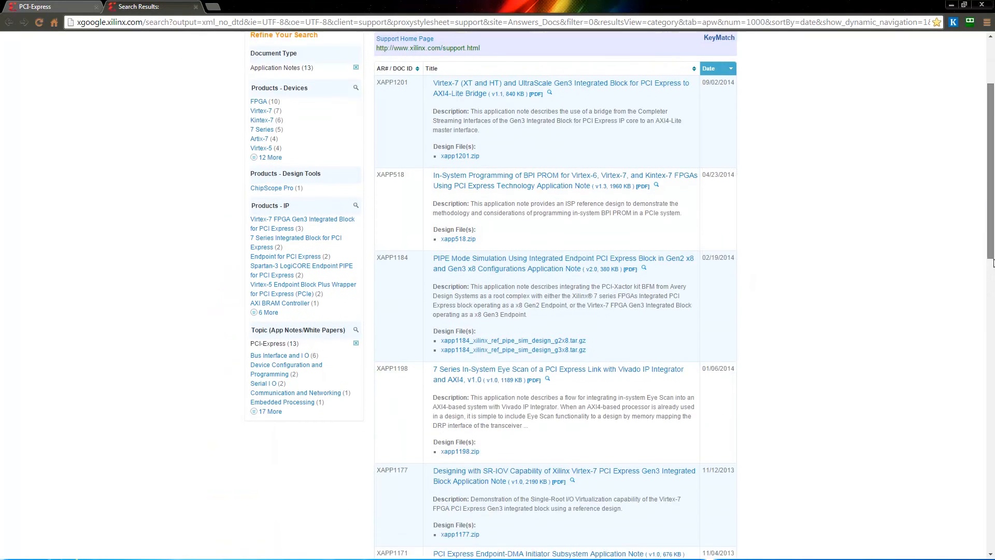
pyautogui.scroll(-3)
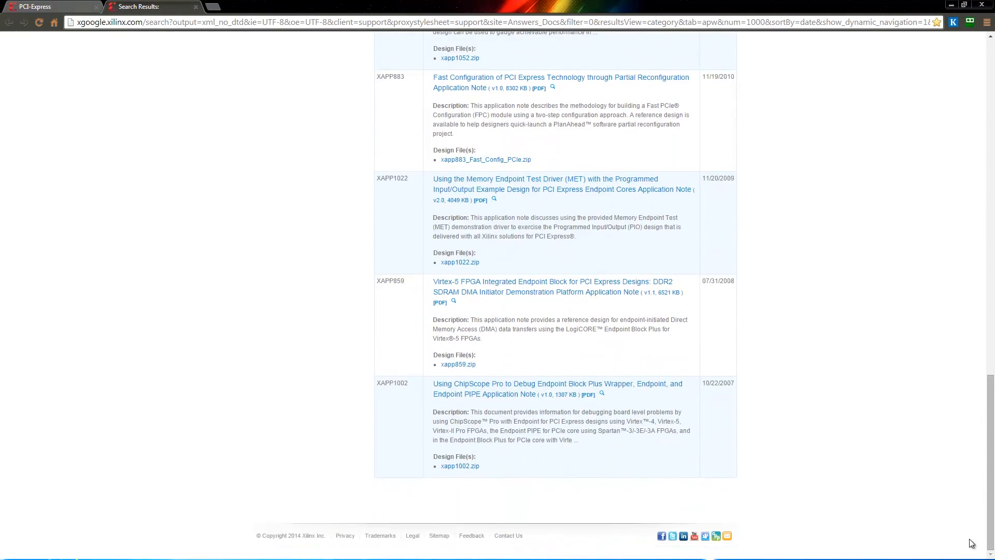
pyautogui.moveTo(561, 185)
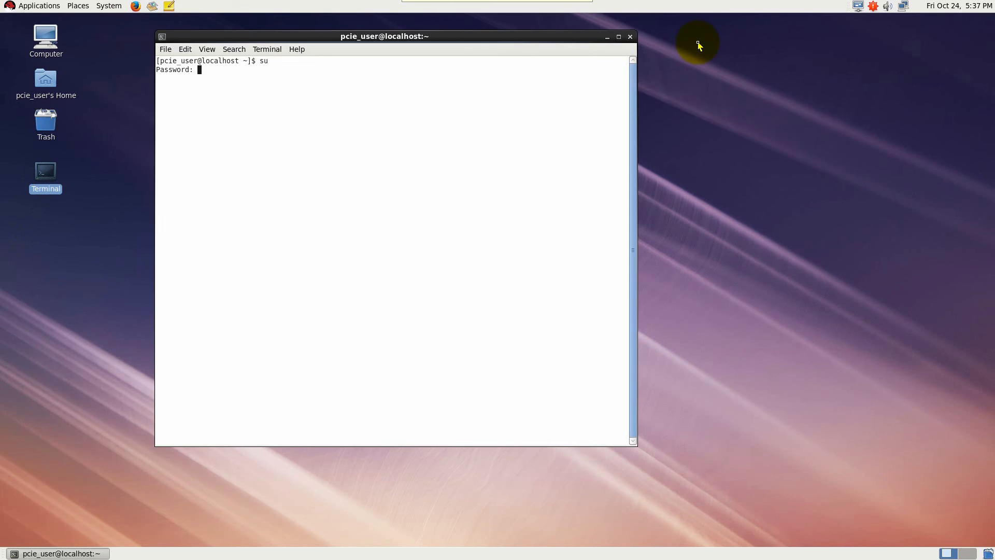
# Step: List the Xilinx device with lspci | grep Xilinx, then lspci -vvv -s 03:00.0 confirming LnkSta 8GT/s x8
pyautogui.write('lspci')
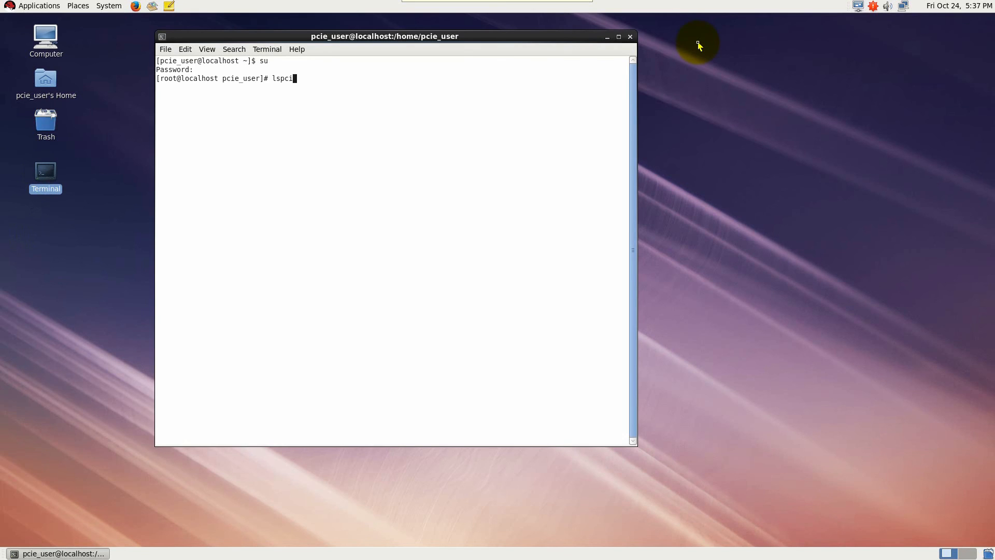
pyautogui.write('| grep Xilinx')
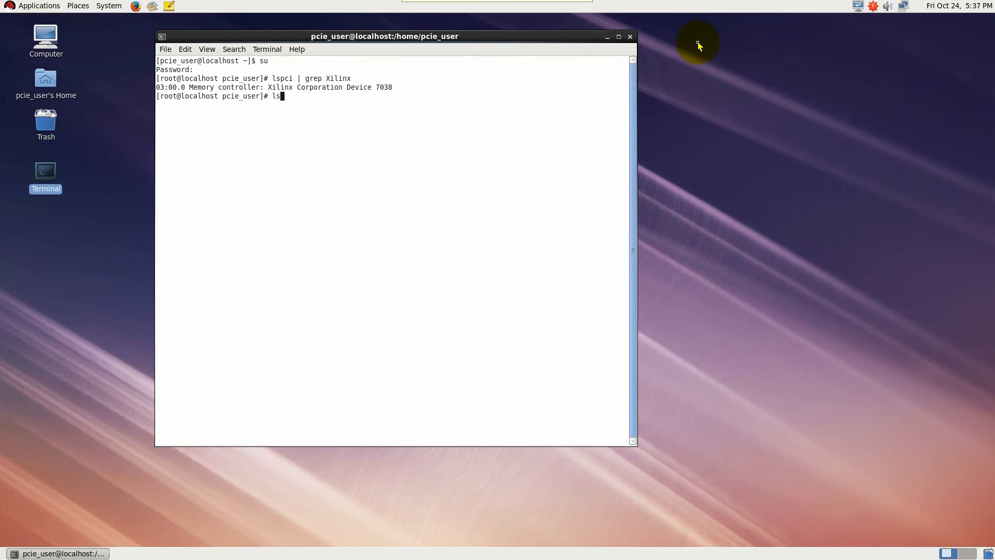
pyautogui.write('lspci -vvv -s')
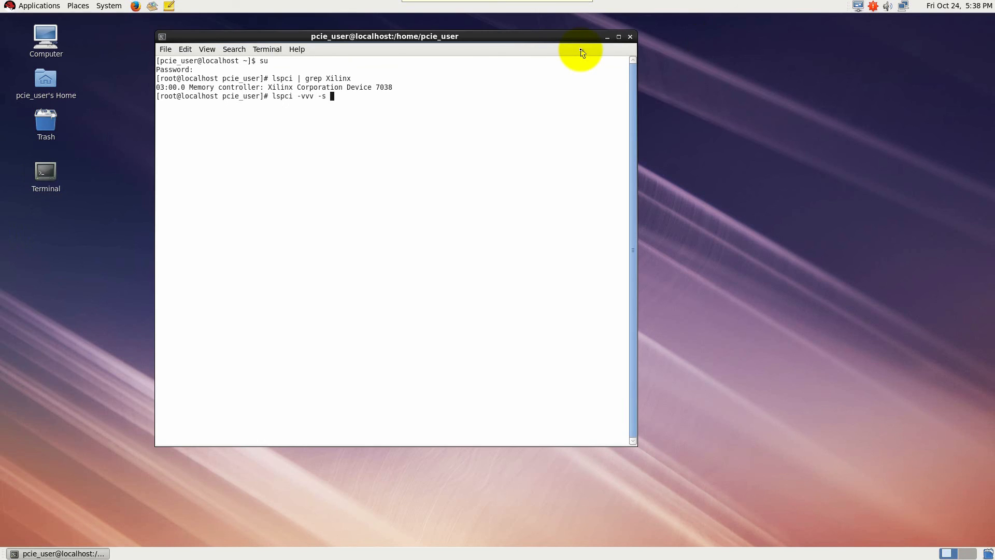
pyautogui.write('03:00.0')
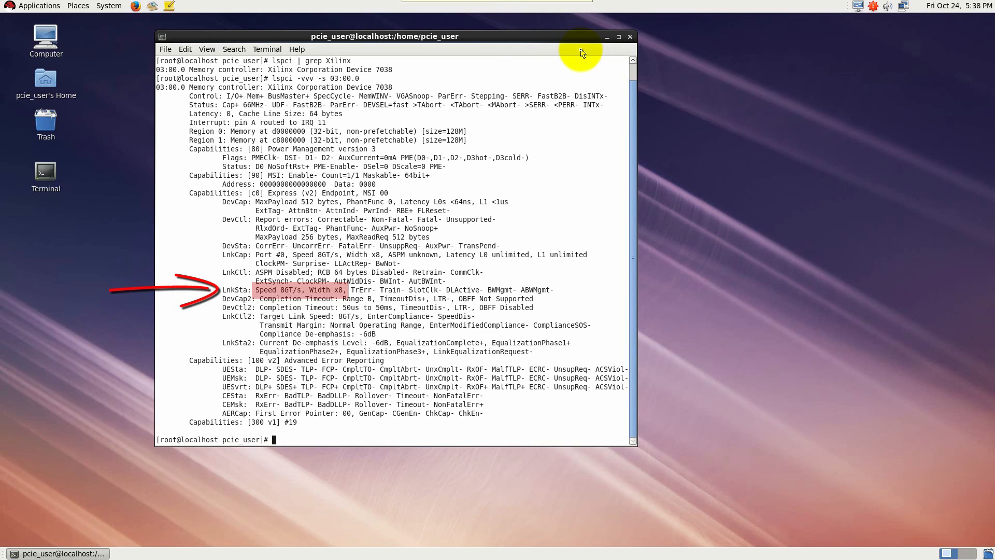
pyautogui.write('cd')
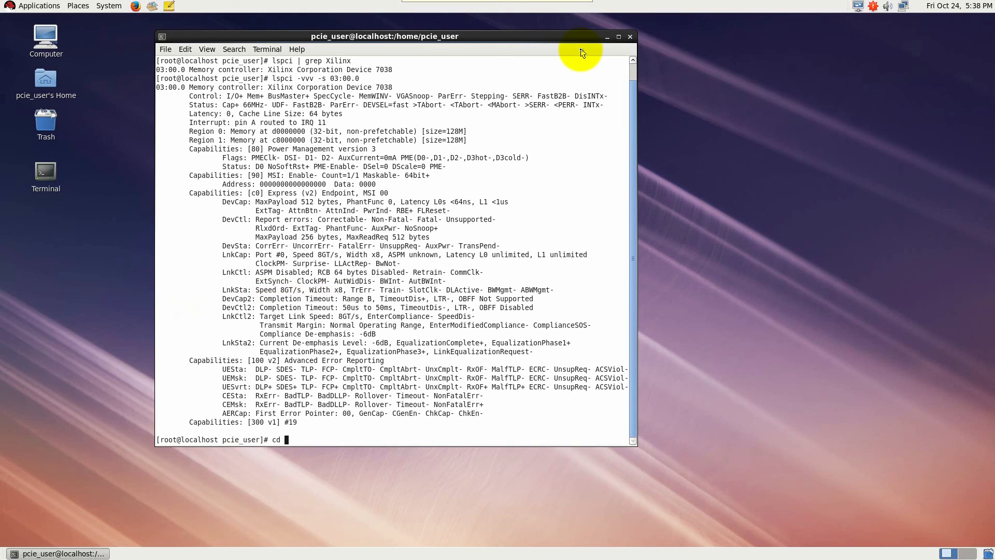
# Step: In xapp1022/Linux_Driver run make clean, review xpcie.c, and rebuild xpcie.ko and met
pyautogui.write('xapp1022/Linux_Driver/')
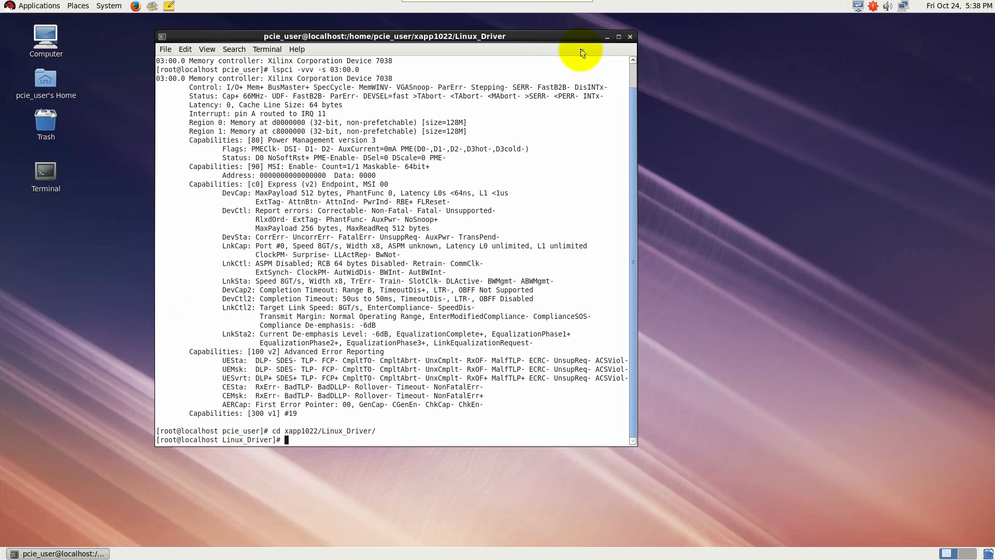
pyautogui.write('ls')
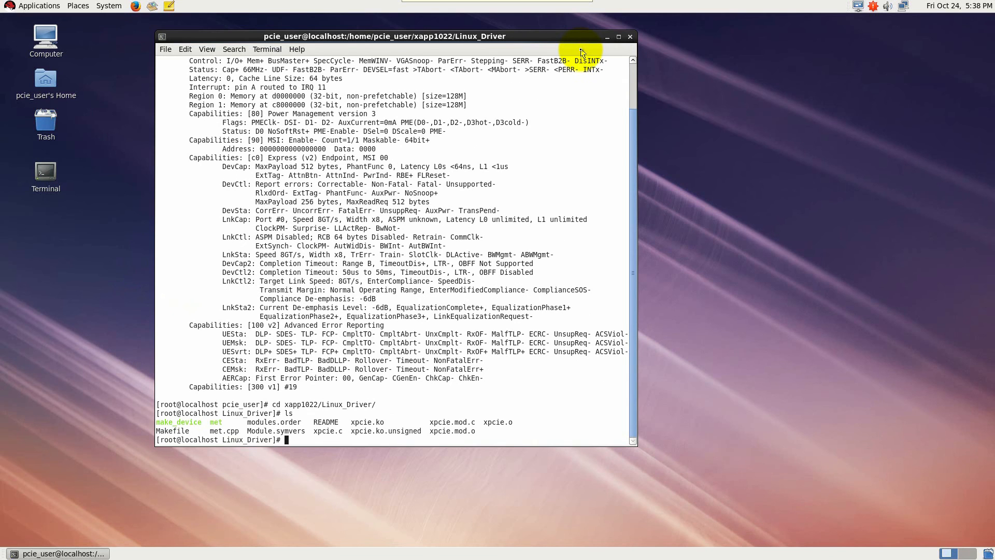
pyautogui.write('make clean')
pyautogui.write('vi xpcie.c')
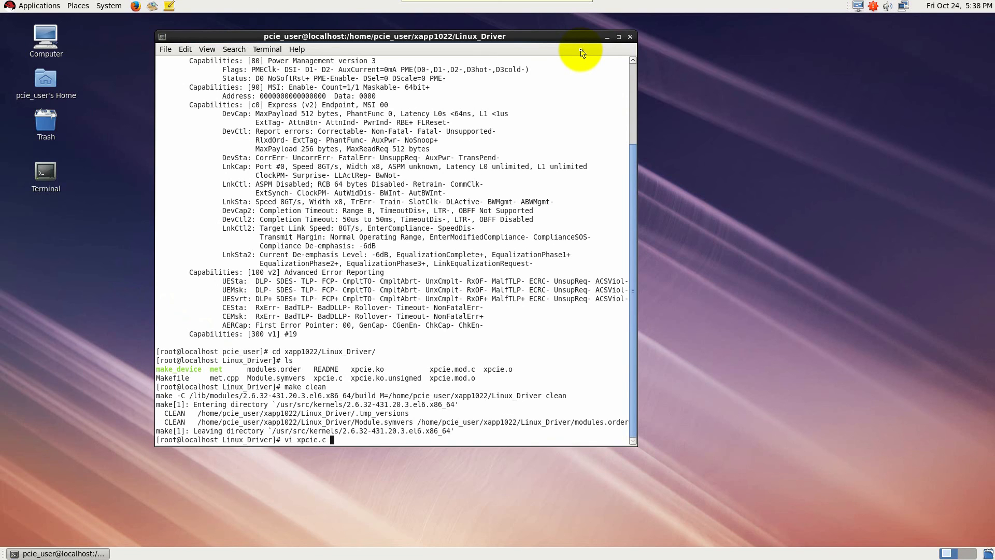
pyautogui.press('Return')
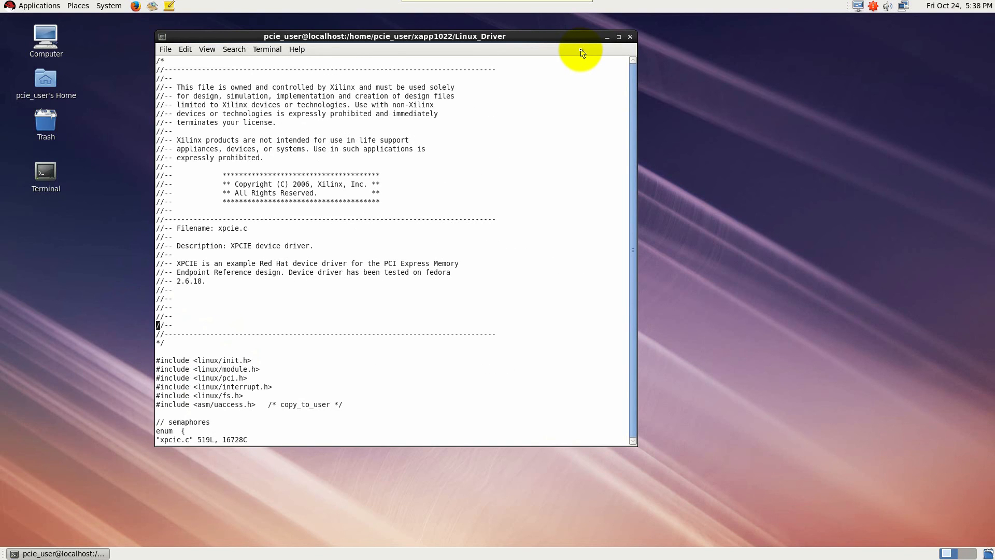
pyautogui.scroll(-3)
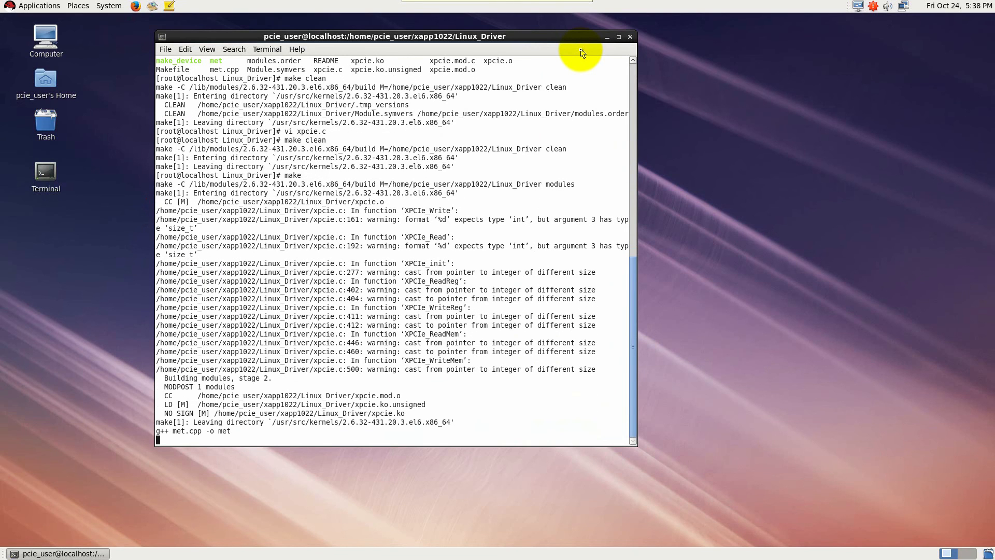
# Step: Run ./make_device, insmod xpcie.ko, and launch ./met
pyautogui.write('./make_device')
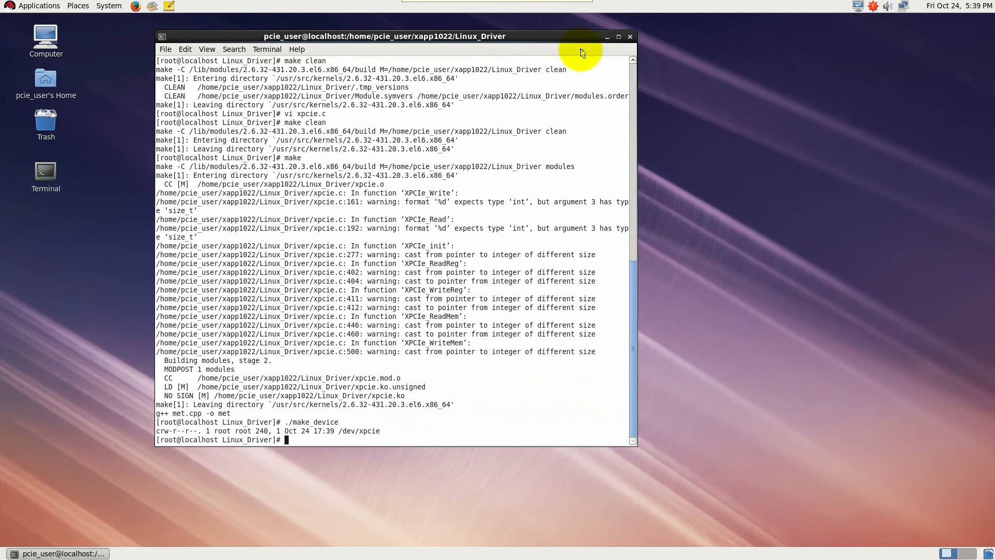
pyautogui.write('insmod')
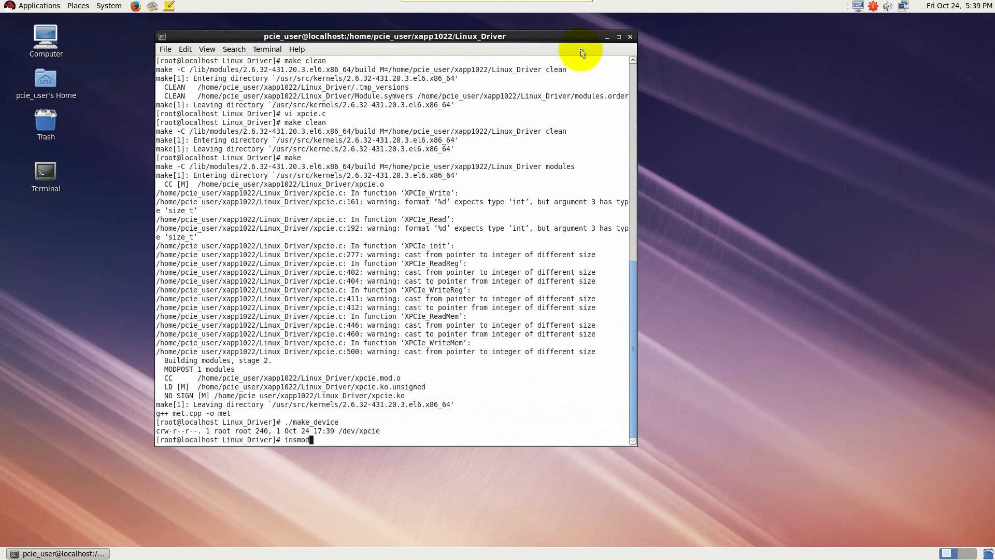
pyautogui.write('xpcie.ki')
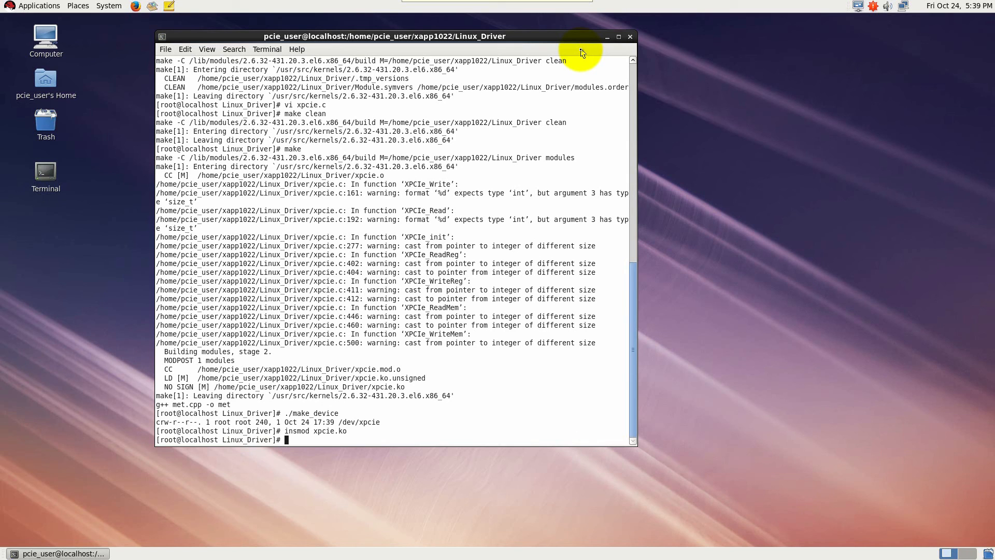
pyautogui.write('./met')
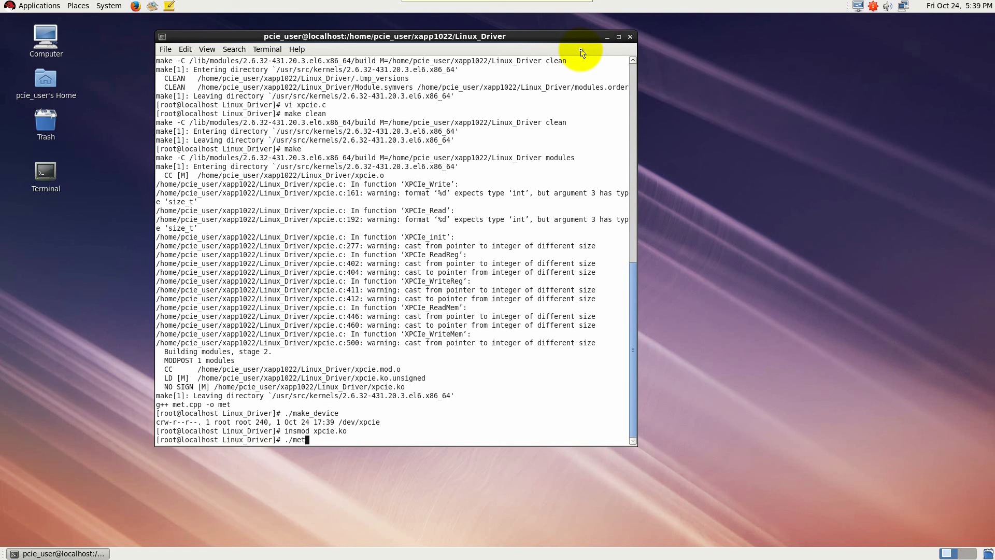